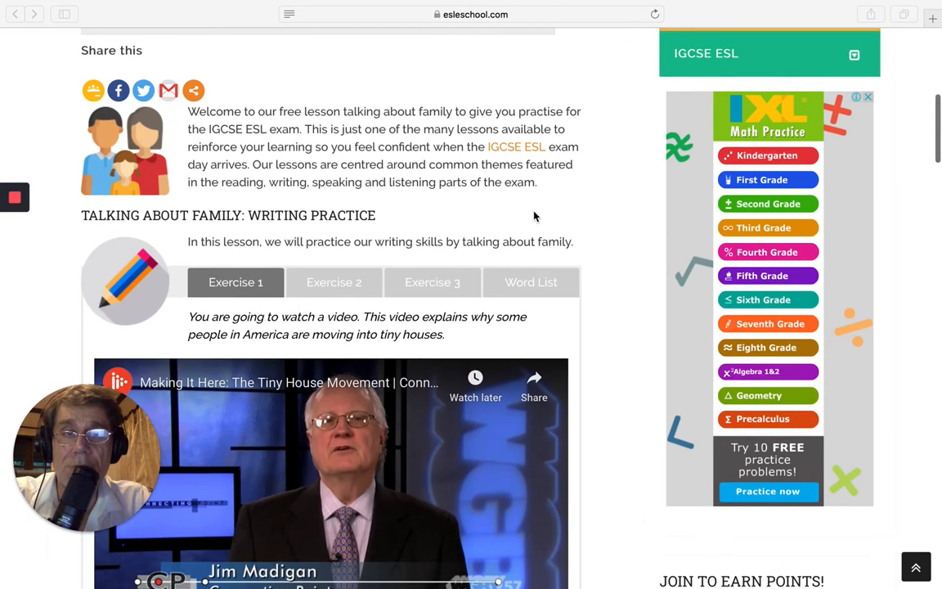
Step: Scroll down the lesson to the tiny house video and reveal its transcript
scroll(up, 3)
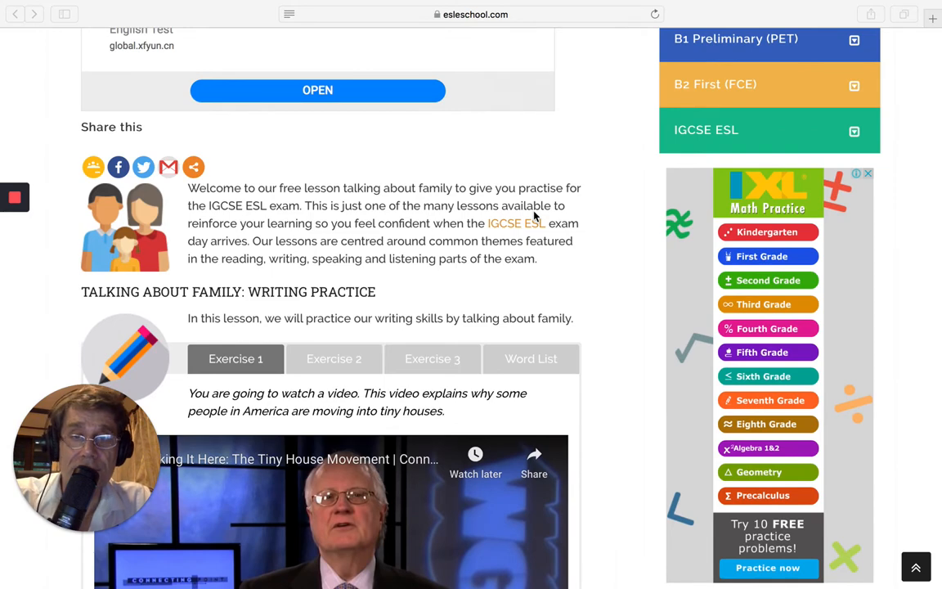
scroll(down, 3)
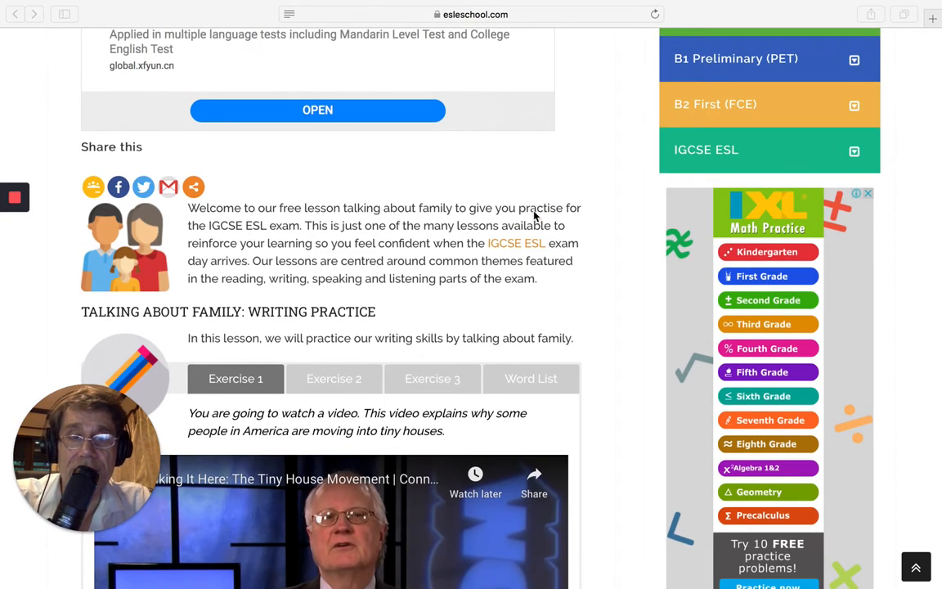
scroll(down, 3)
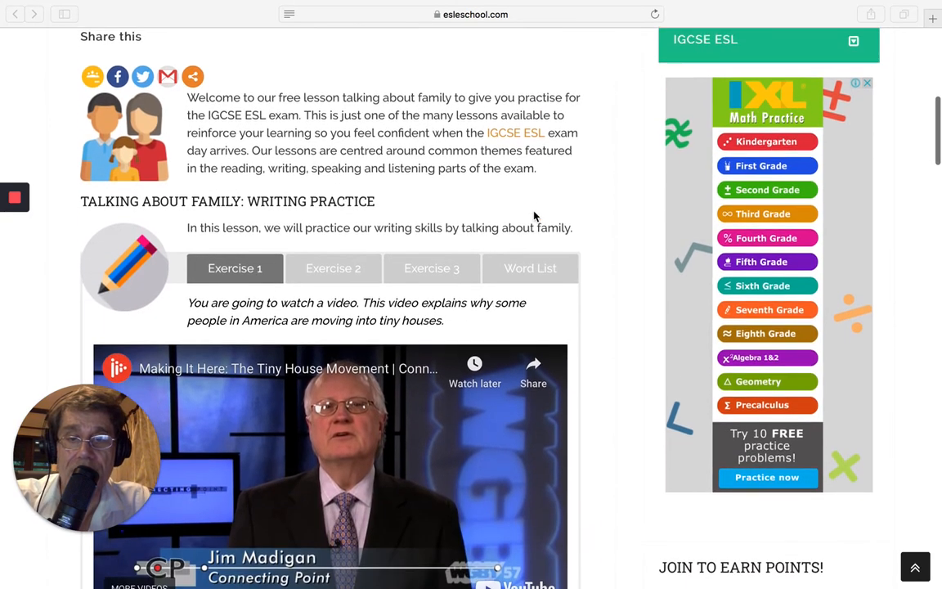
scroll(down, 3)
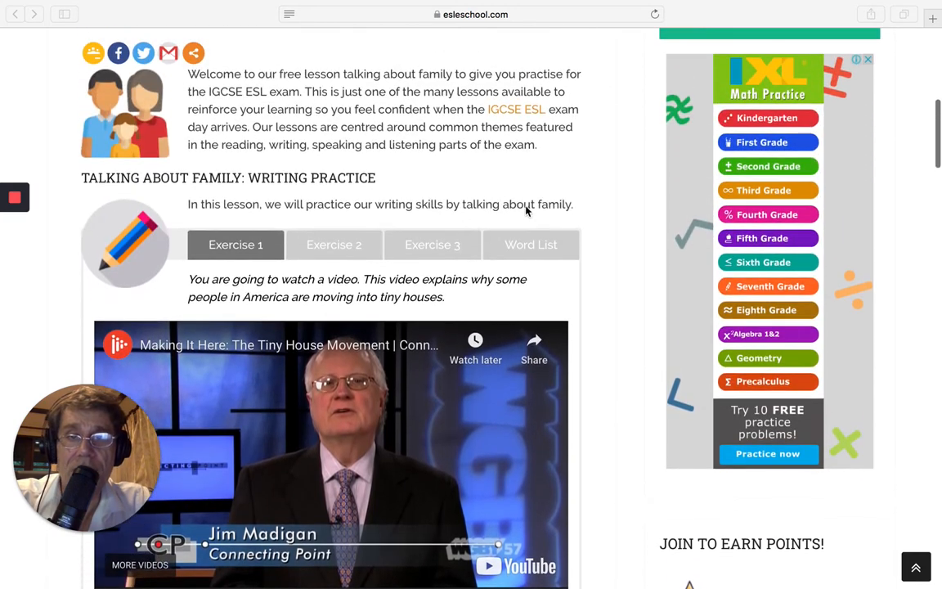
mouse_move(391, 226)
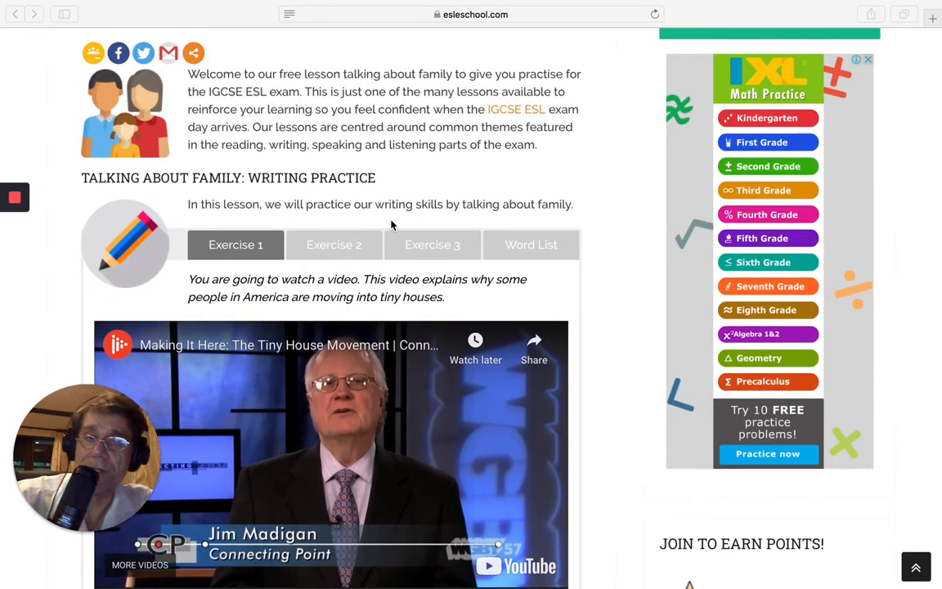
mouse_move(533, 226)
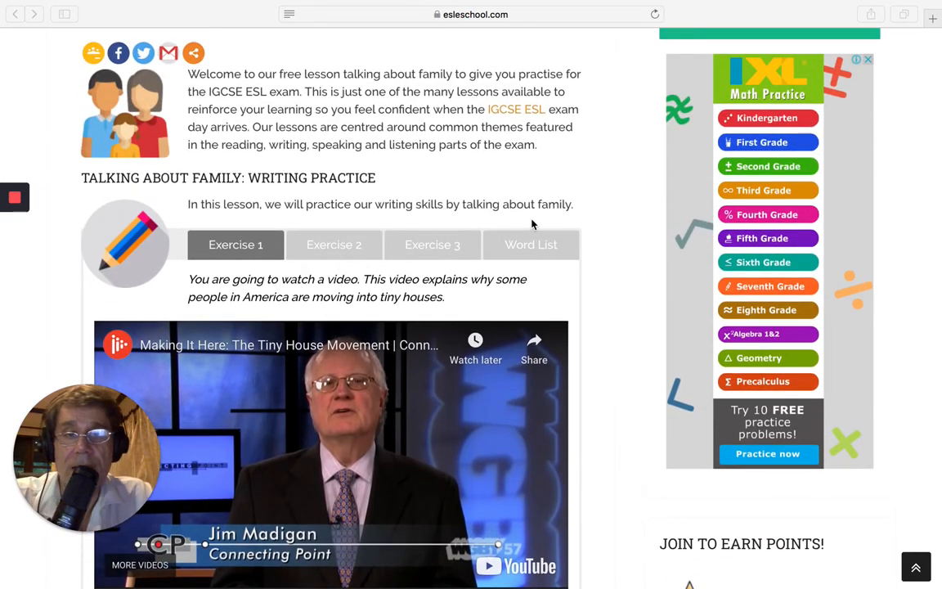
scroll(down, 3)
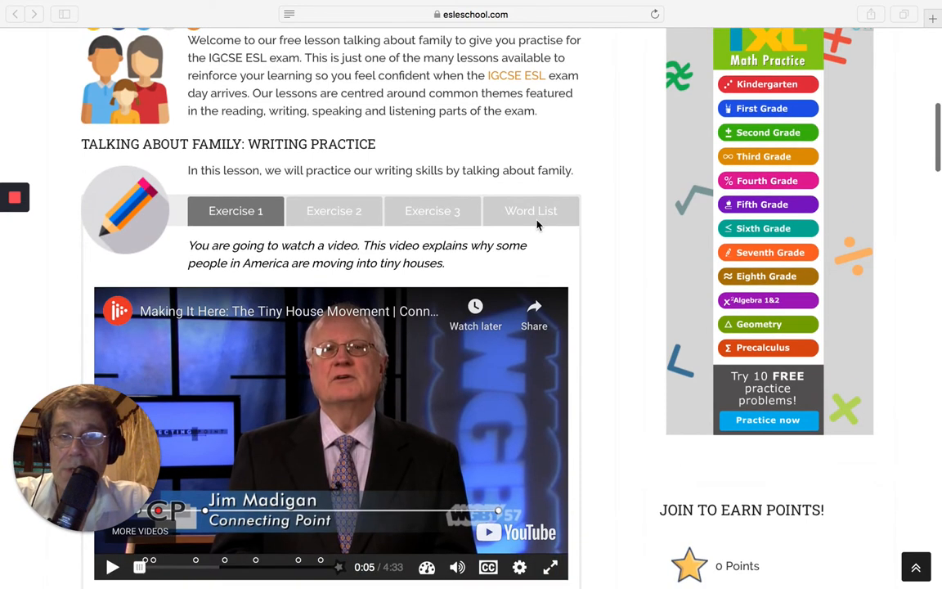
scroll(down, 3)
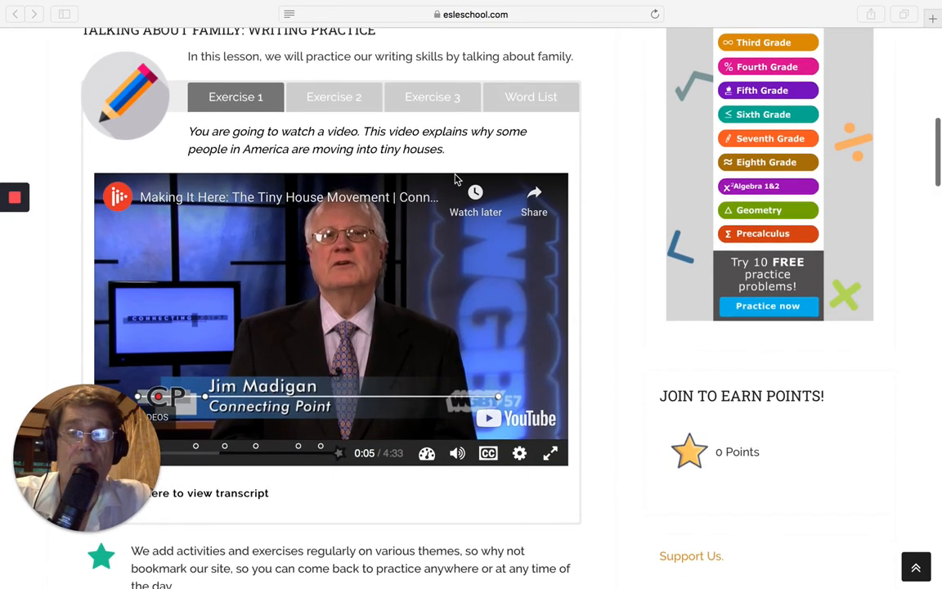
scroll(up, 3)
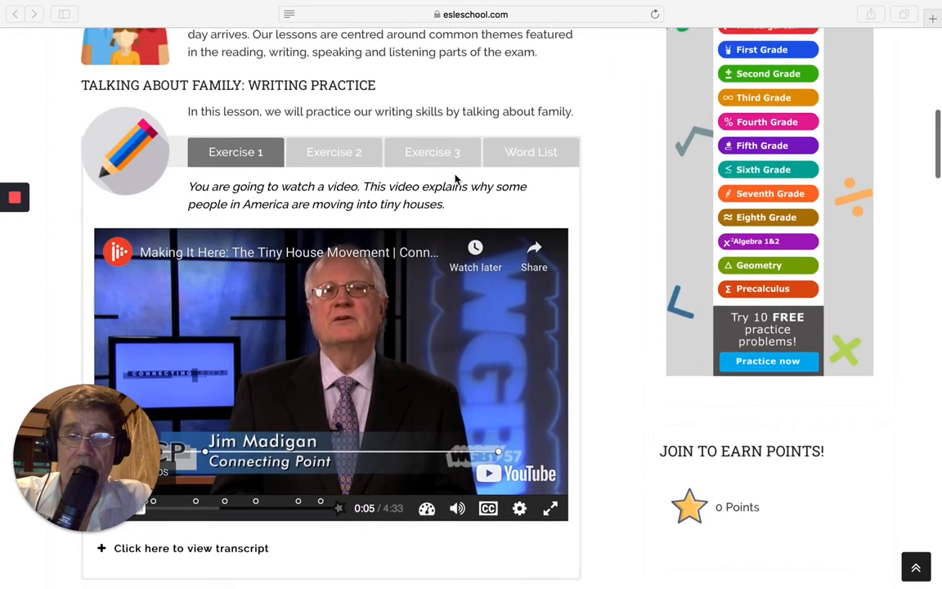
scroll(down, 3)
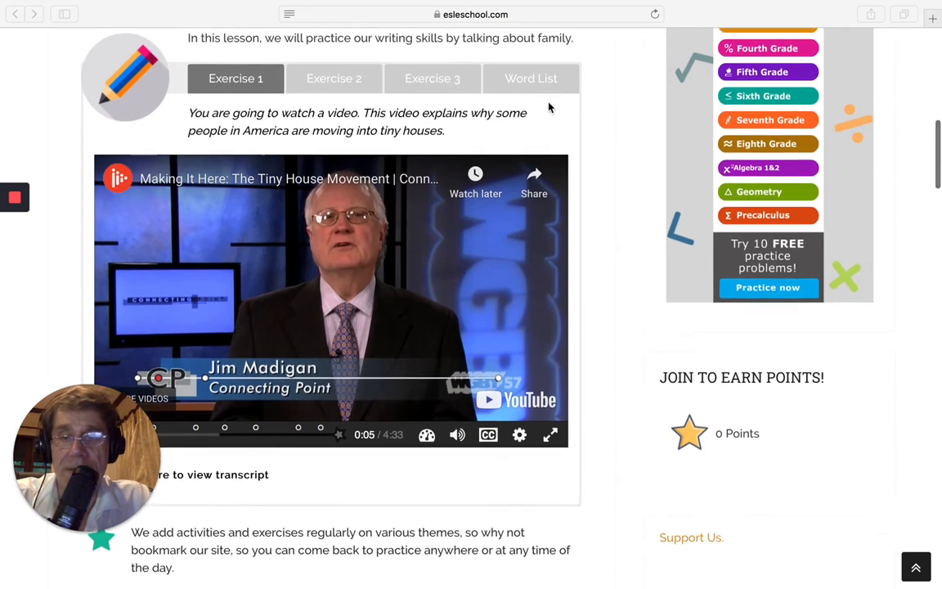
scroll(down, 3)
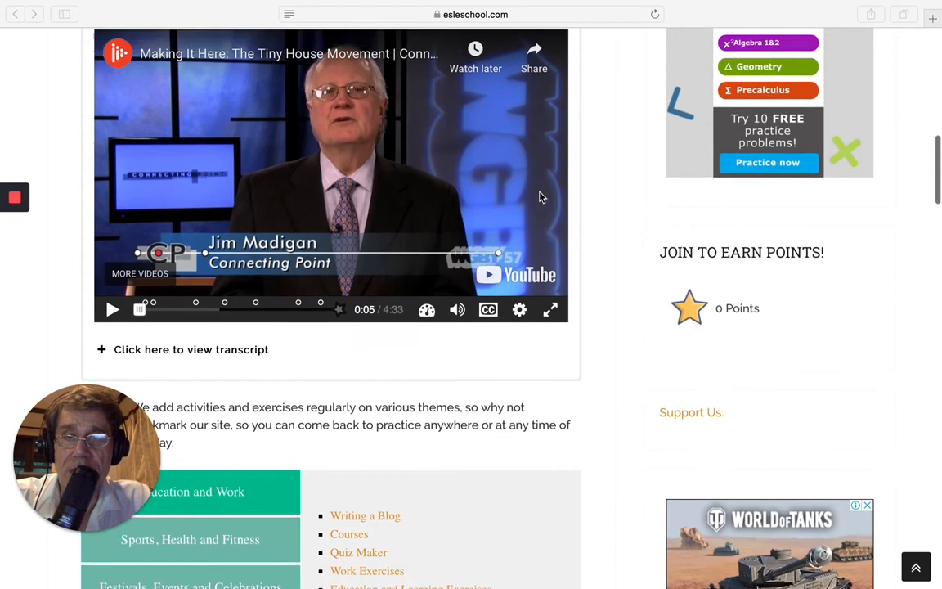
scroll(down, 3)
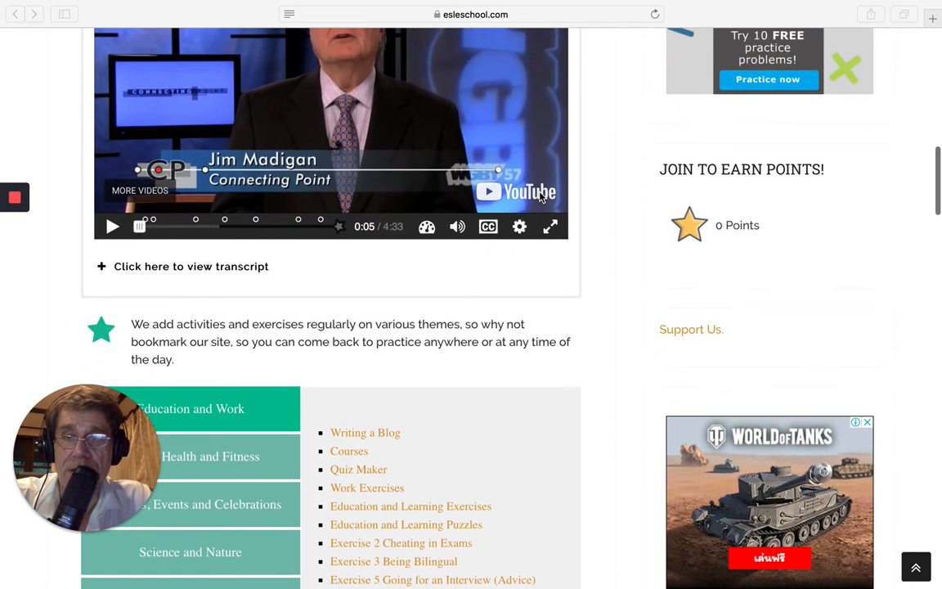
scroll(down, 3)
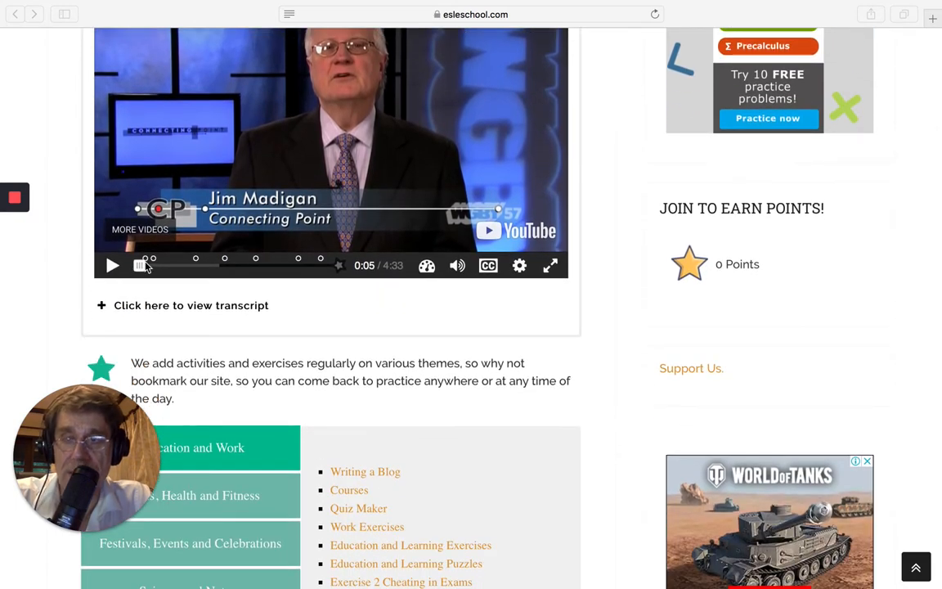
click(189, 306)
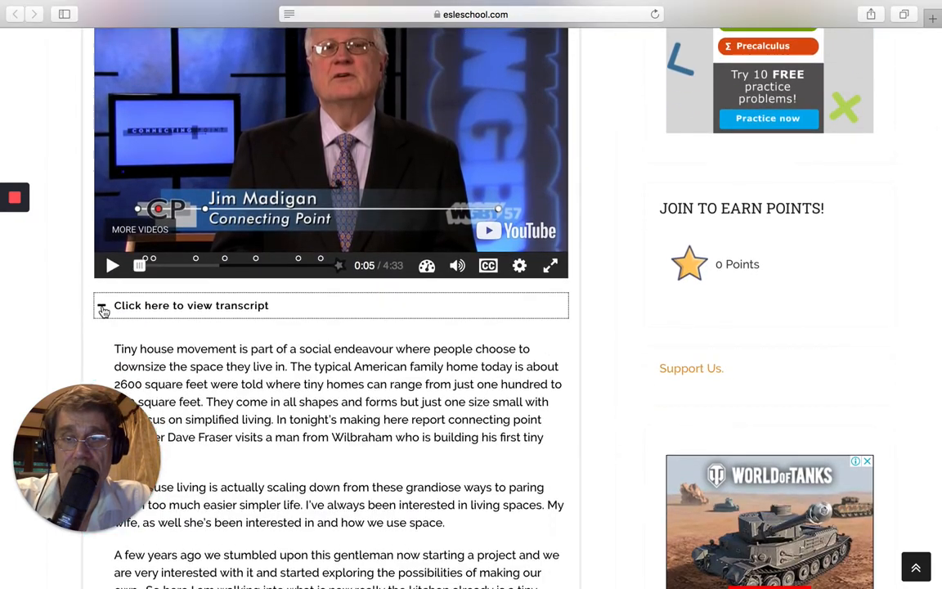
Step: Play the tiny house video until its question about the size of a typical American home appears
scroll(down, 3)
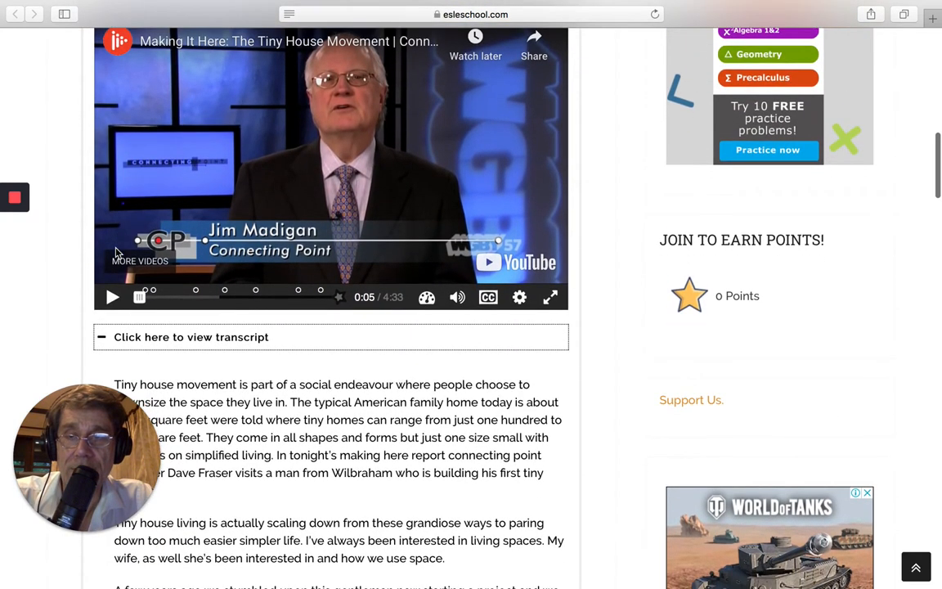
click(111, 298)
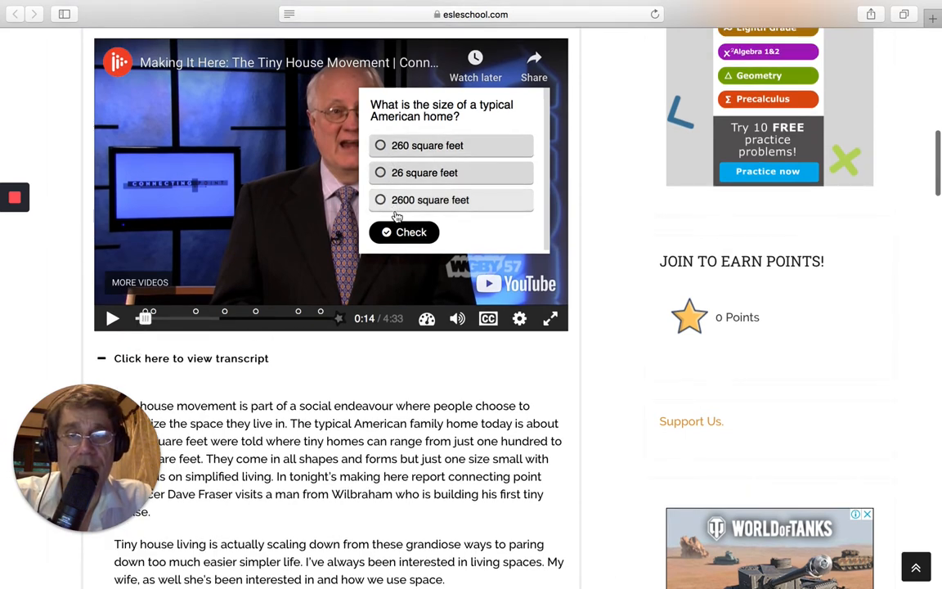
mouse_move(466, 243)
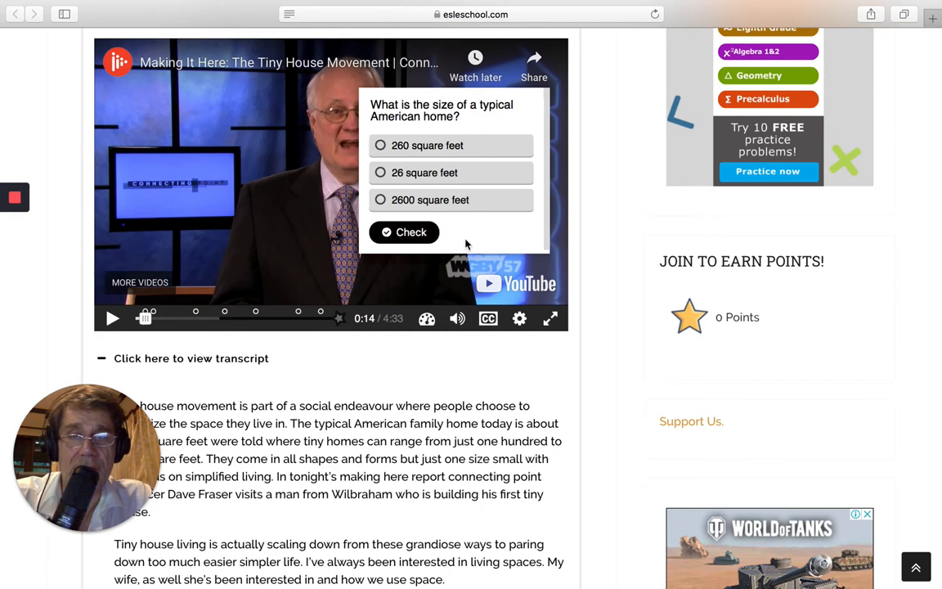
scroll(down, 3)
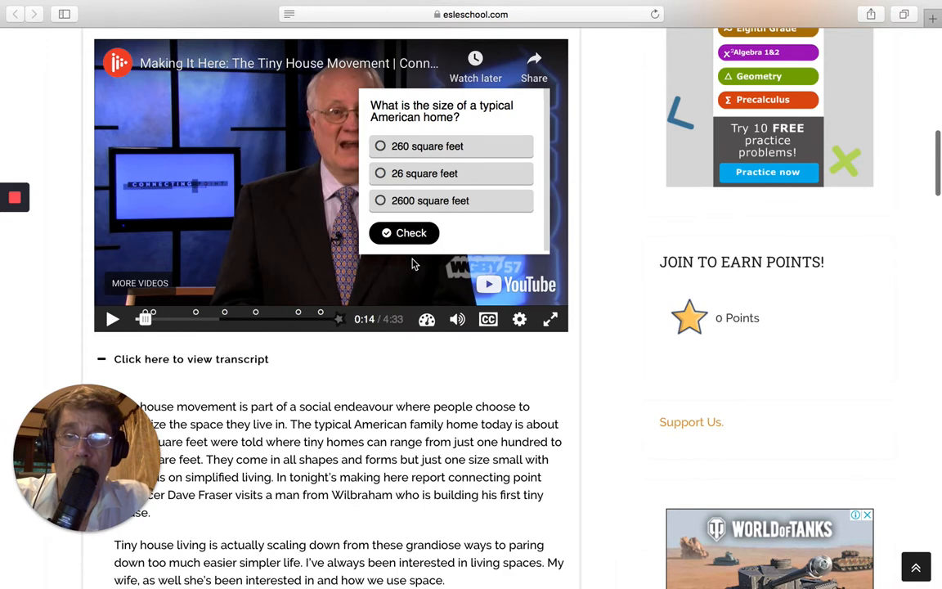
scroll(down, 3)
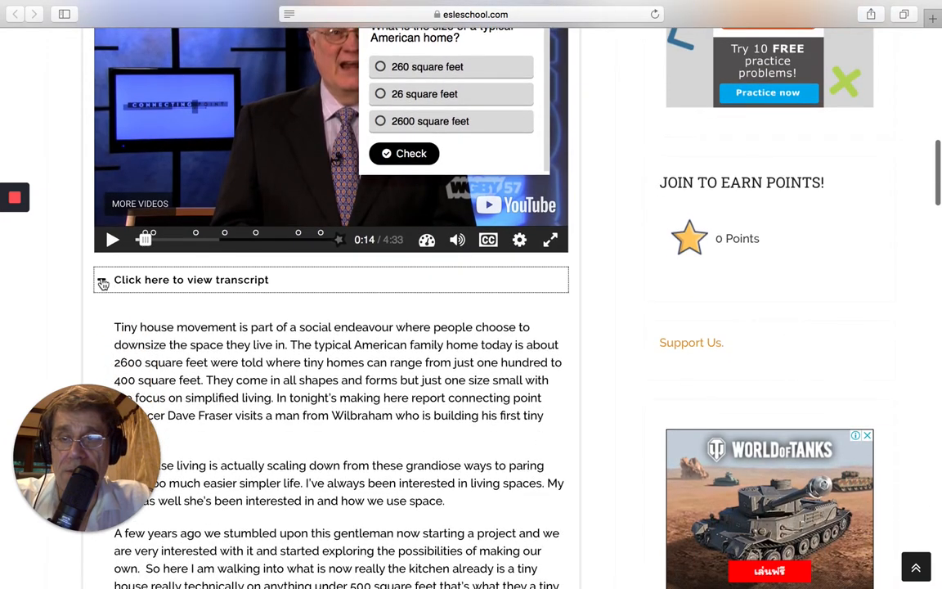
scroll(up, 3)
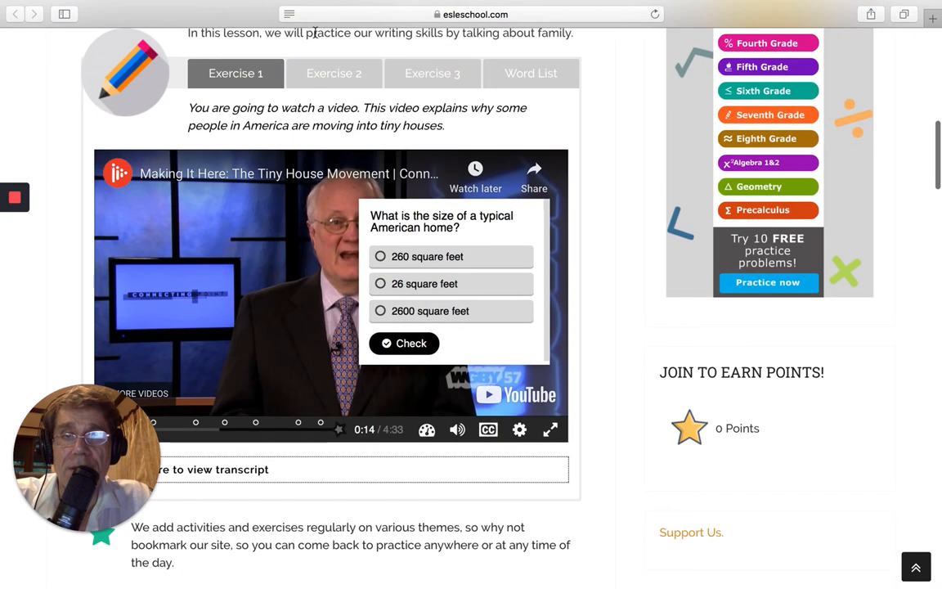
click(334, 72)
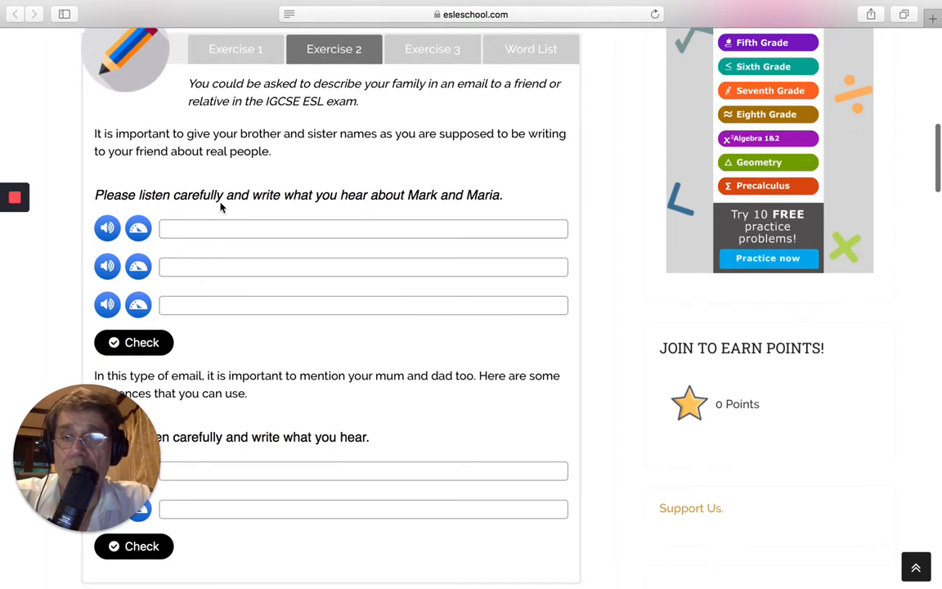
scroll(up, 3)
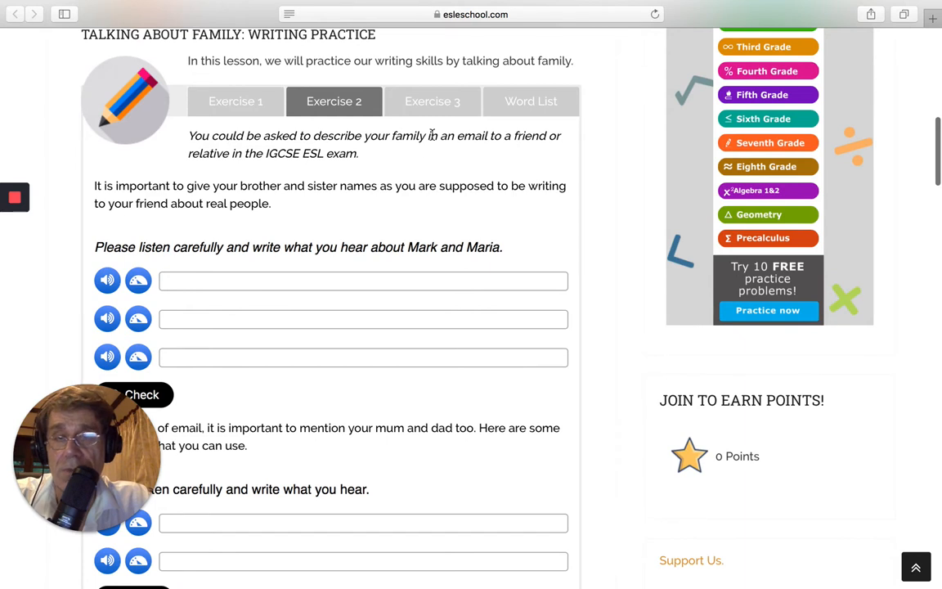
mouse_move(448, 158)
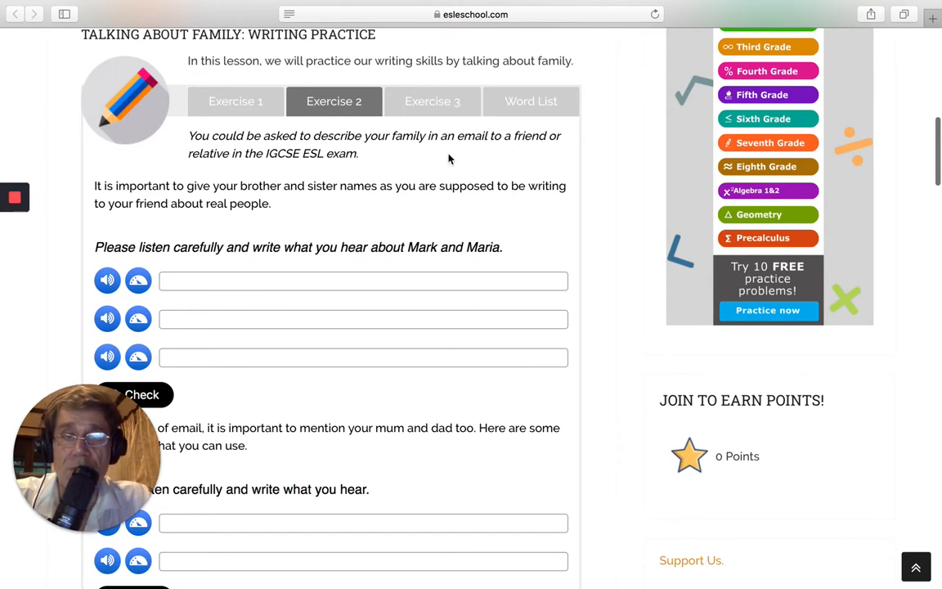
mouse_move(494, 155)
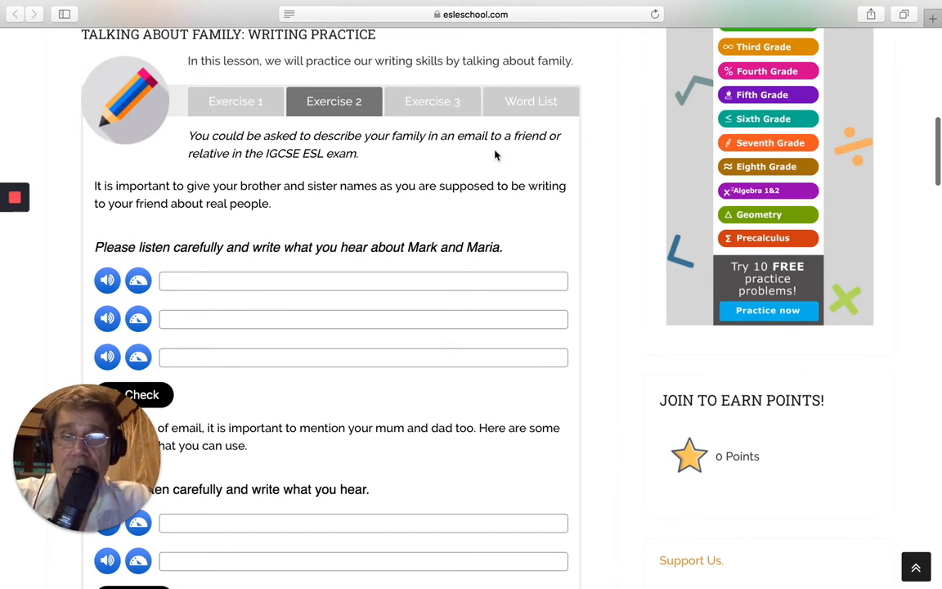
mouse_move(384, 151)
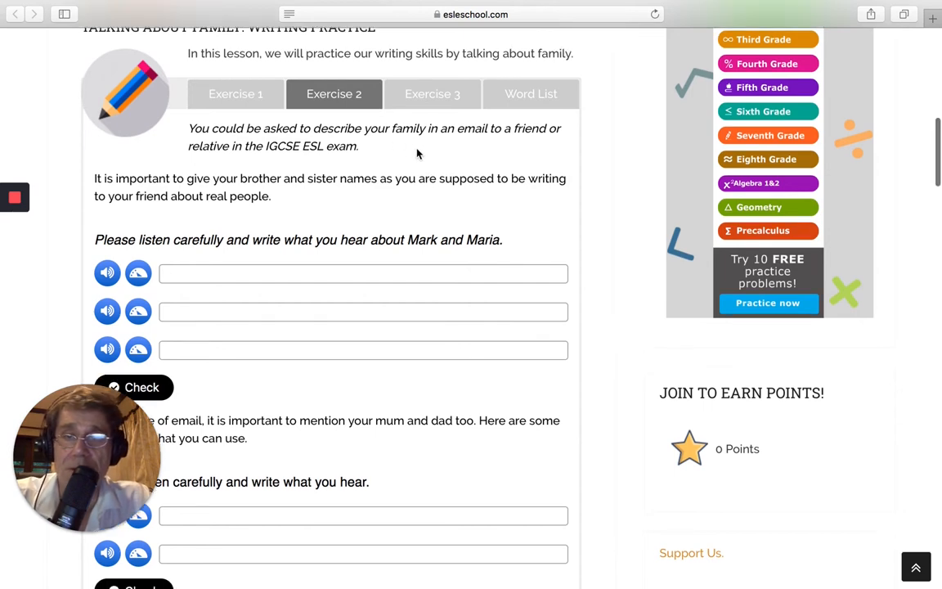
scroll(down, 3)
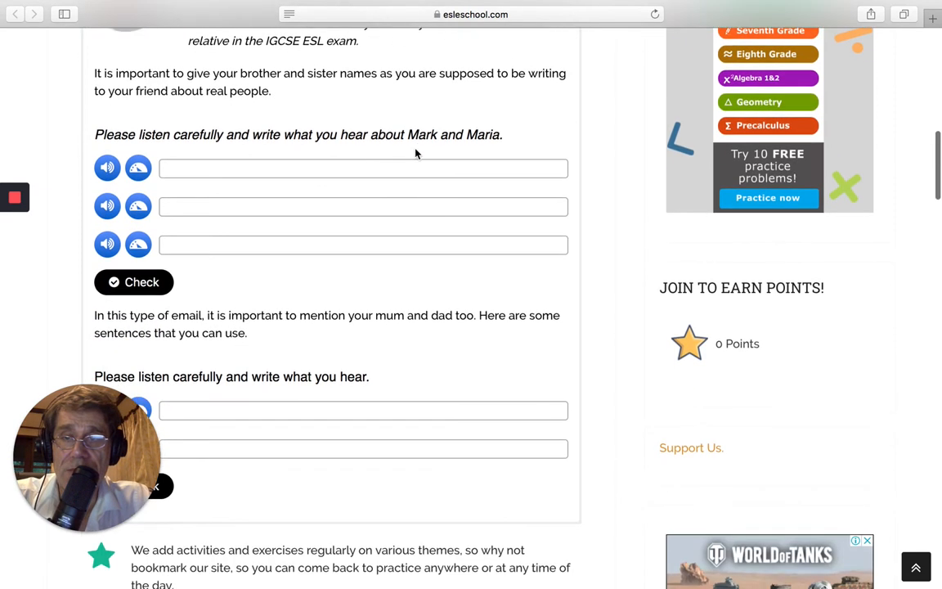
scroll(up, 3)
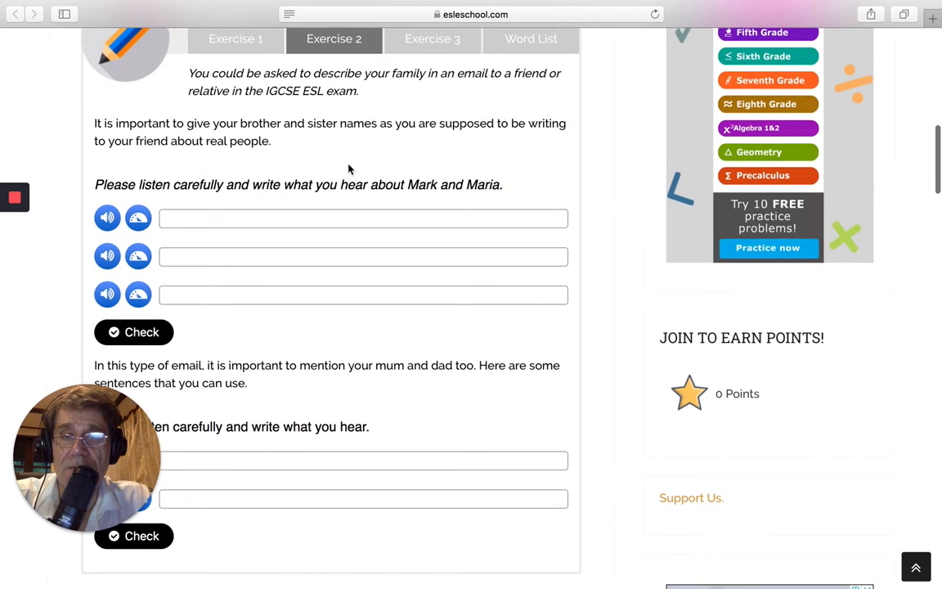
mouse_move(301, 167)
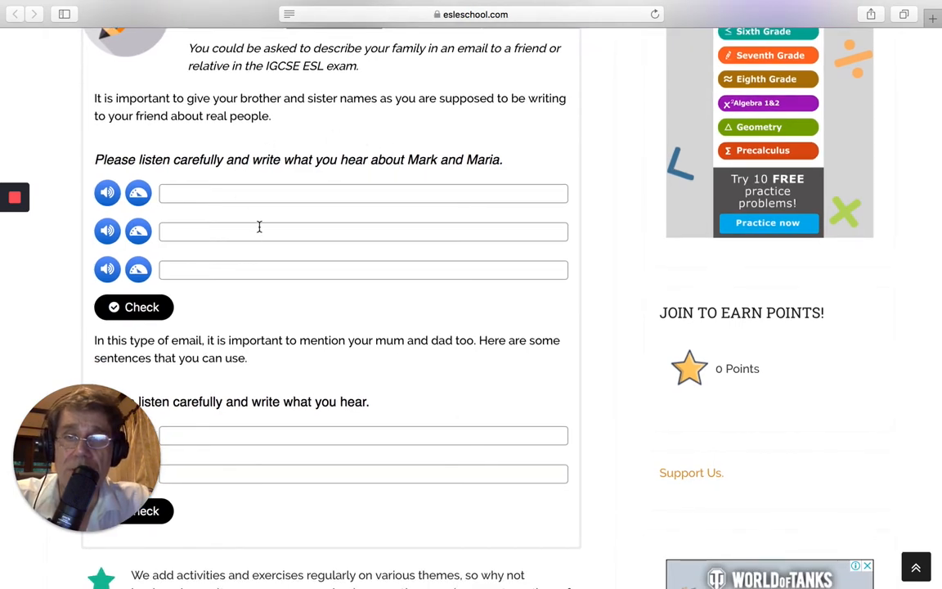
scroll(up, 3)
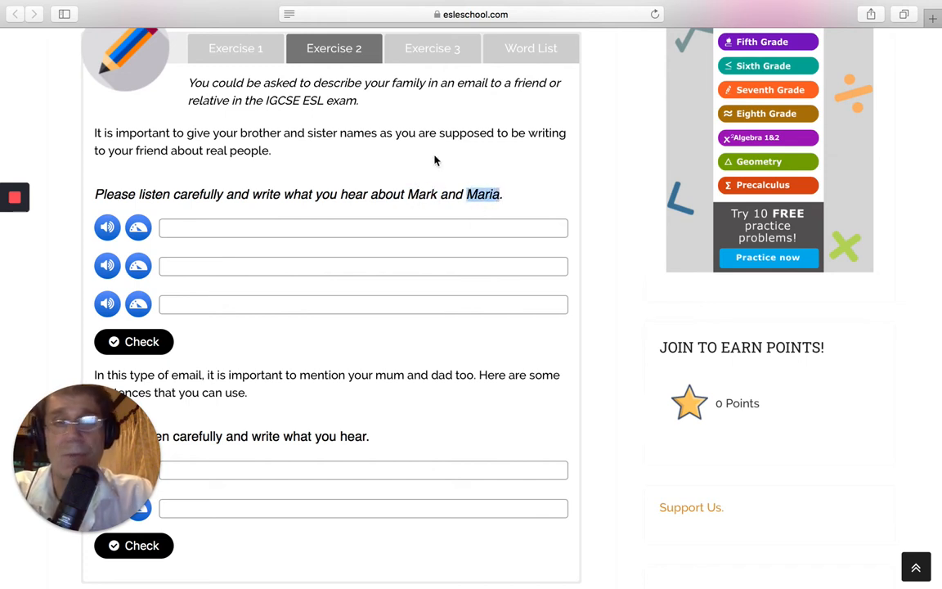
scroll(down, 3)
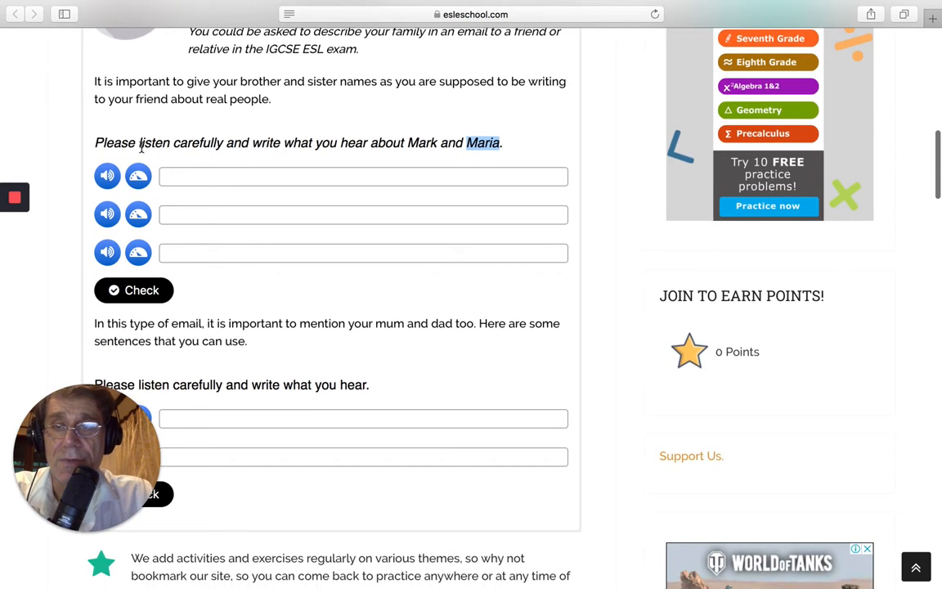
Step: Play the first dictation sentence about Mark and Maria twice at normal speed and twice slowed down
scroll(up, 3)
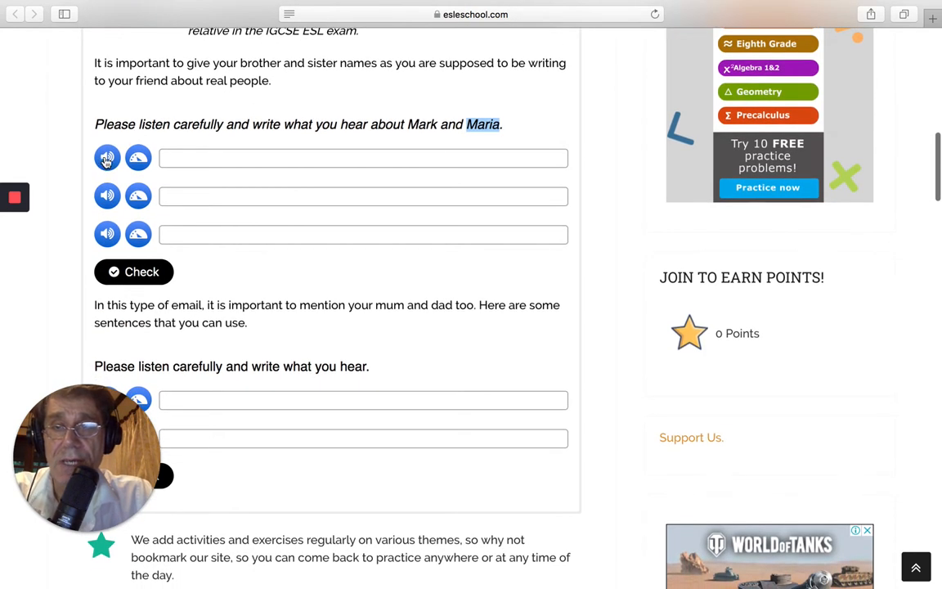
mouse_move(108, 157)
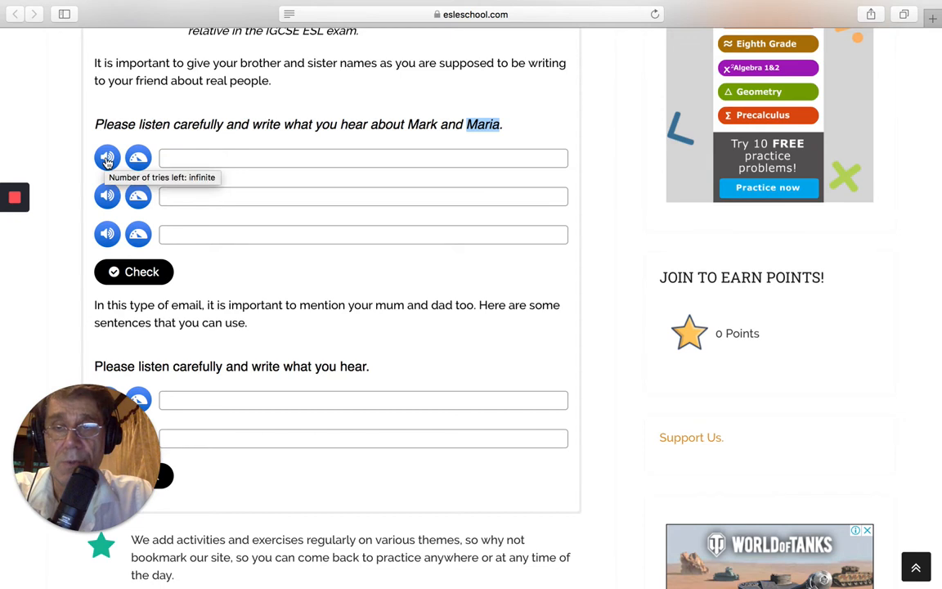
click(108, 157)
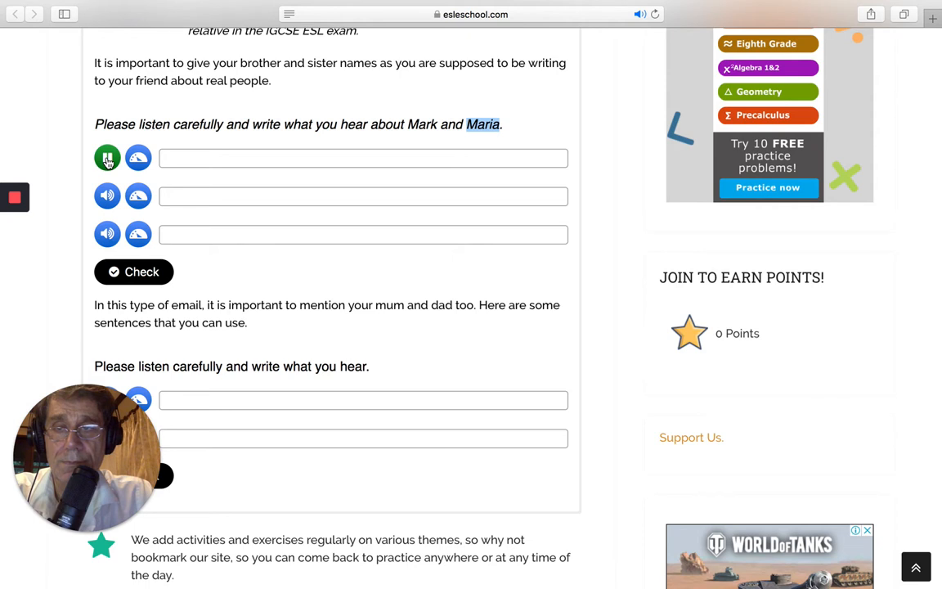
click(108, 157)
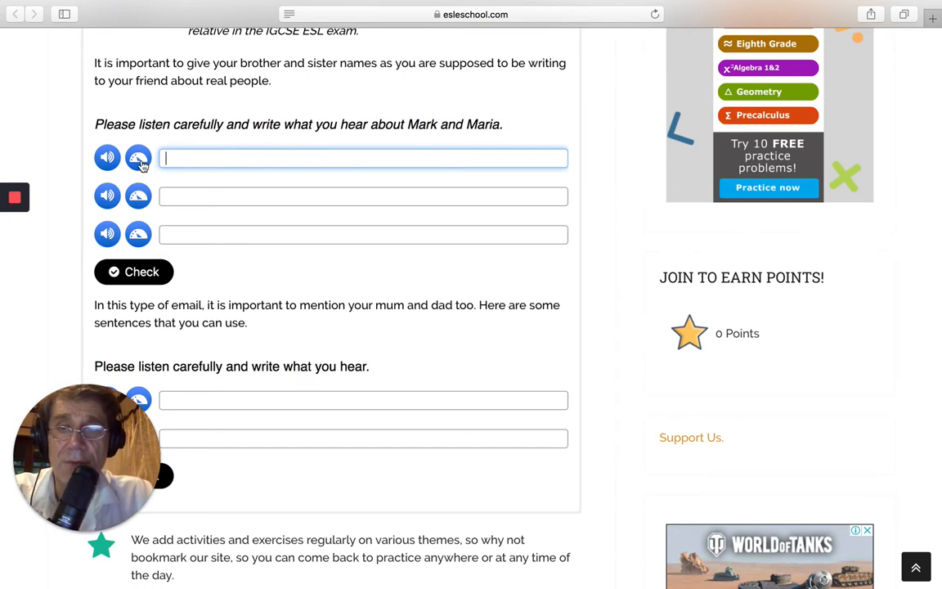
click(138, 157)
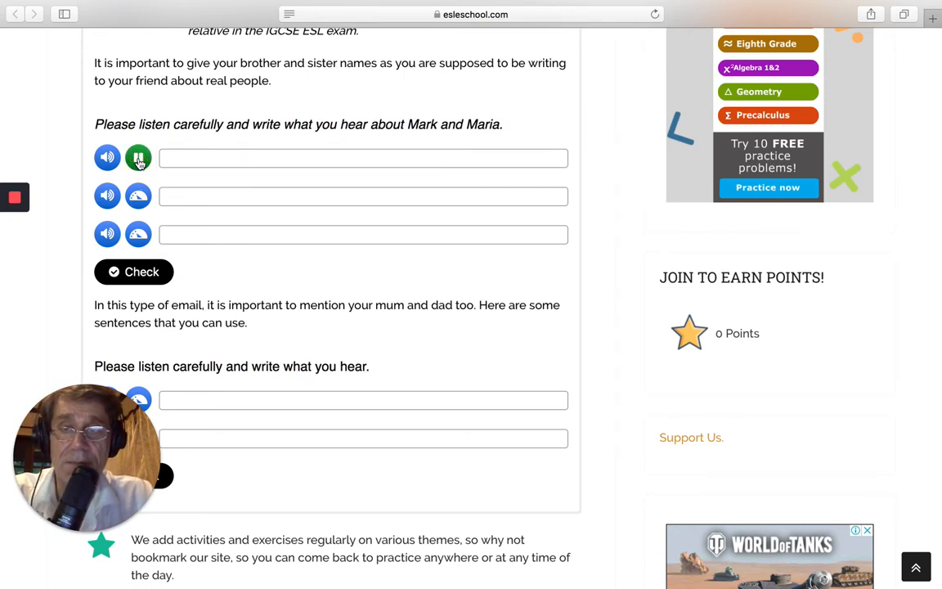
click(138, 157)
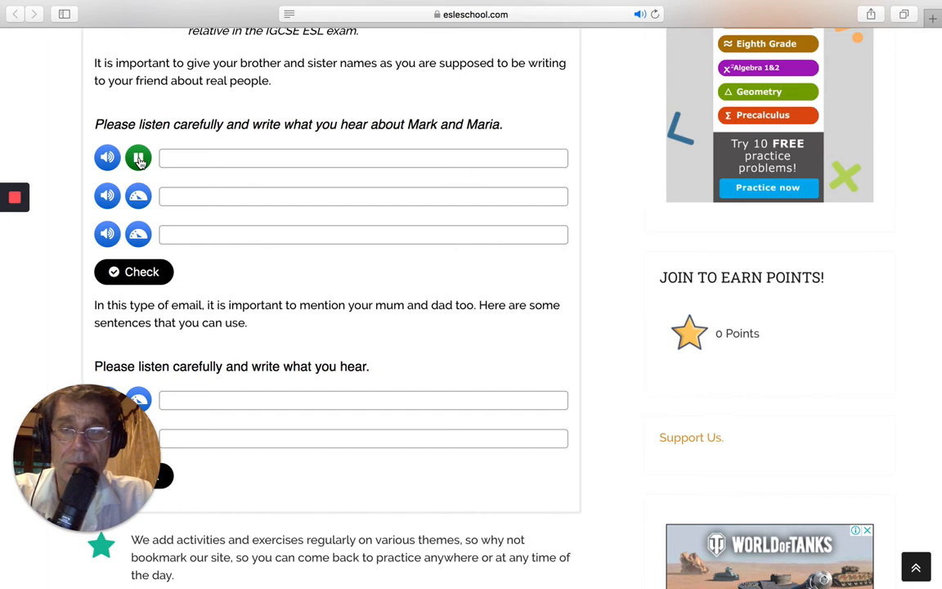
Step: Scroll up and down through the Exercise 2 dictation fields without filling them in
scroll(down, 3)
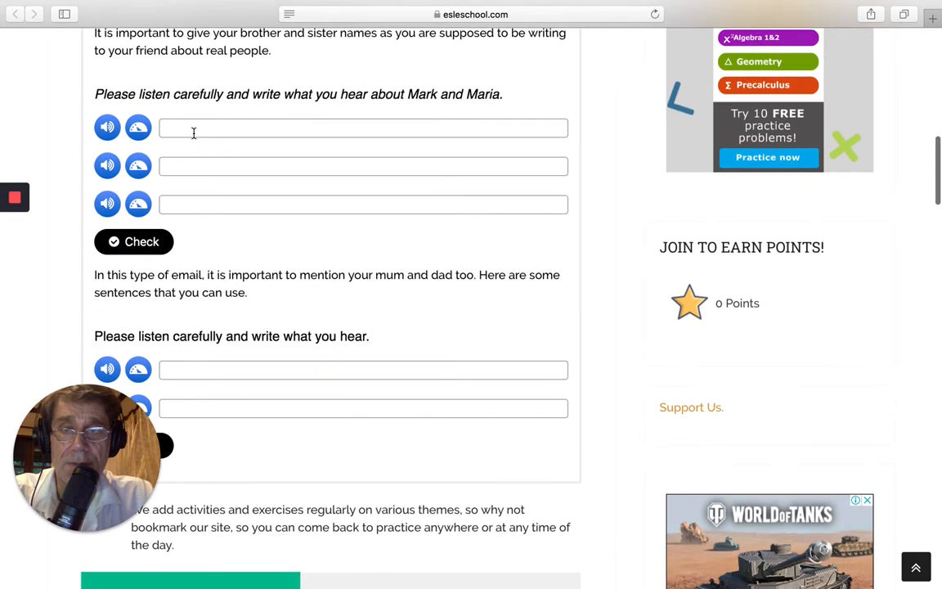
scroll(down, 3)
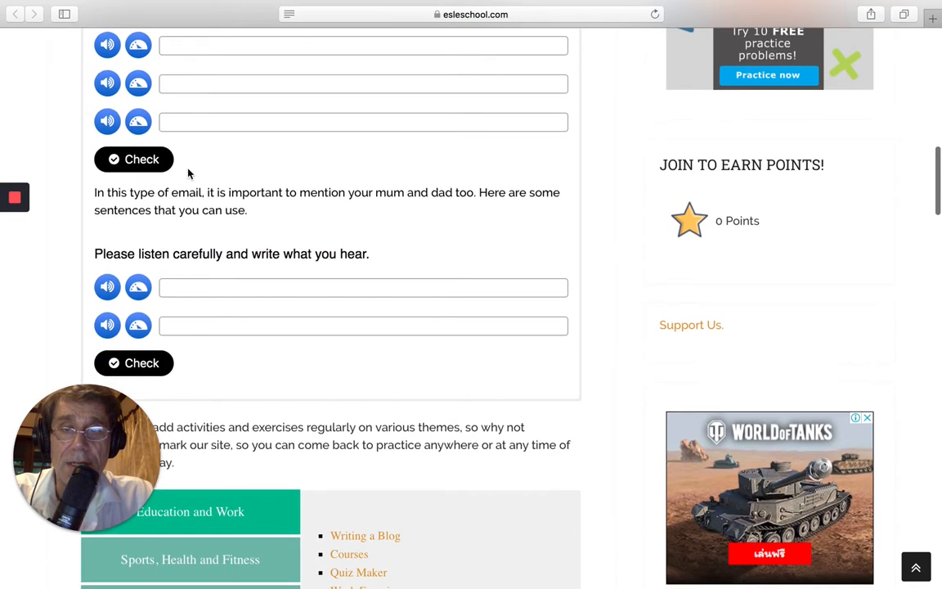
scroll(up, 3)
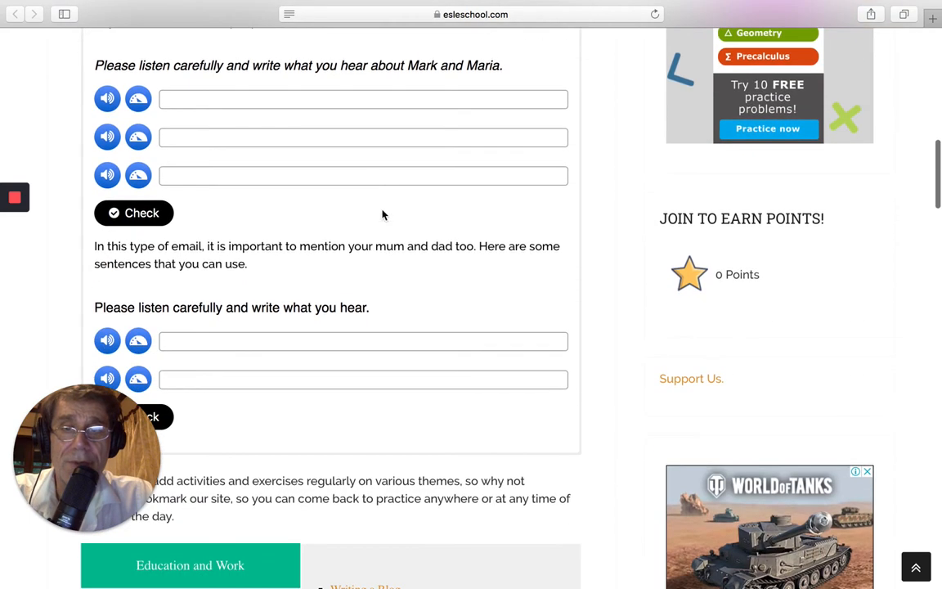
scroll(down, 3)
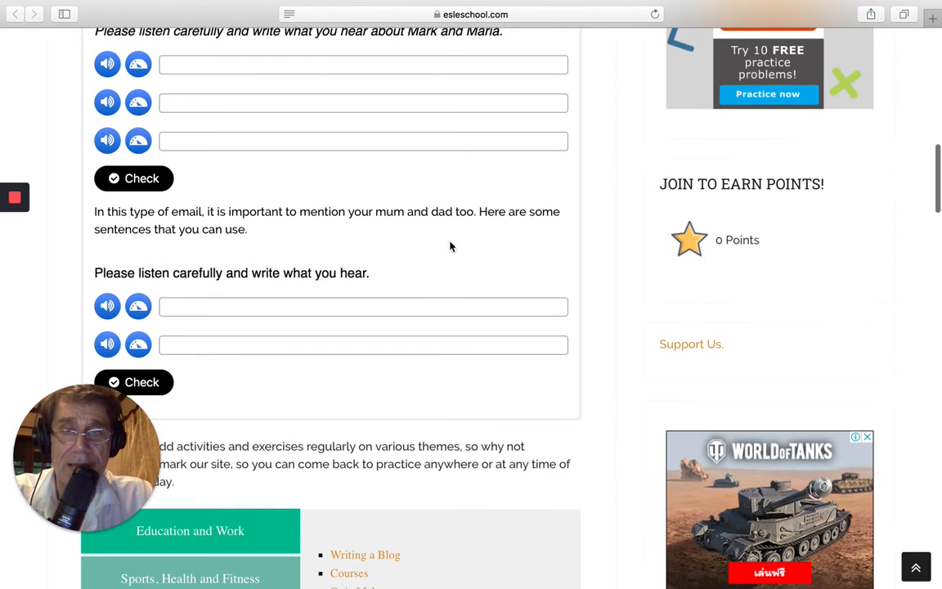
scroll(up, 3)
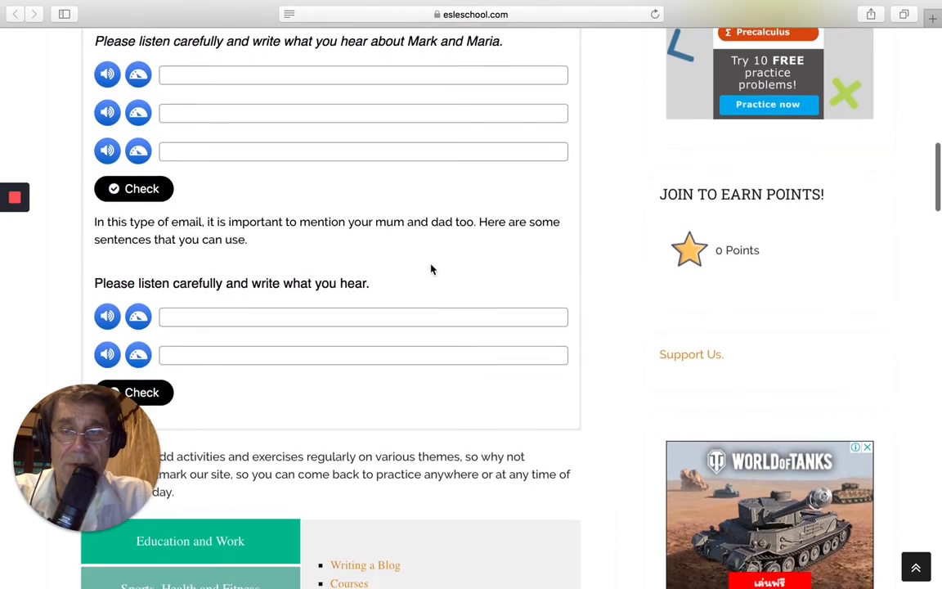
scroll(down, 3)
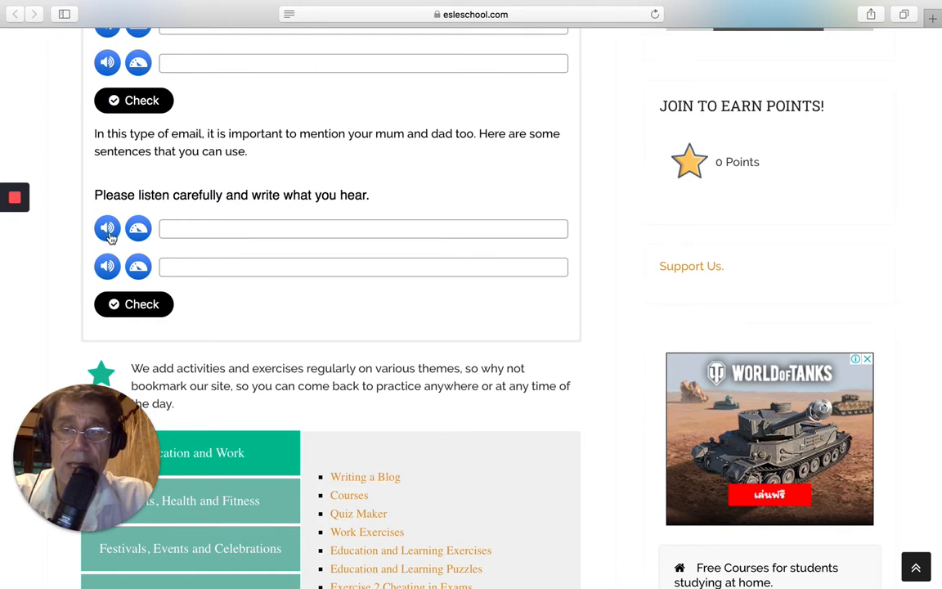
mouse_move(137, 229)
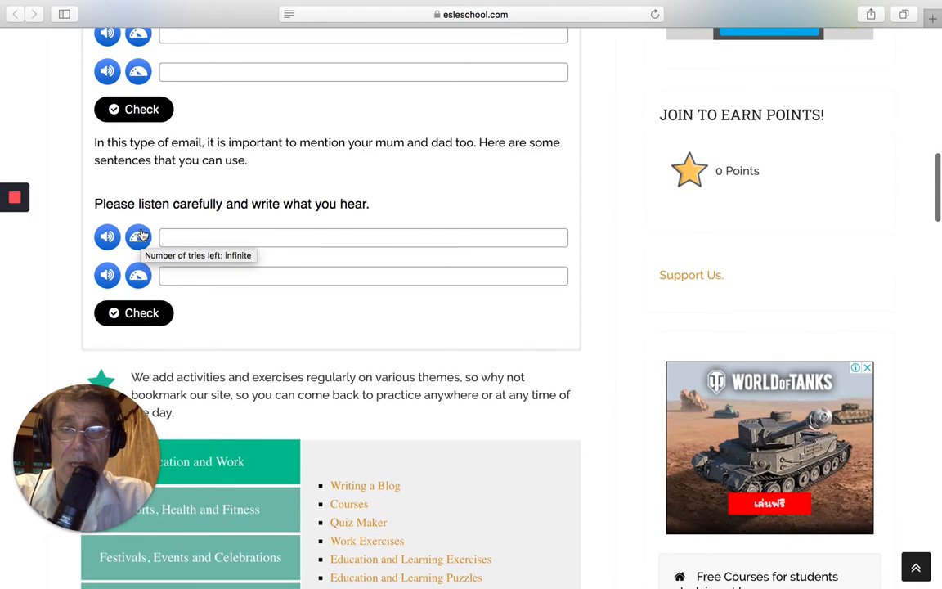
scroll(up, 3)
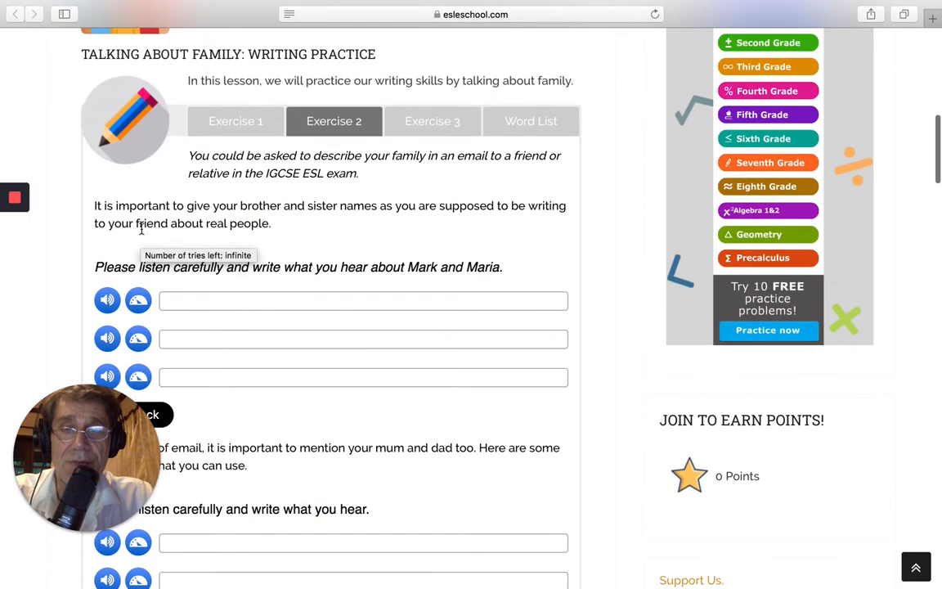
scroll(down, 3)
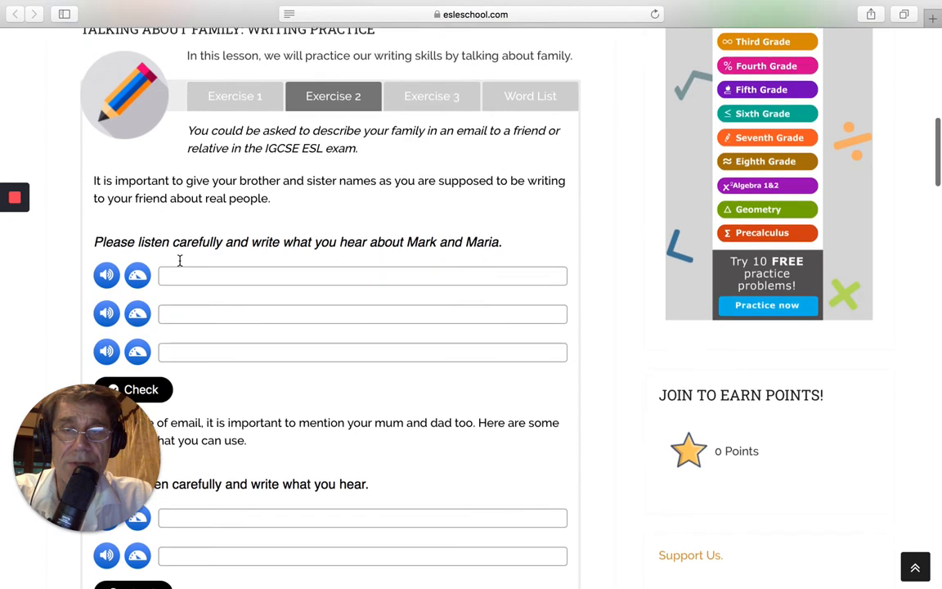
mouse_move(180, 263)
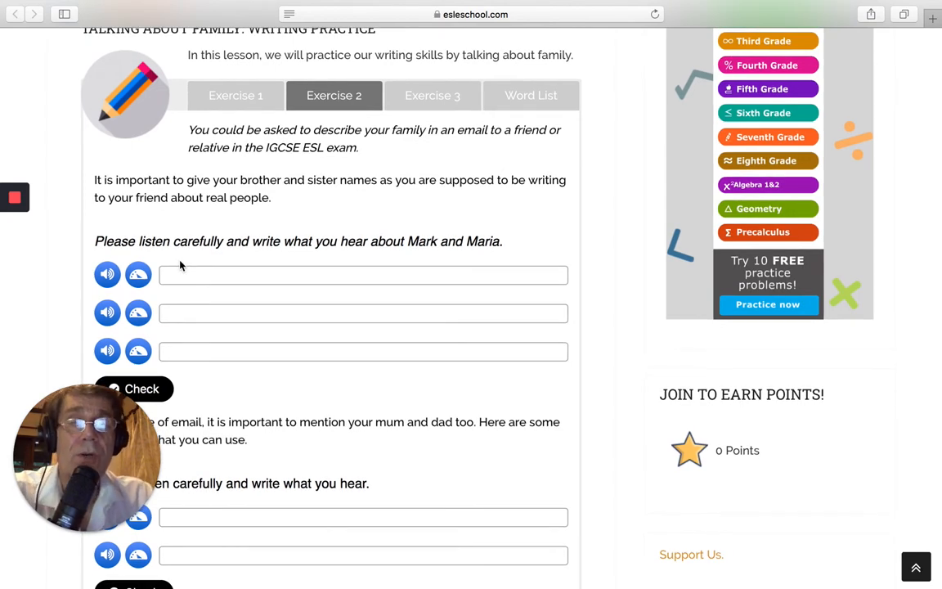
scroll(down, 3)
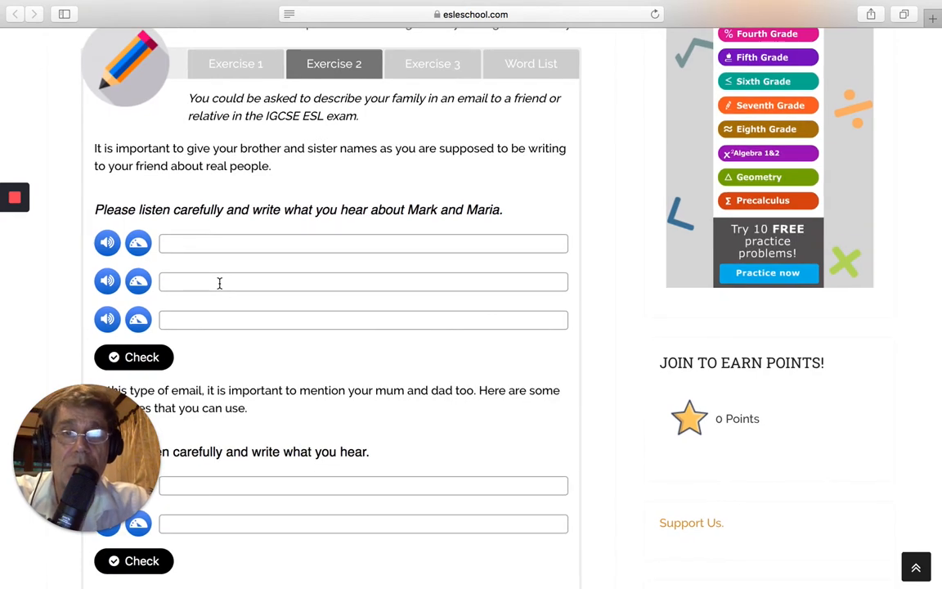
scroll(up, 3)
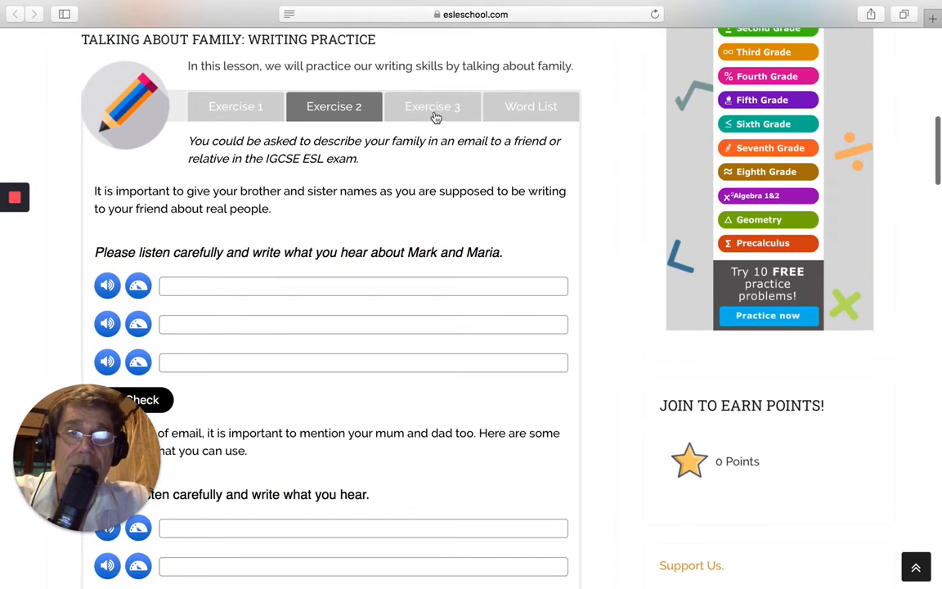
click(432, 106)
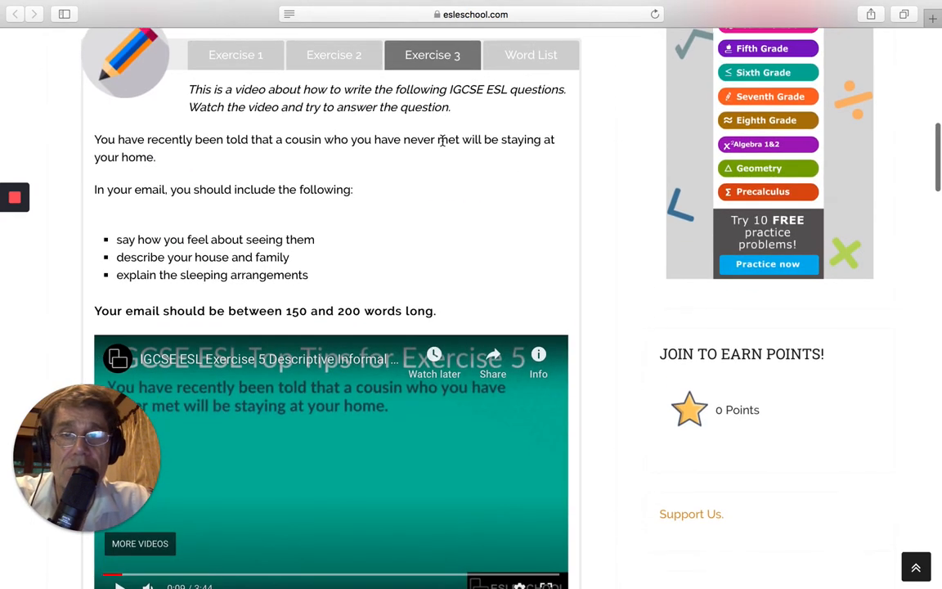
scroll(up, 3)
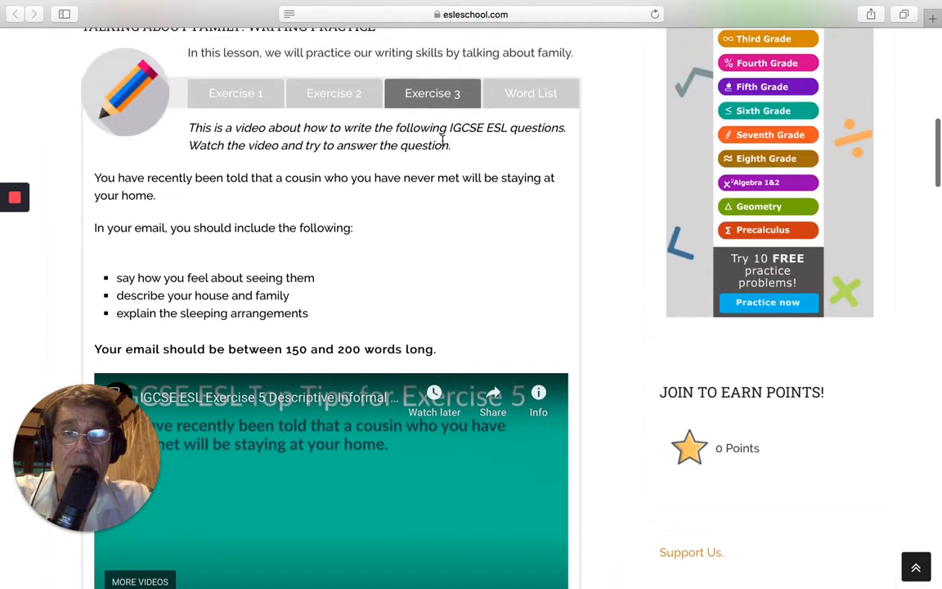
scroll(up, 3)
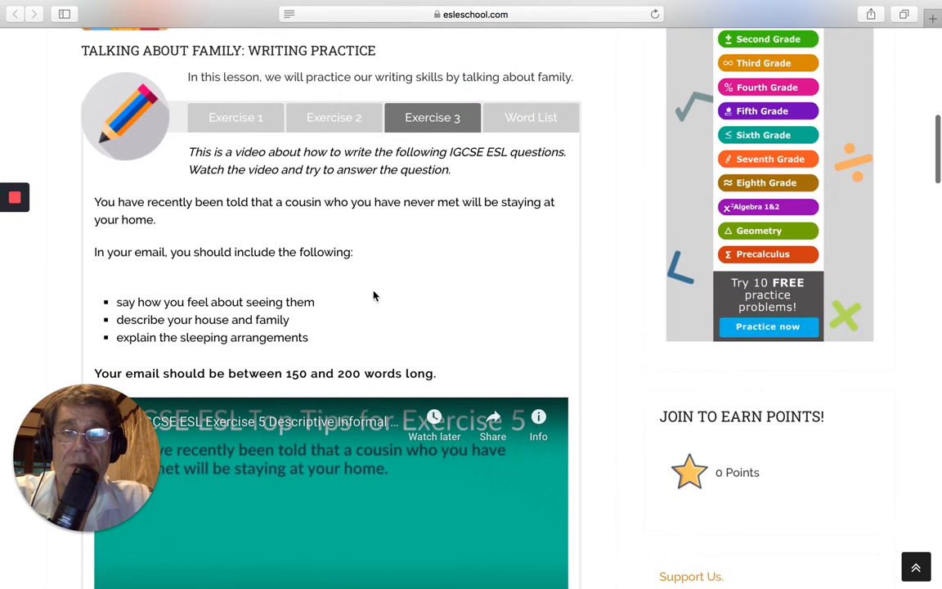
scroll(down, 3)
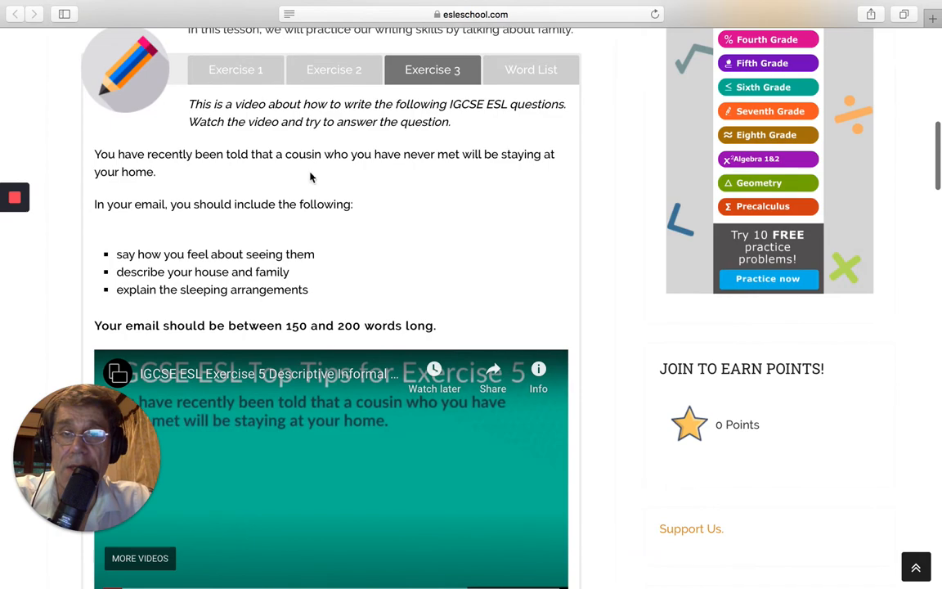
scroll(down, 3)
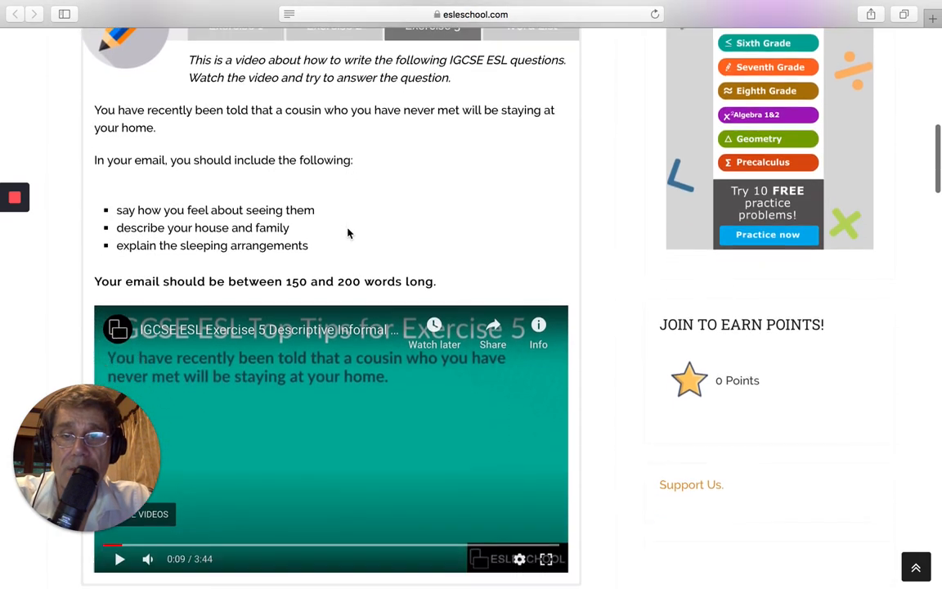
scroll(down, 3)
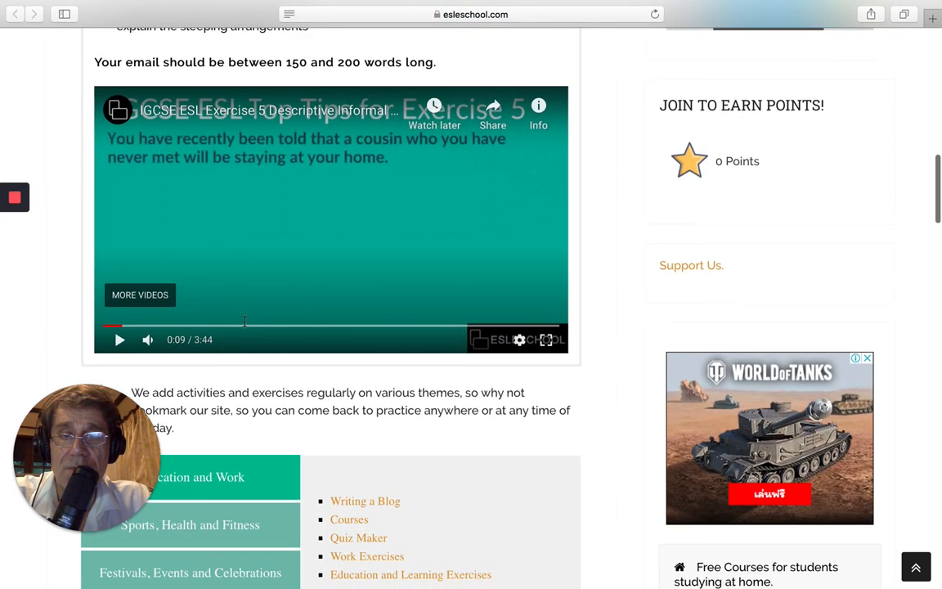
scroll(up, 3)
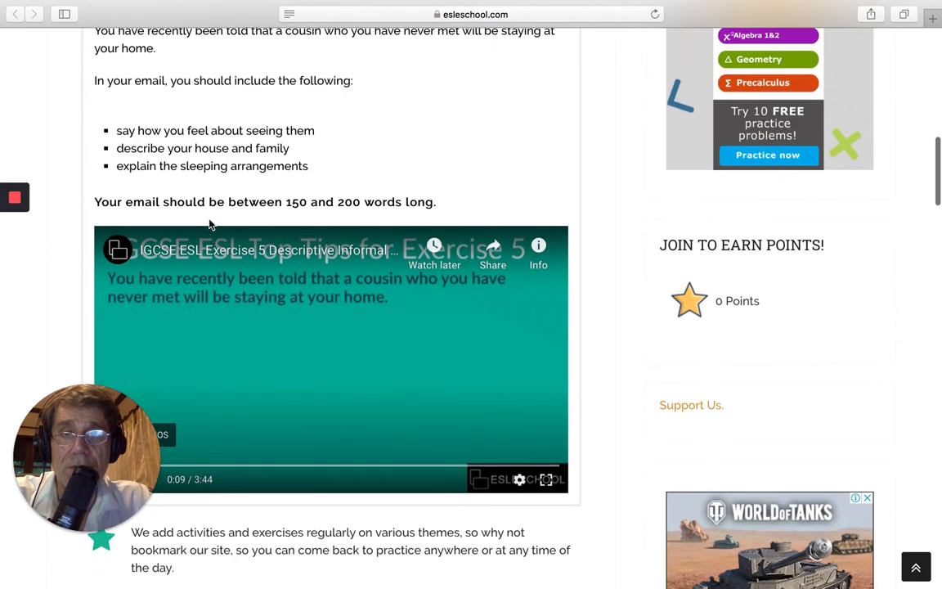
scroll(down, 3)
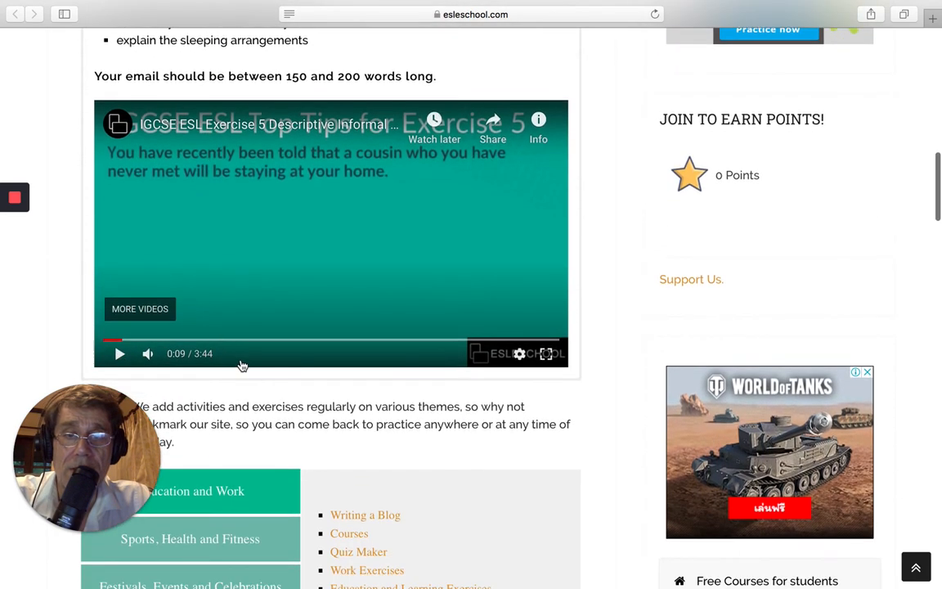
mouse_move(399, 285)
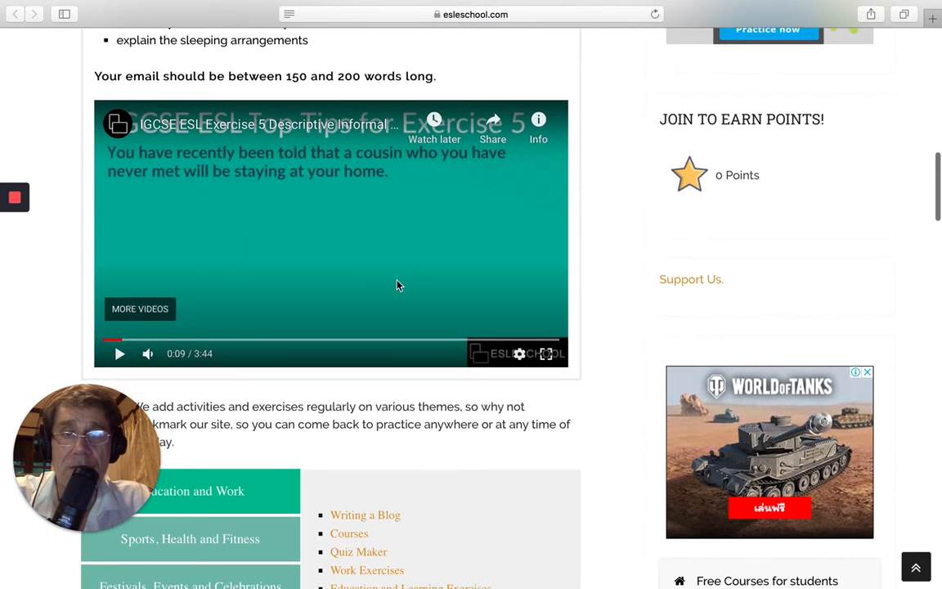
scroll(up, 3)
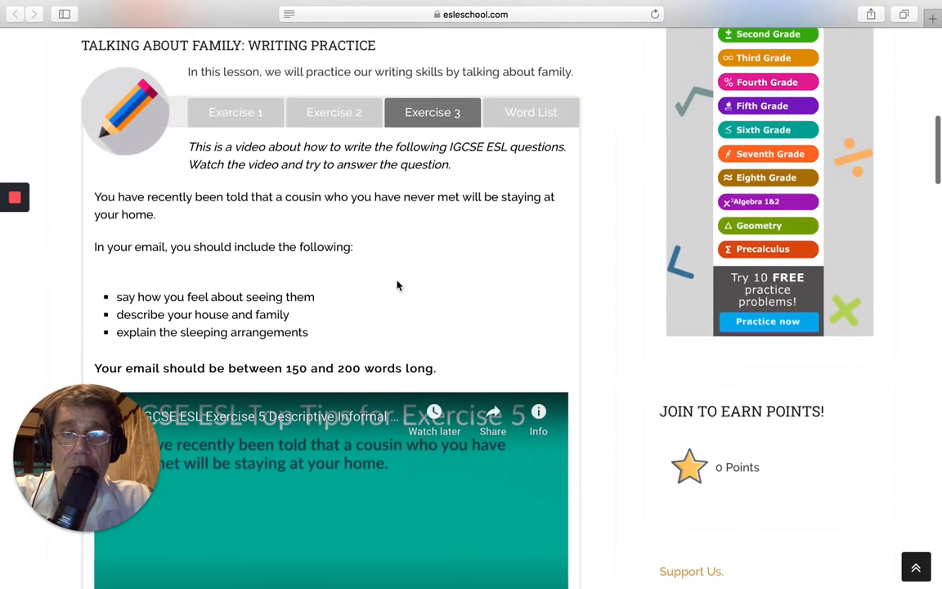
scroll(down, 3)
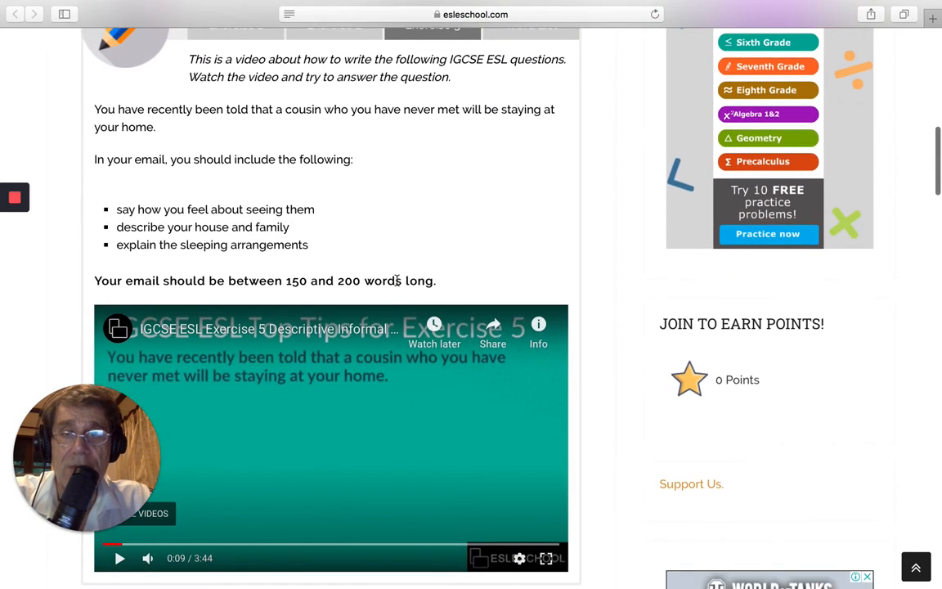
scroll(up, 3)
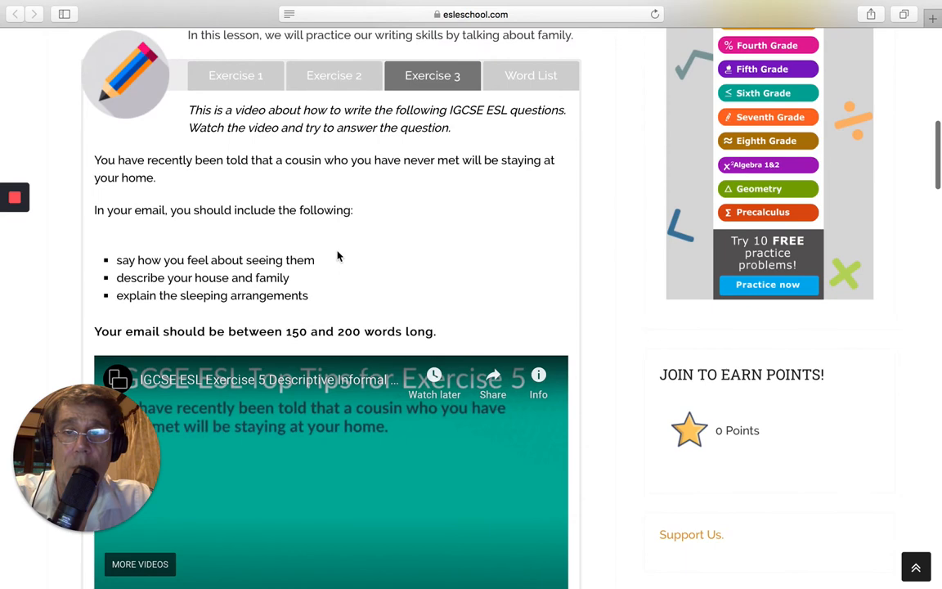
mouse_move(342, 262)
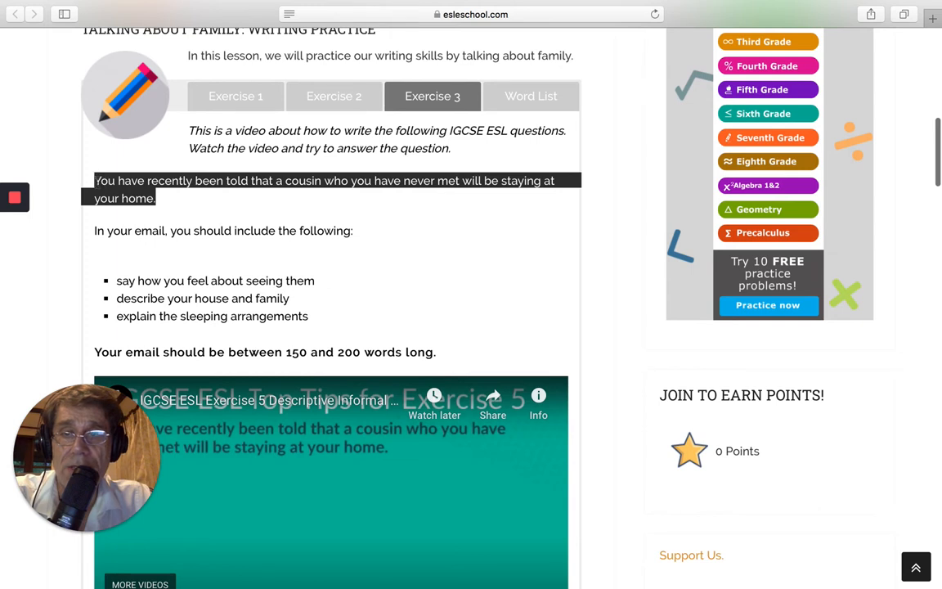
click(304, 206)
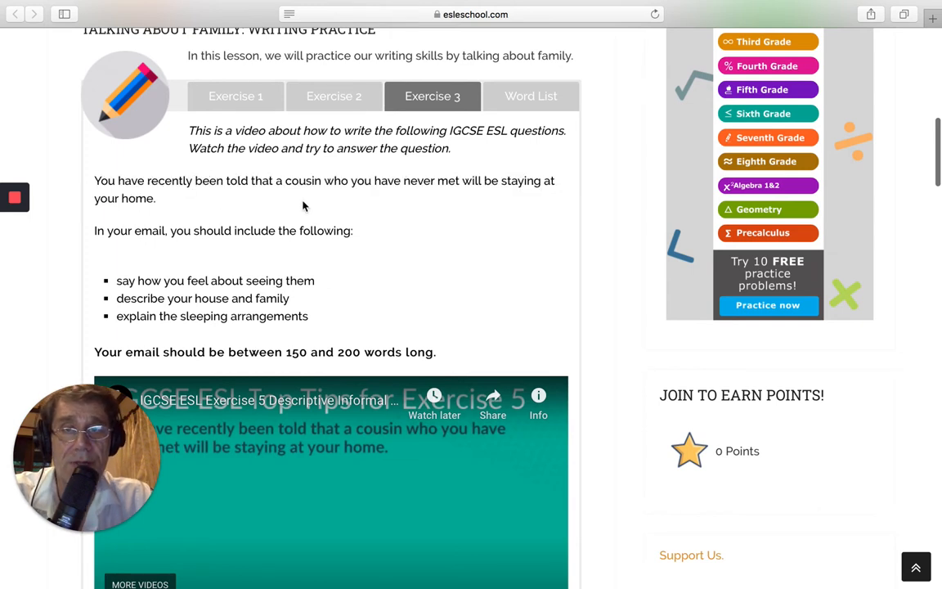
mouse_move(448, 219)
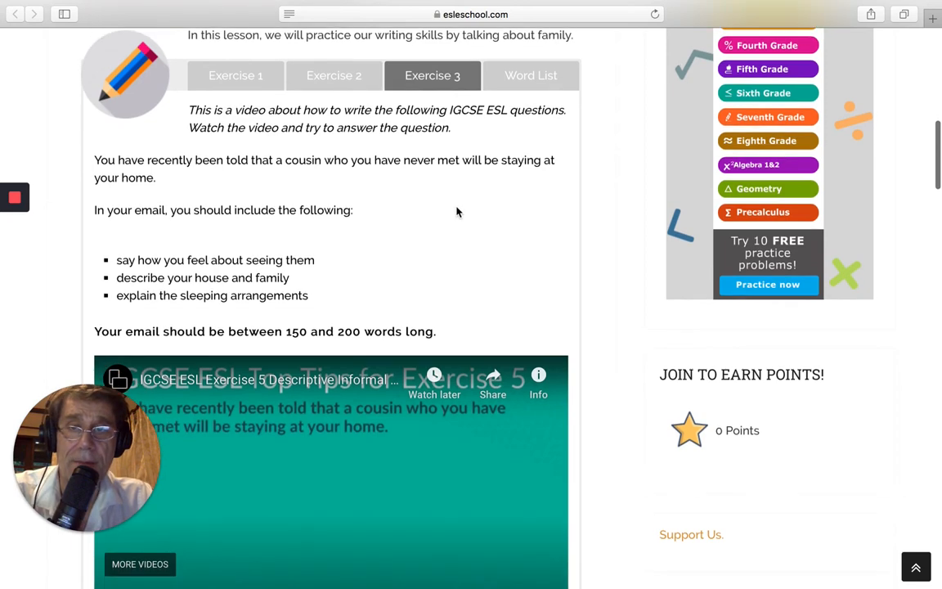
scroll(down, 3)
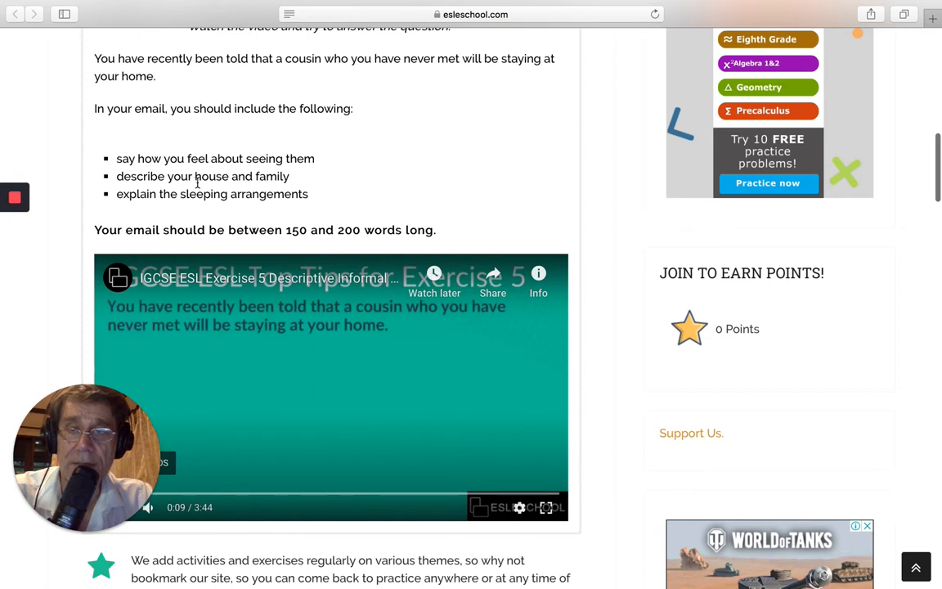
scroll(down, 3)
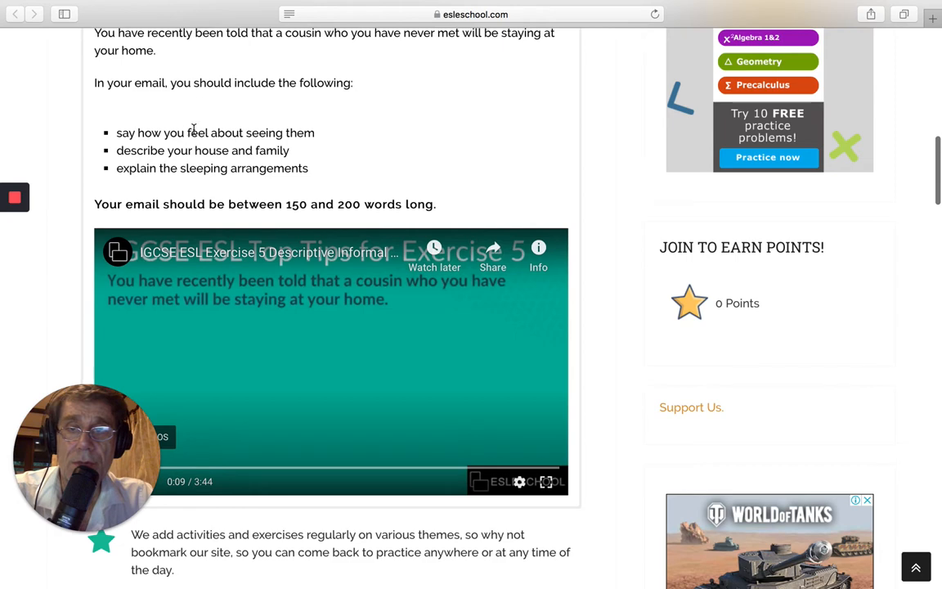
scroll(down, 3)
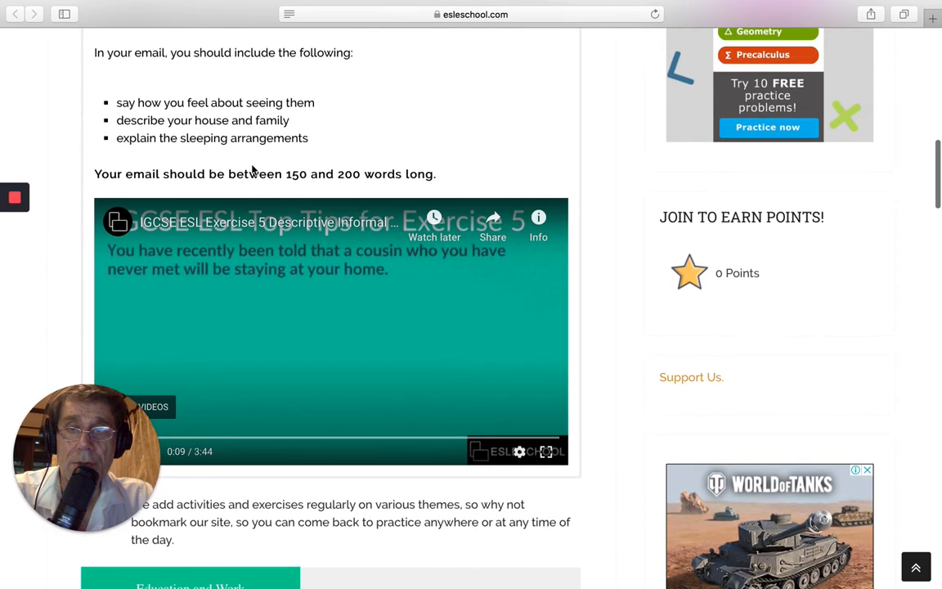
mouse_move(275, 169)
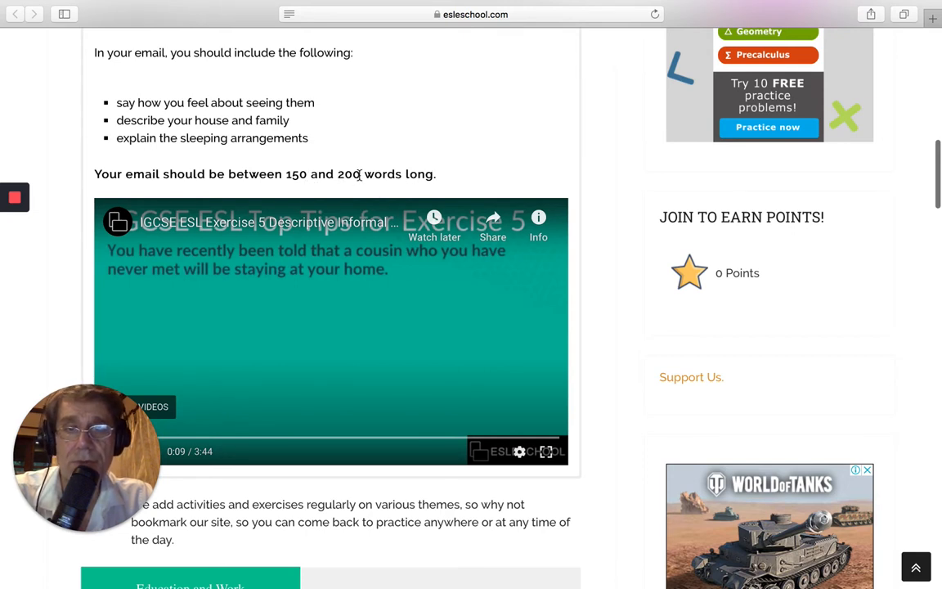
double_click(347, 173)
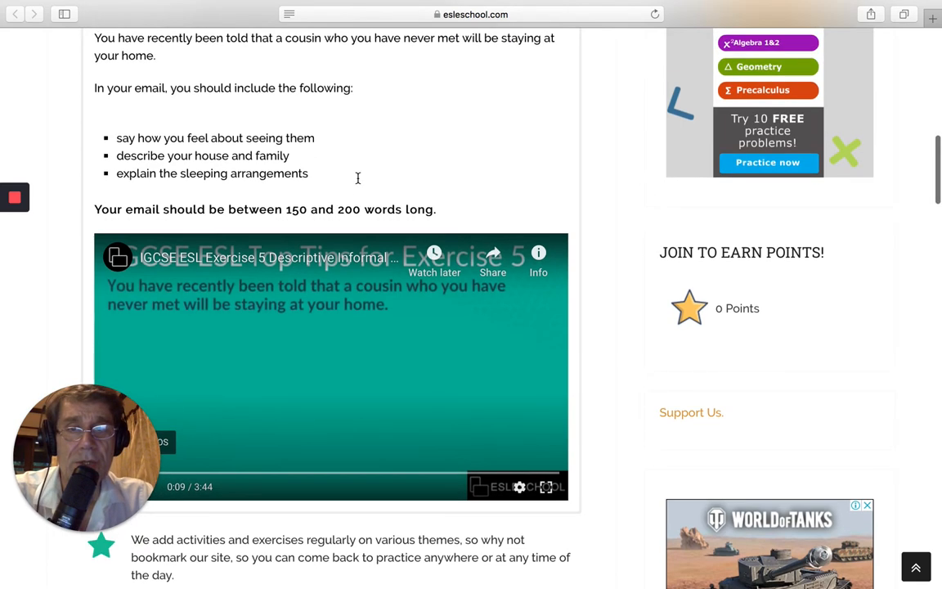
scroll(down, 3)
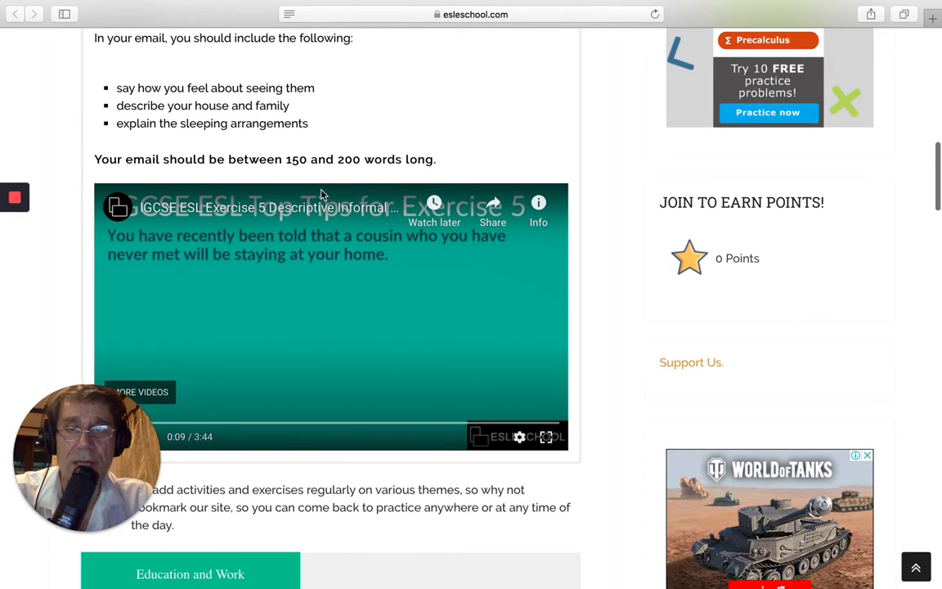
double_click(298, 159)
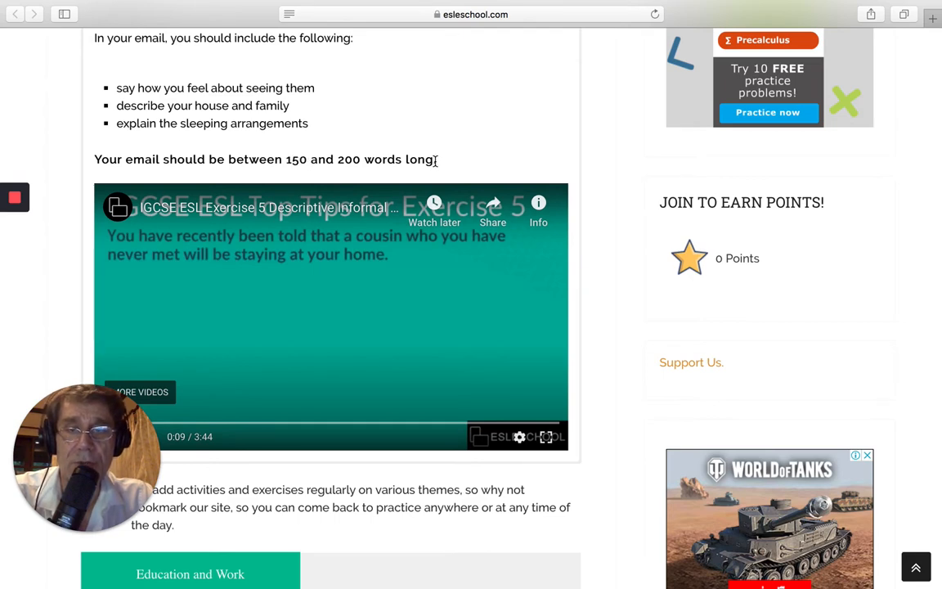
scroll(down, 3)
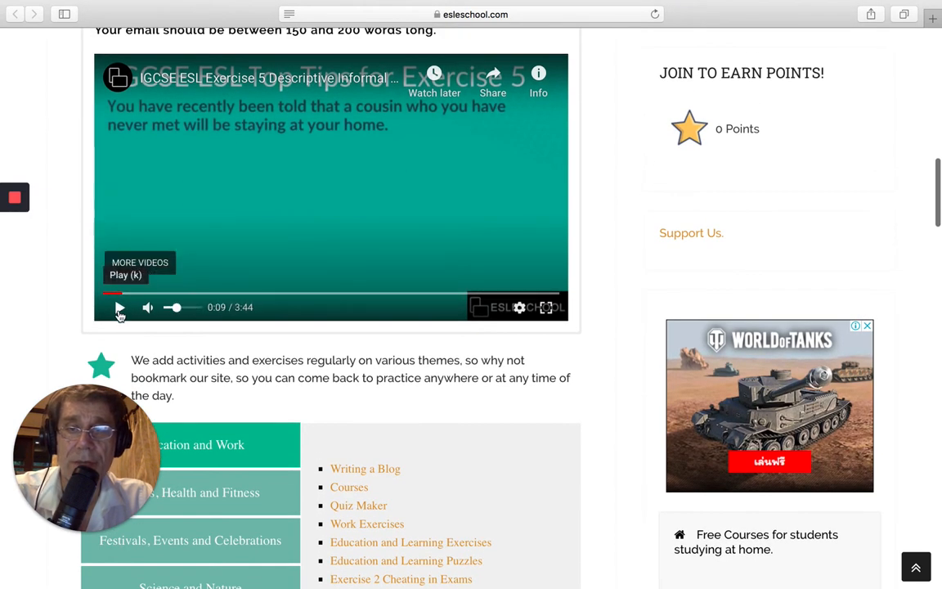
Step: Play the email-tips video, pausing on the 'Add the greeting' slide, then let it run to the introduction advice
click(120, 307)
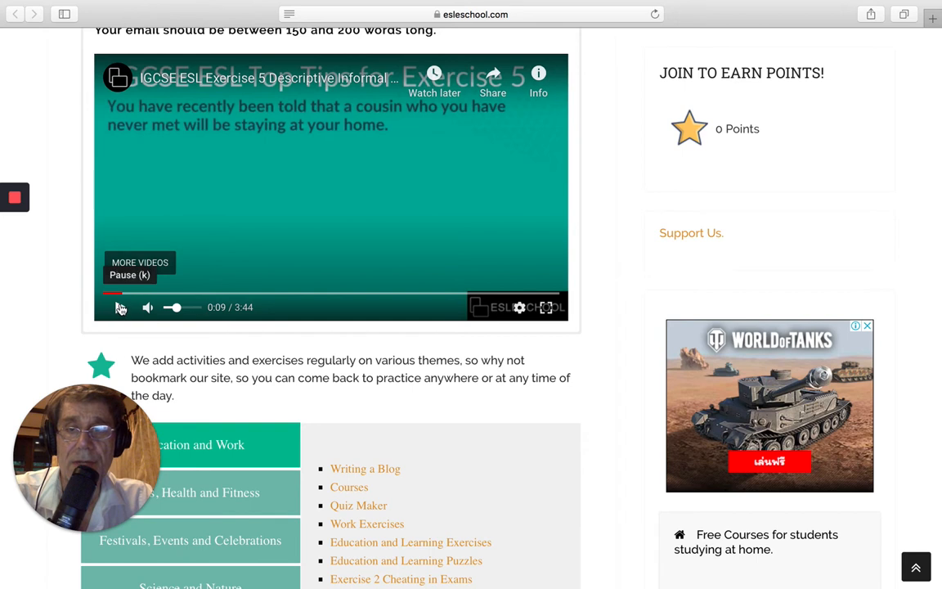
click(127, 294)
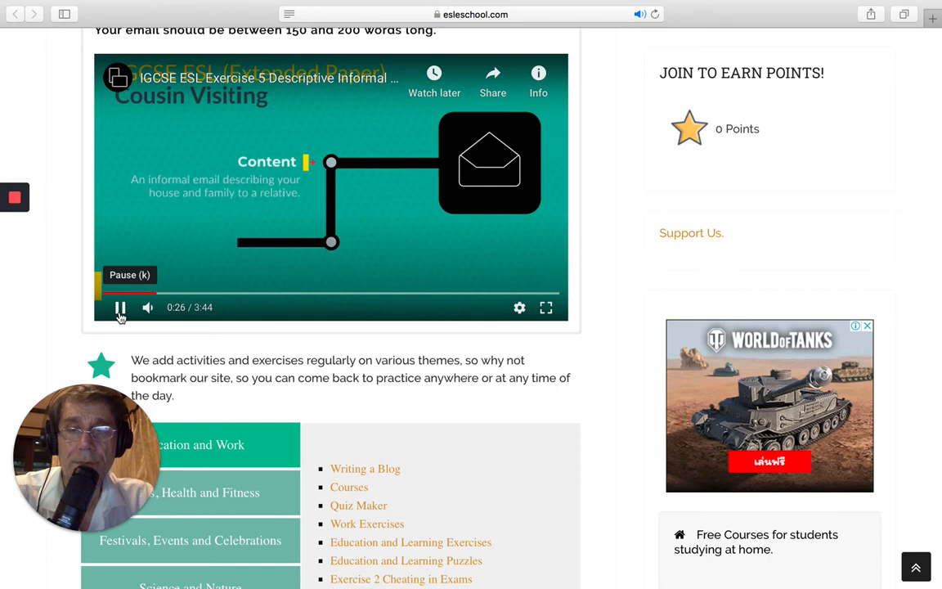
click(120, 308)
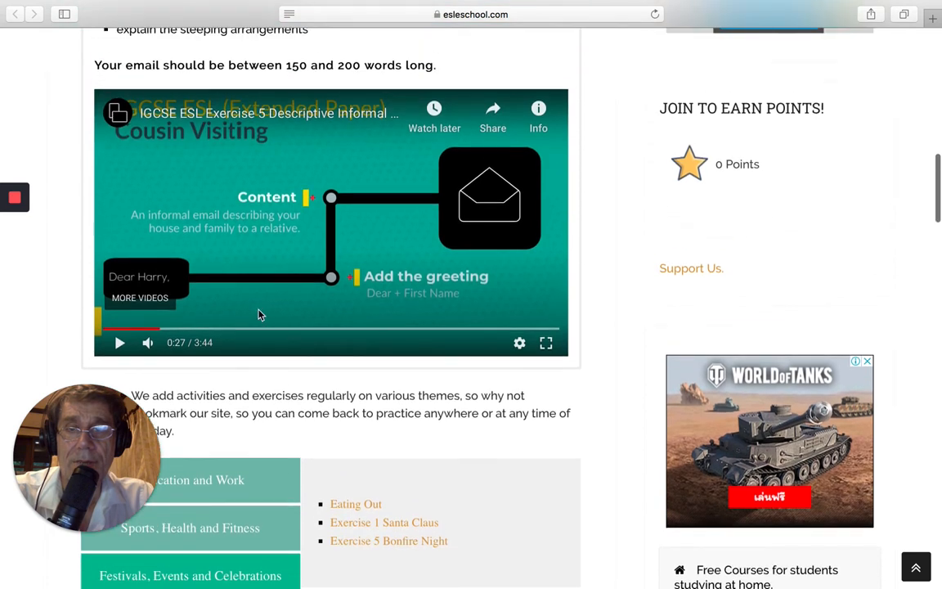
mouse_move(321, 317)
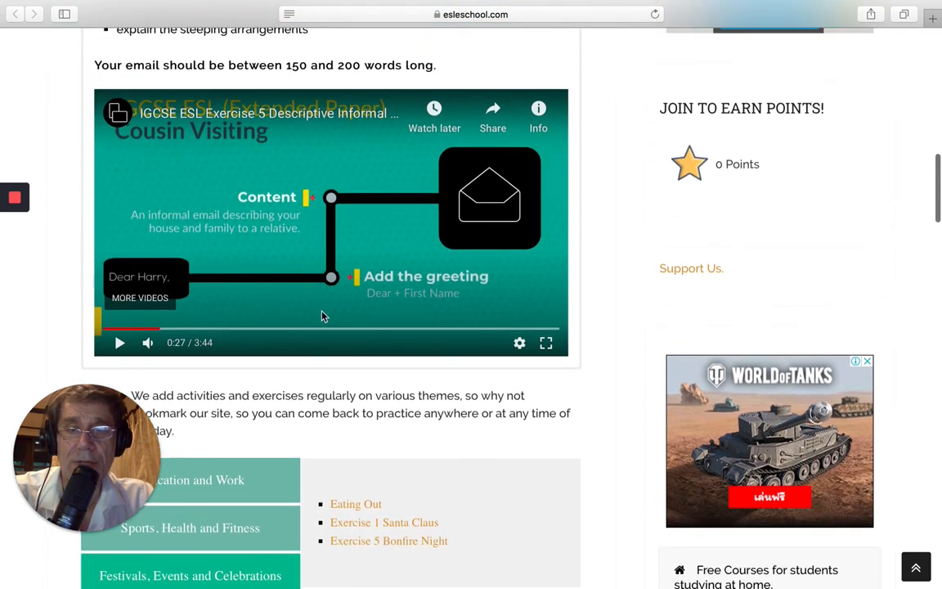
mouse_move(164, 285)
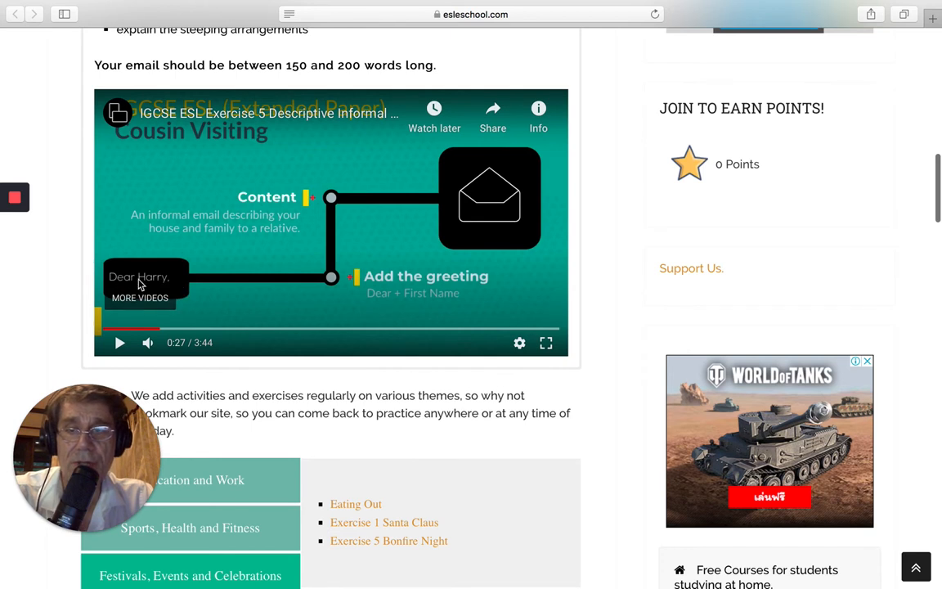
mouse_move(350, 311)
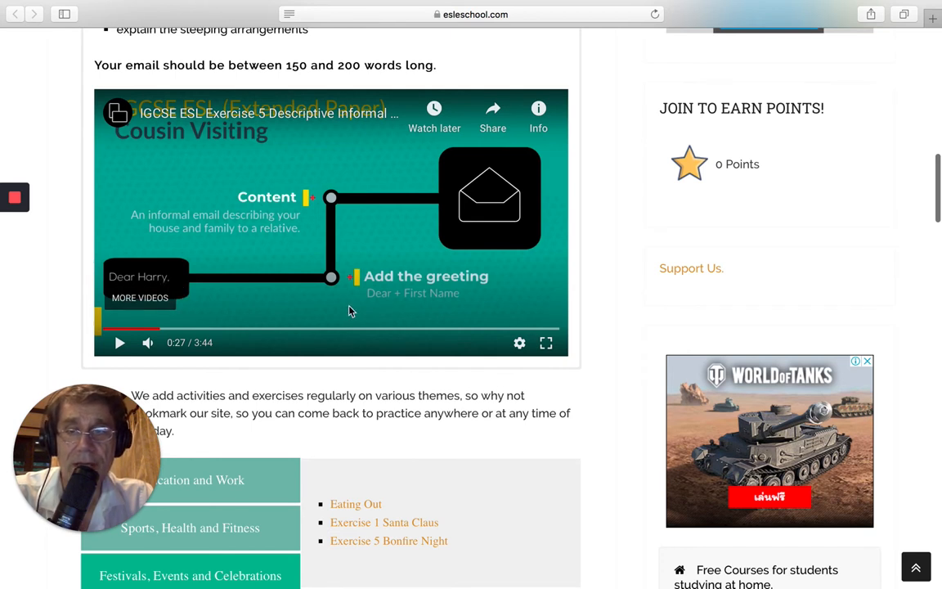
mouse_move(444, 304)
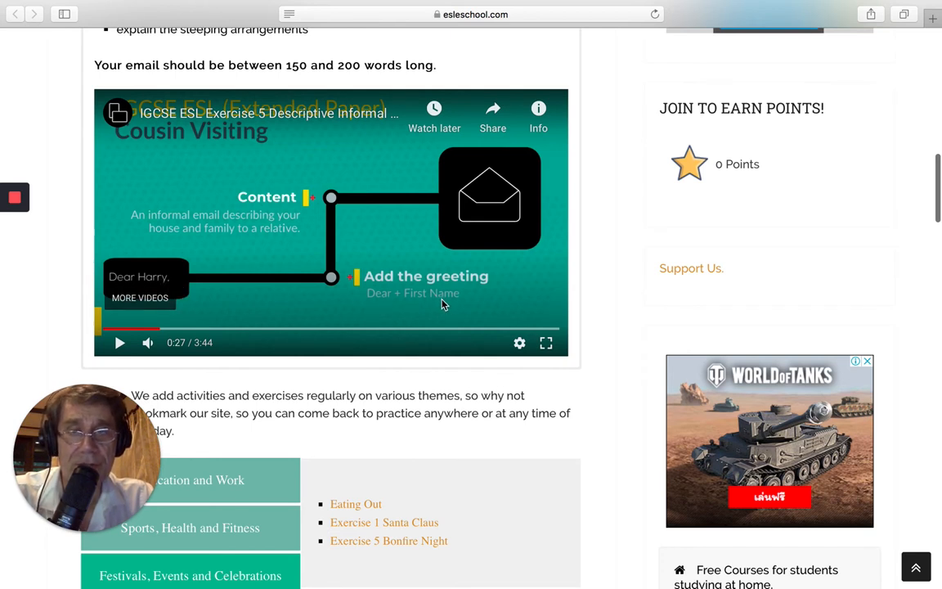
mouse_move(286, 240)
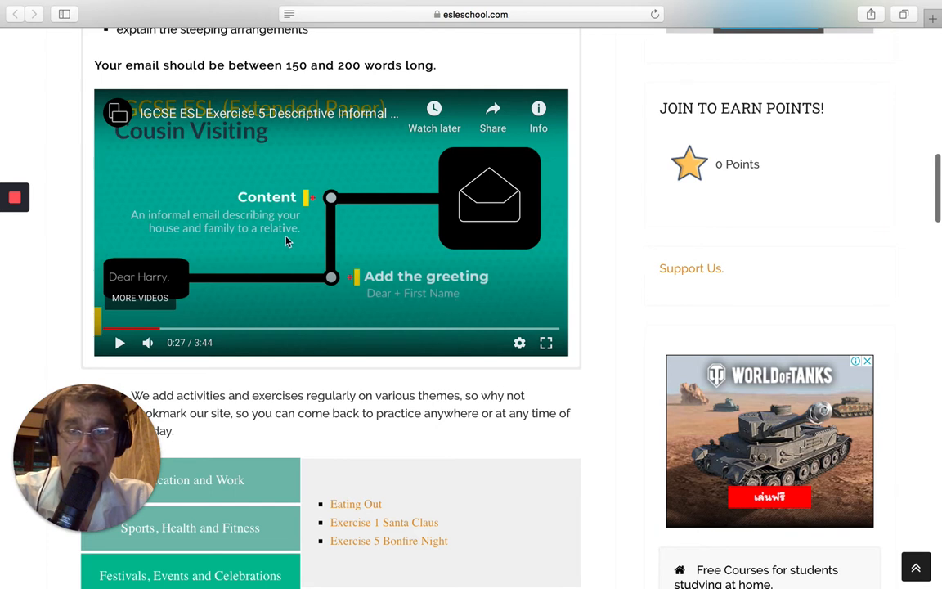
mouse_move(167, 281)
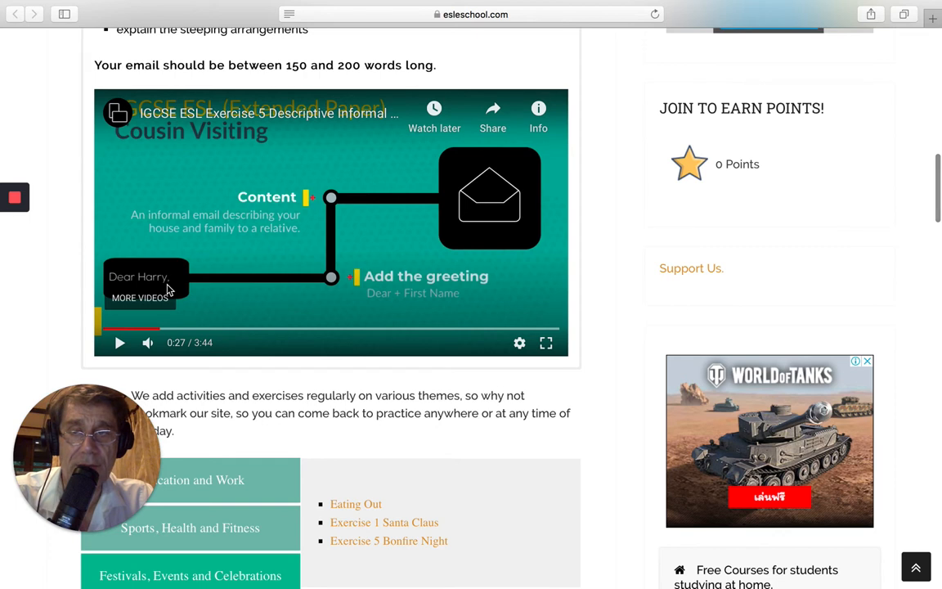
mouse_move(106, 359)
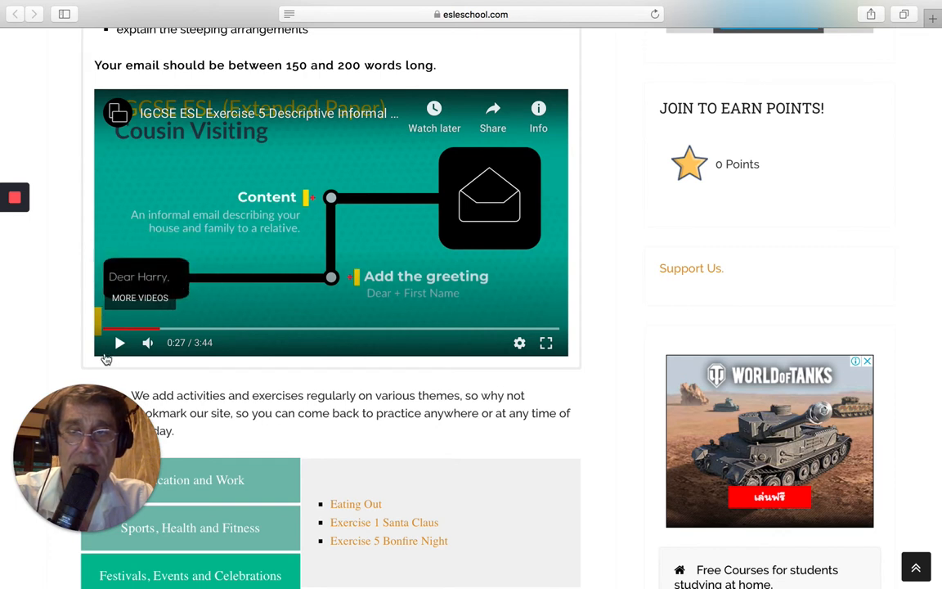
click(120, 343)
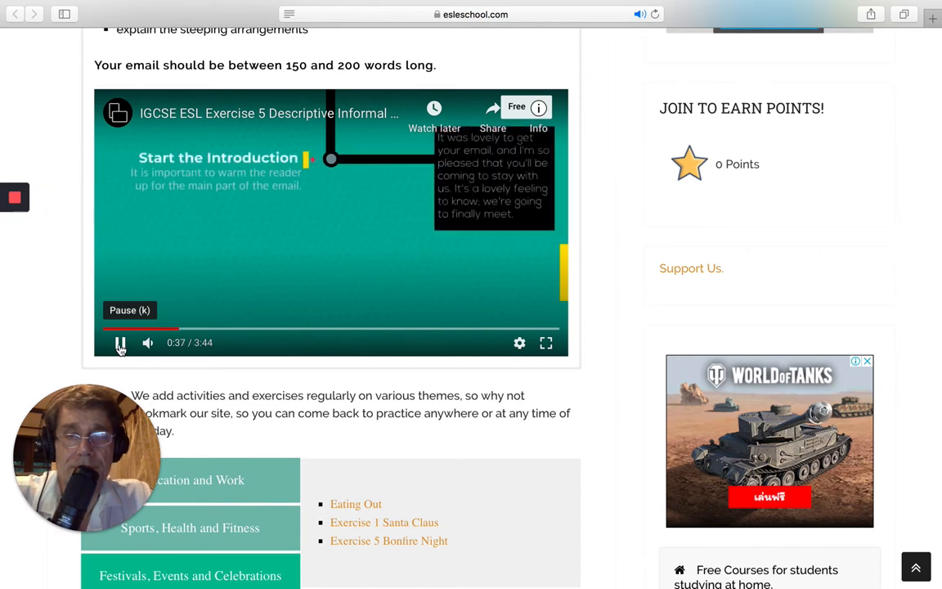
Step: Highlight the task bullet about how you feel about seeing them while the video reaches the More information tip
scroll(up, 3)
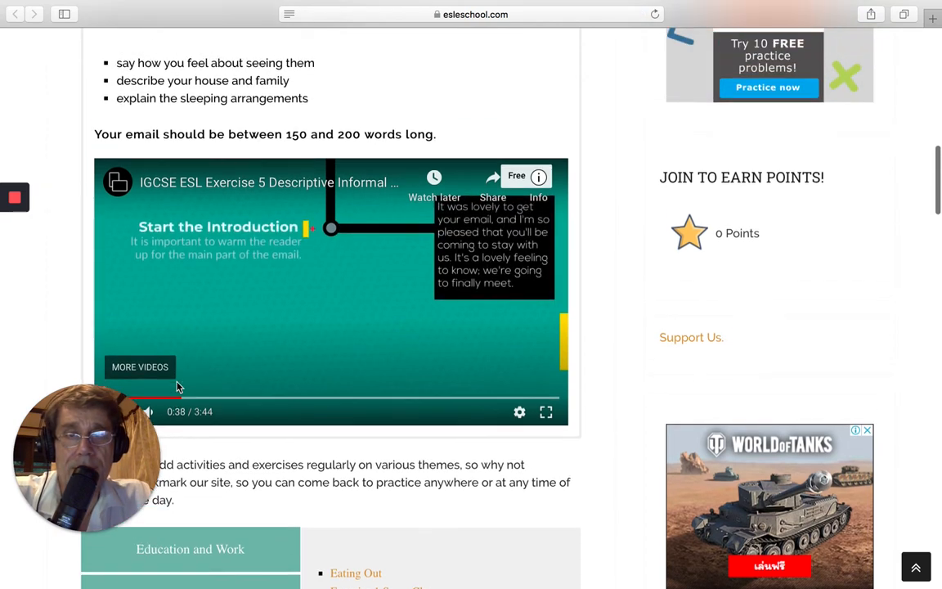
scroll(up, 3)
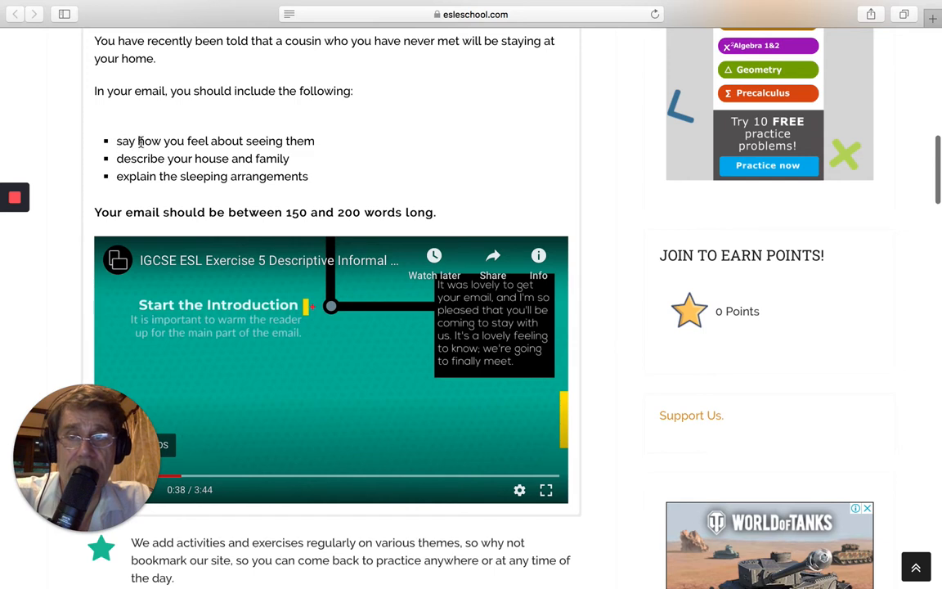
triple_click(216, 140)
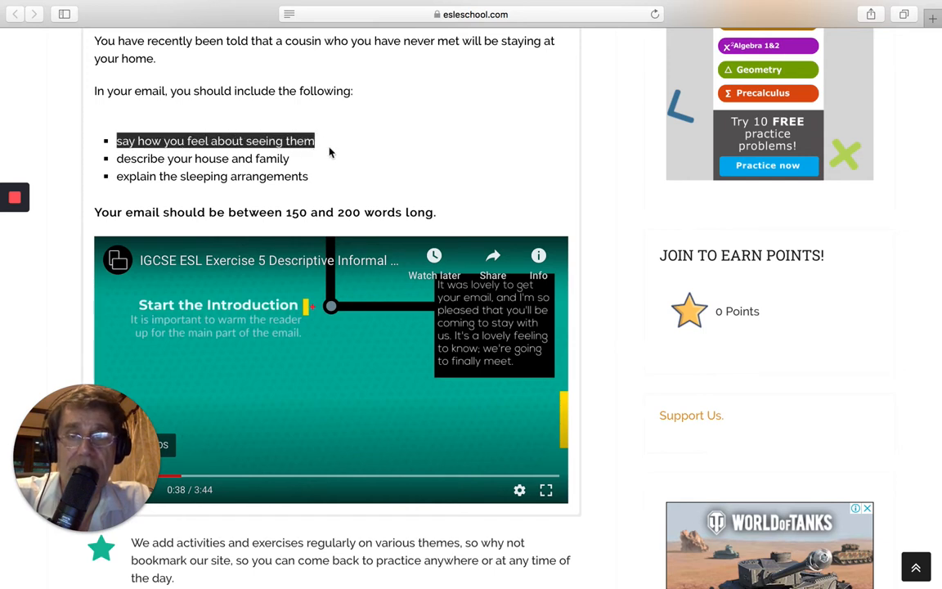
click(383, 183)
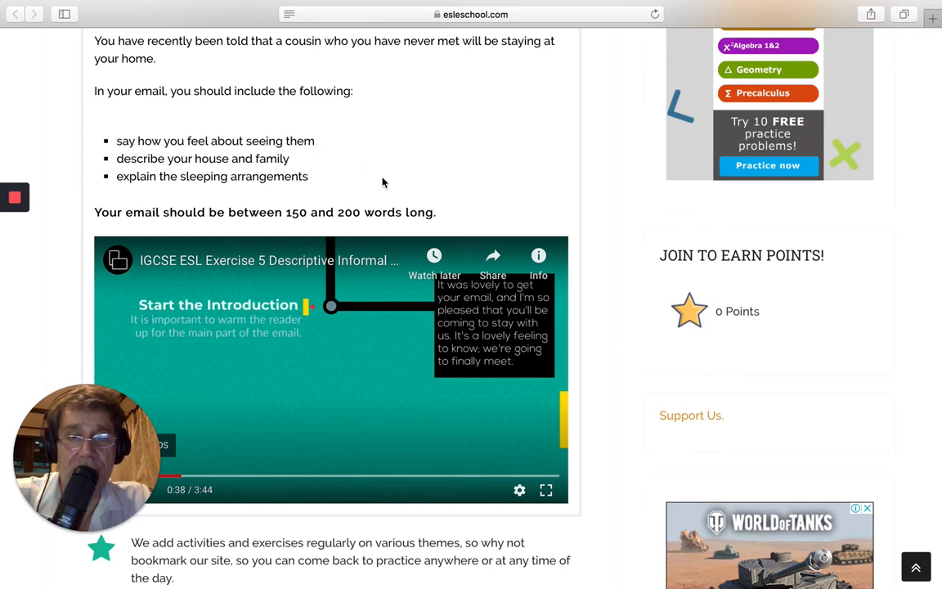
mouse_move(355, 177)
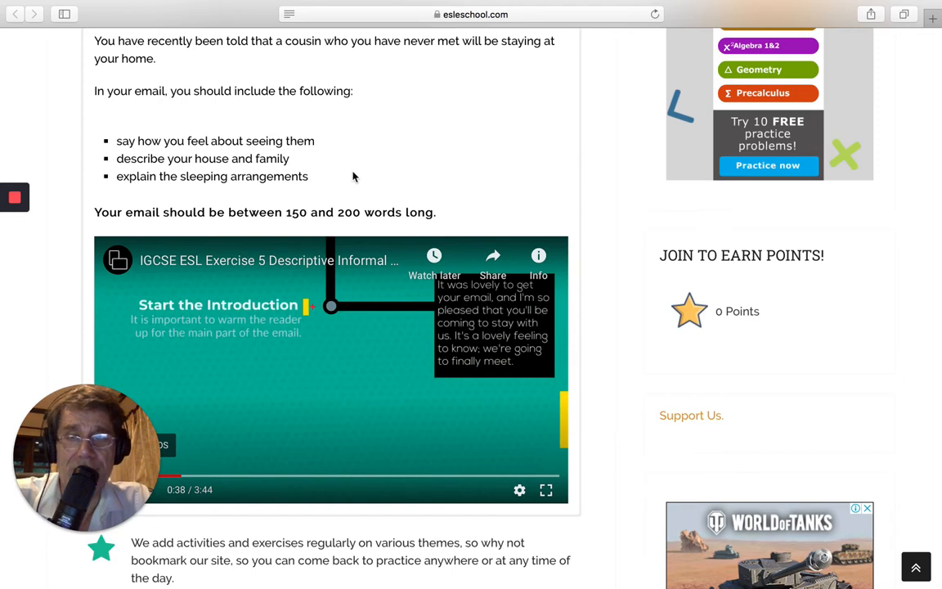
scroll(down, 3)
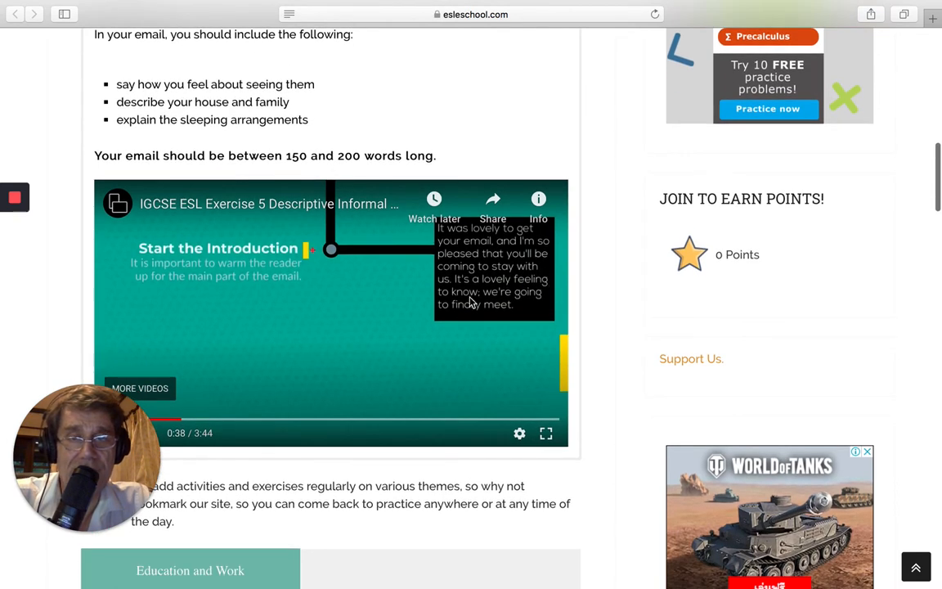
mouse_move(465, 308)
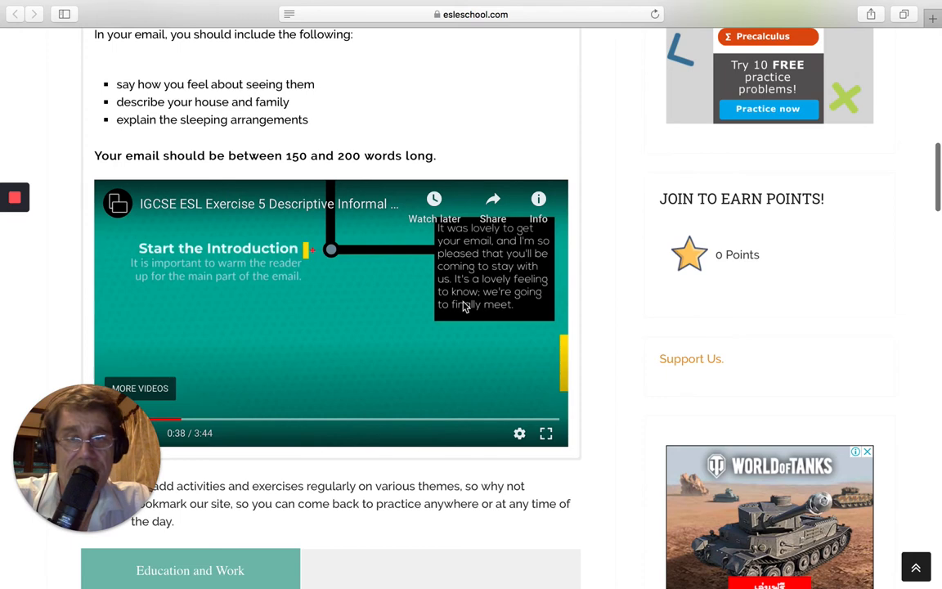
mouse_move(457, 328)
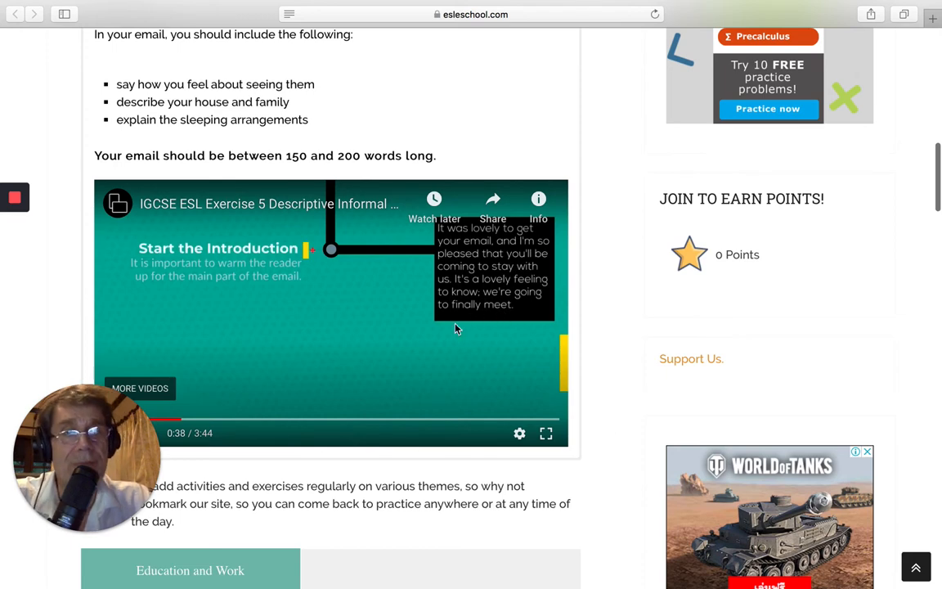
scroll(down, 3)
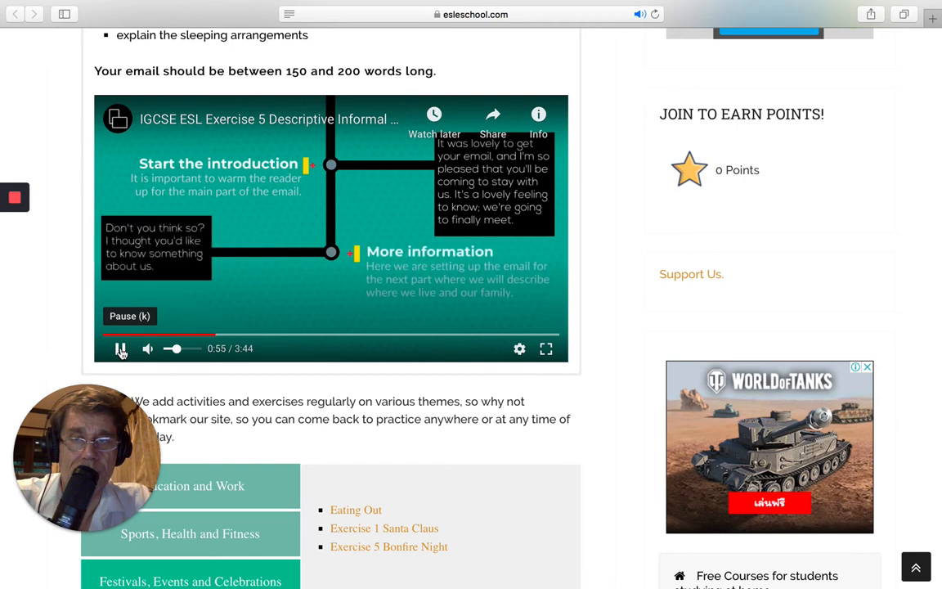
Step: Pause on the More information advice, review the task, then play on to the Next Paragraph tip
click(121, 348)
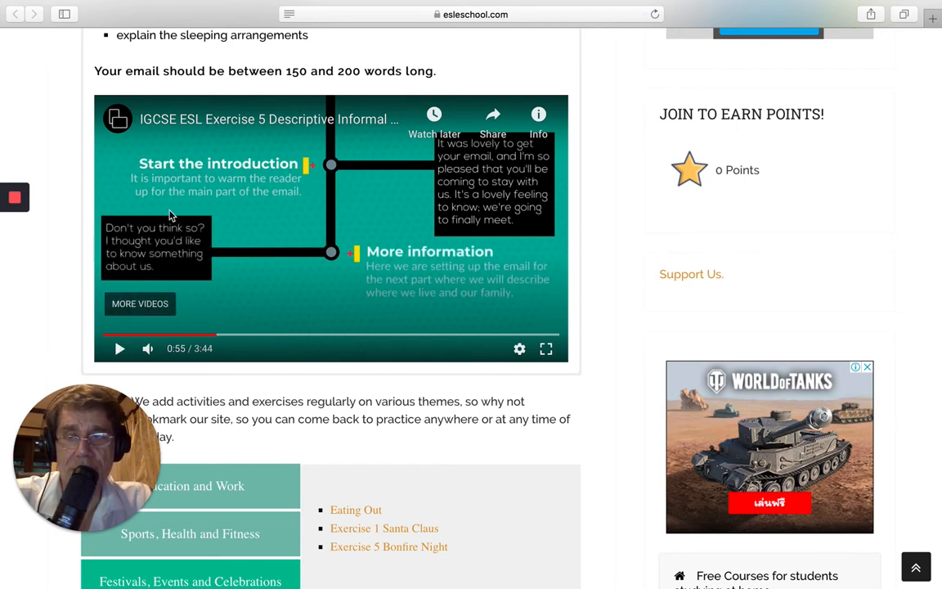
mouse_move(107, 236)
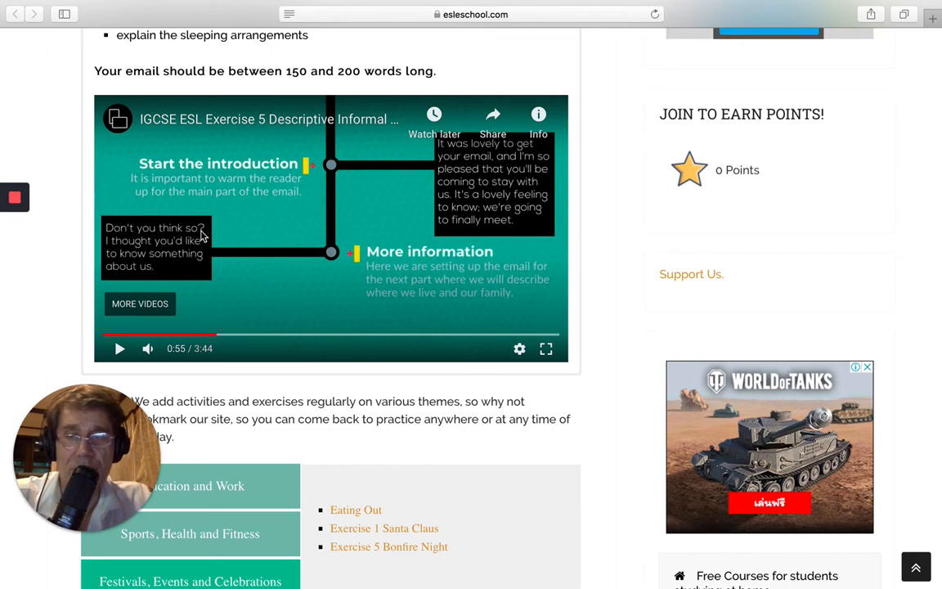
scroll(down, 3)
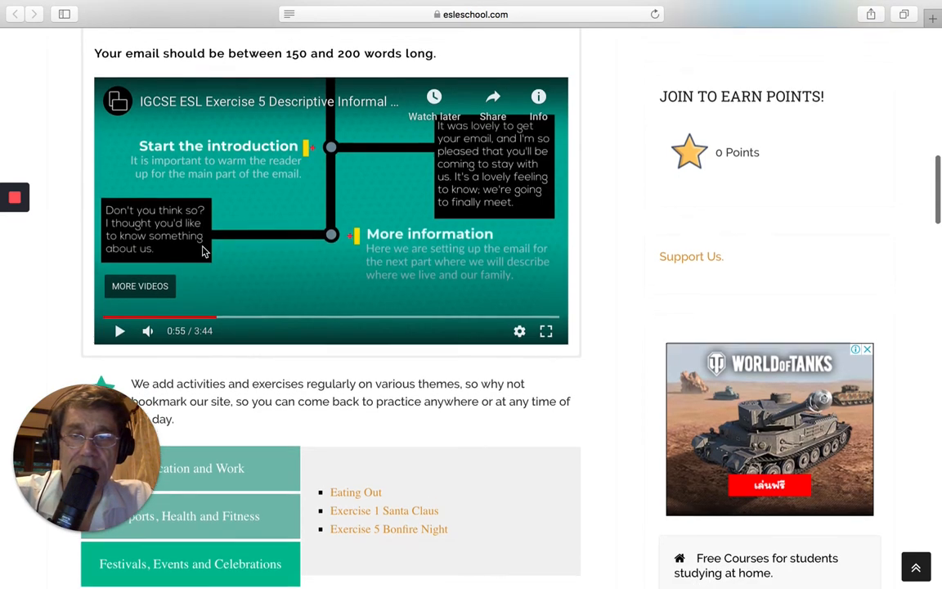
scroll(up, 3)
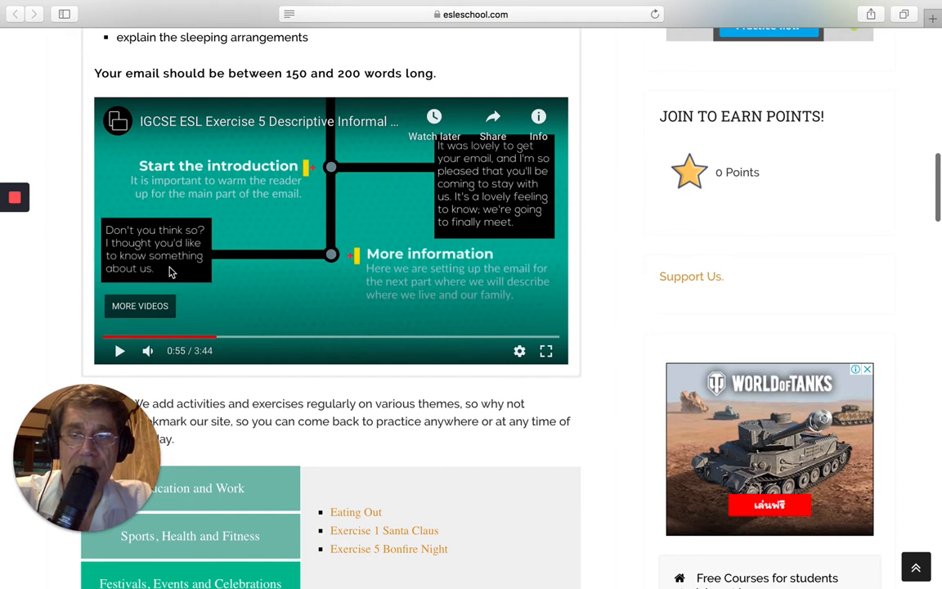
mouse_move(105, 258)
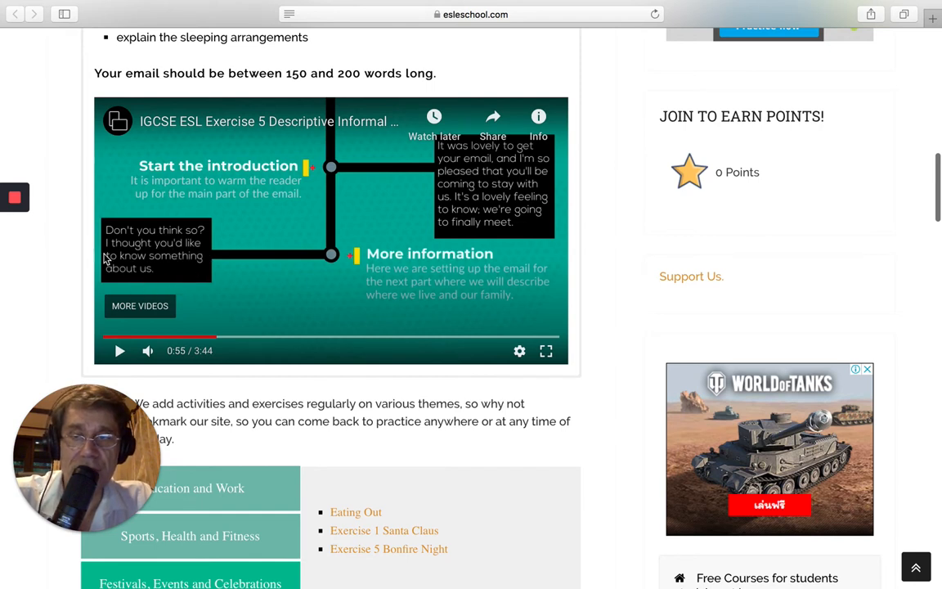
mouse_move(255, 311)
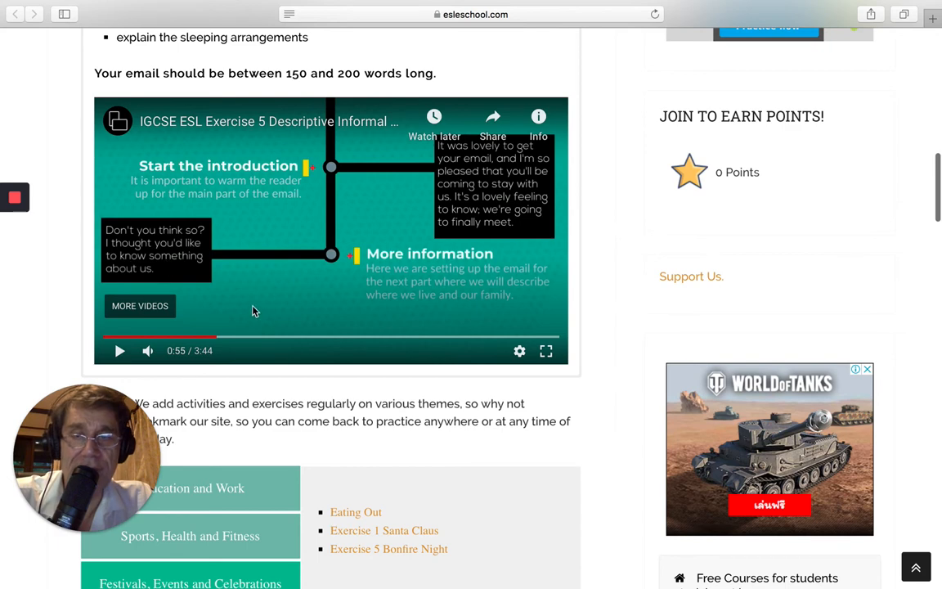
scroll(up, 3)
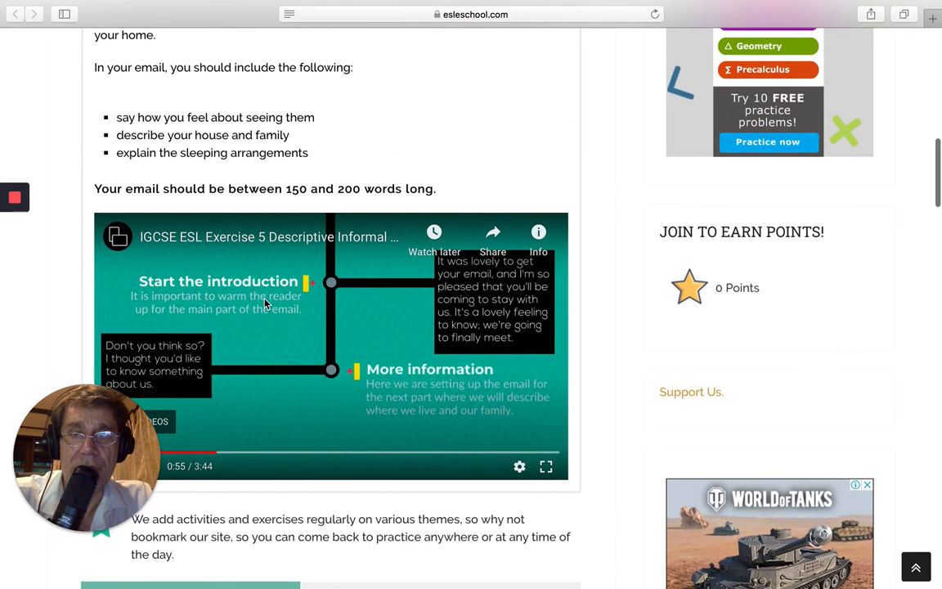
mouse_move(193, 177)
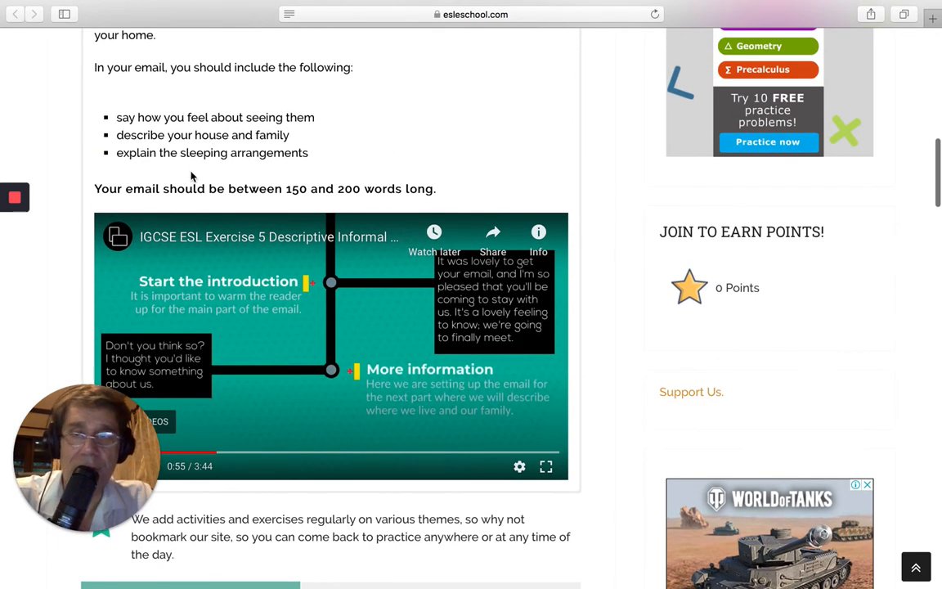
scroll(down, 3)
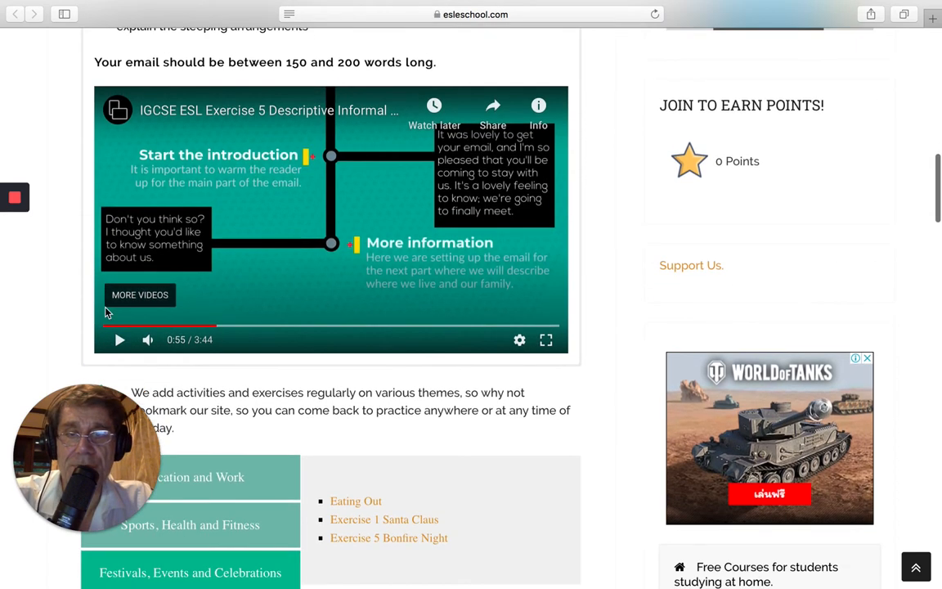
click(118, 338)
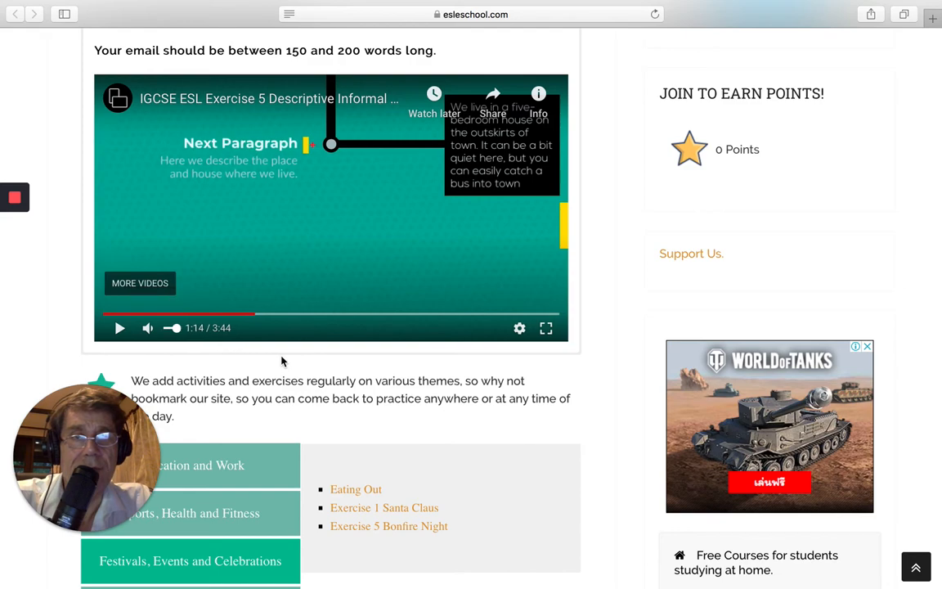
Step: Resume the video from 1:14 to hear the example sentences describing the house on the outskirts of town
scroll(up, 3)
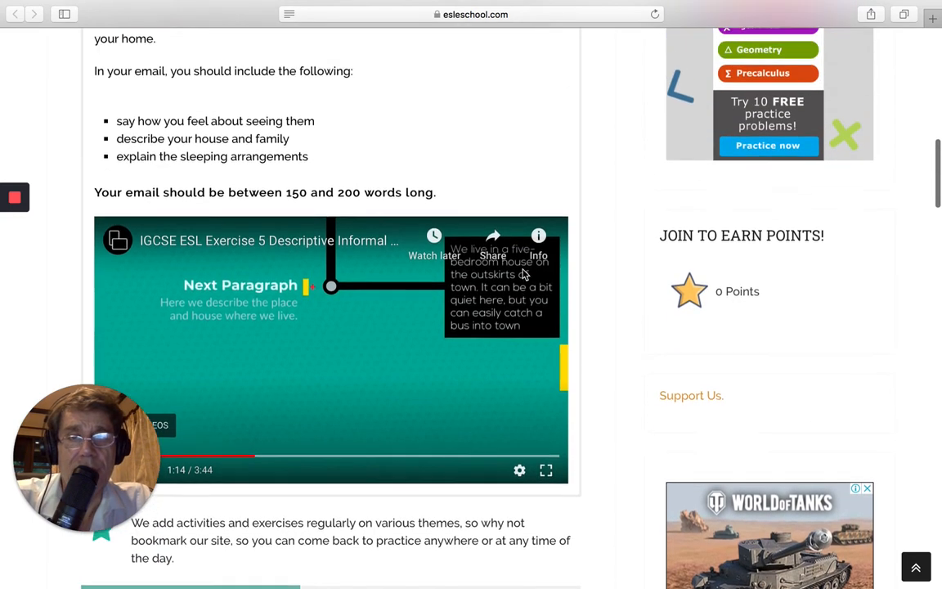
scroll(down, 3)
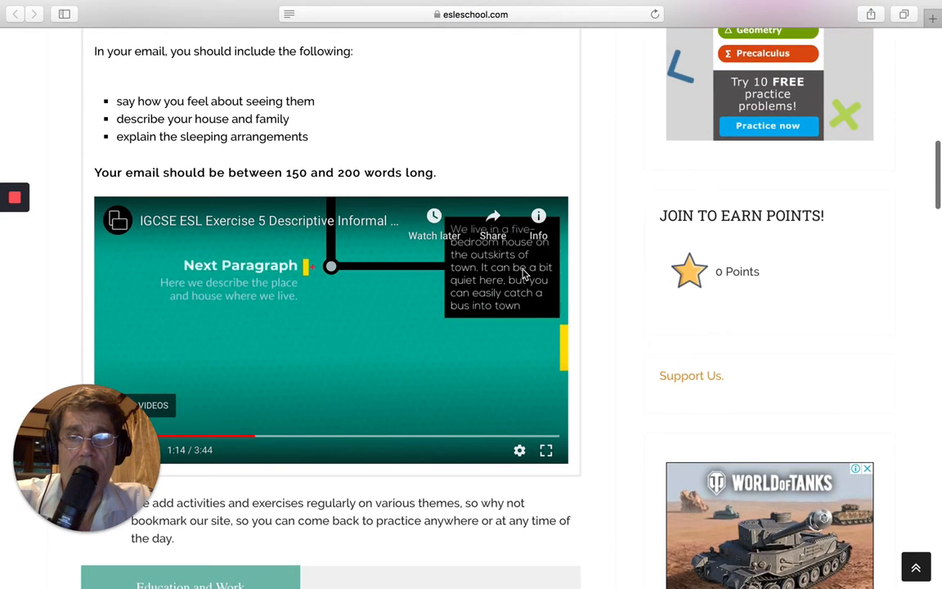
mouse_move(476, 338)
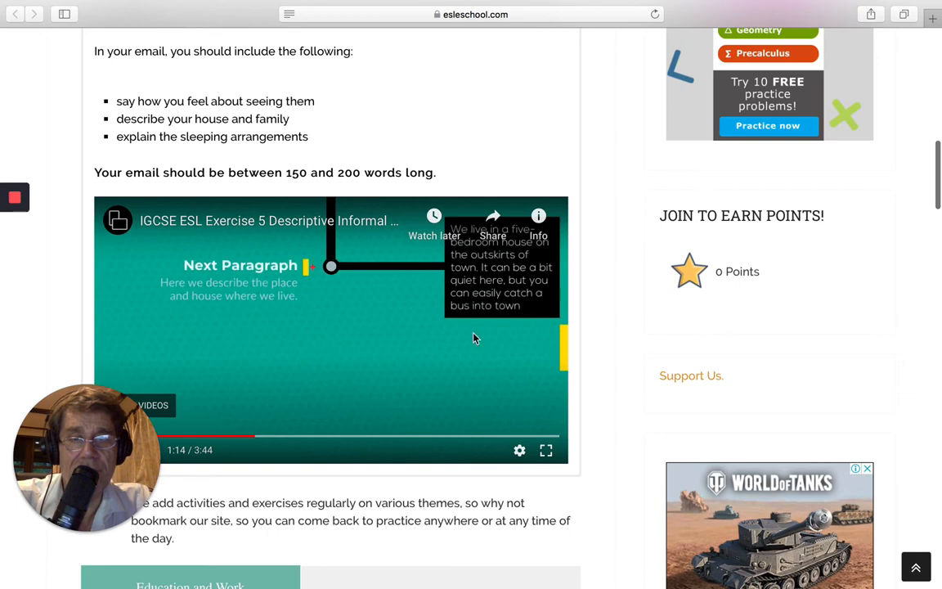
scroll(down, 3)
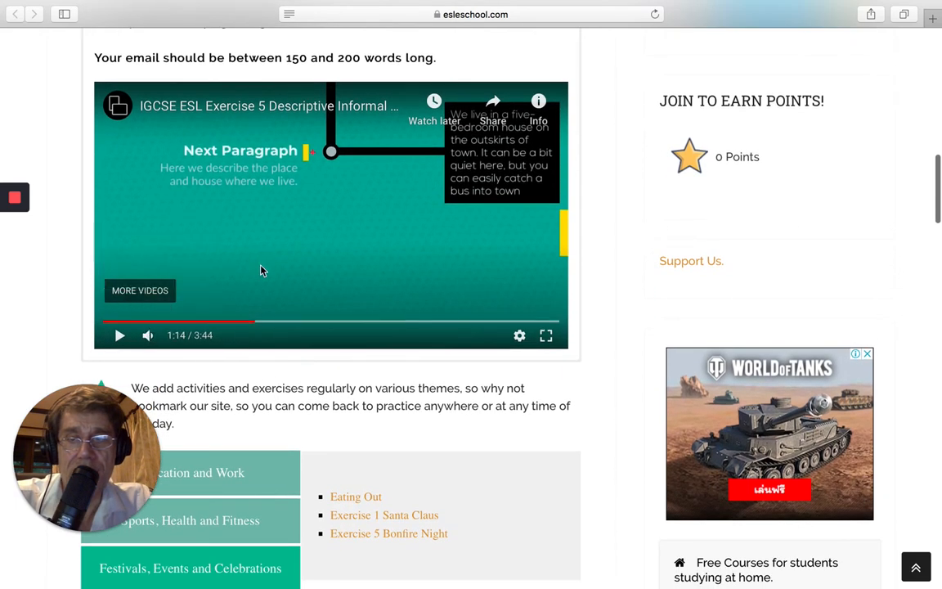
mouse_move(117, 335)
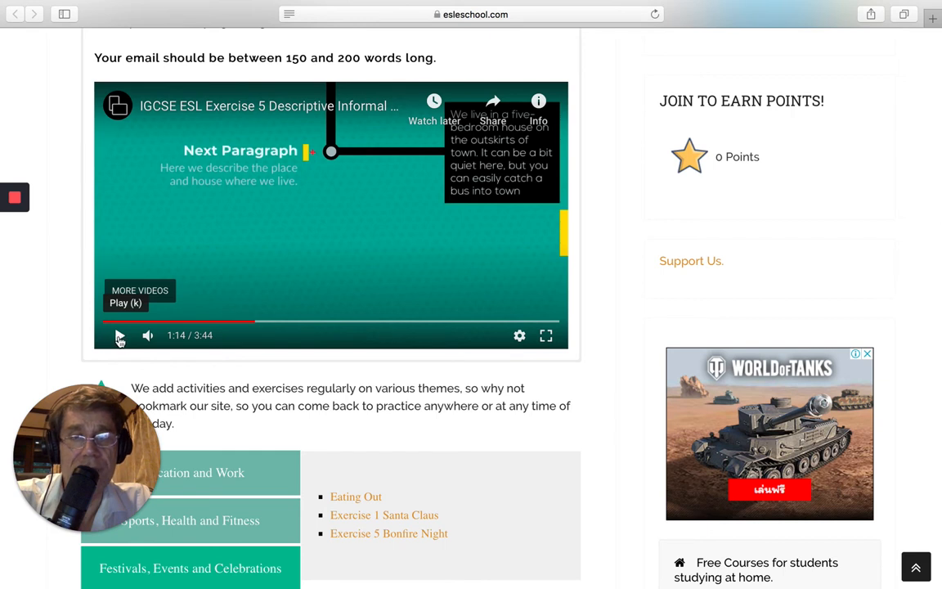
click(121, 336)
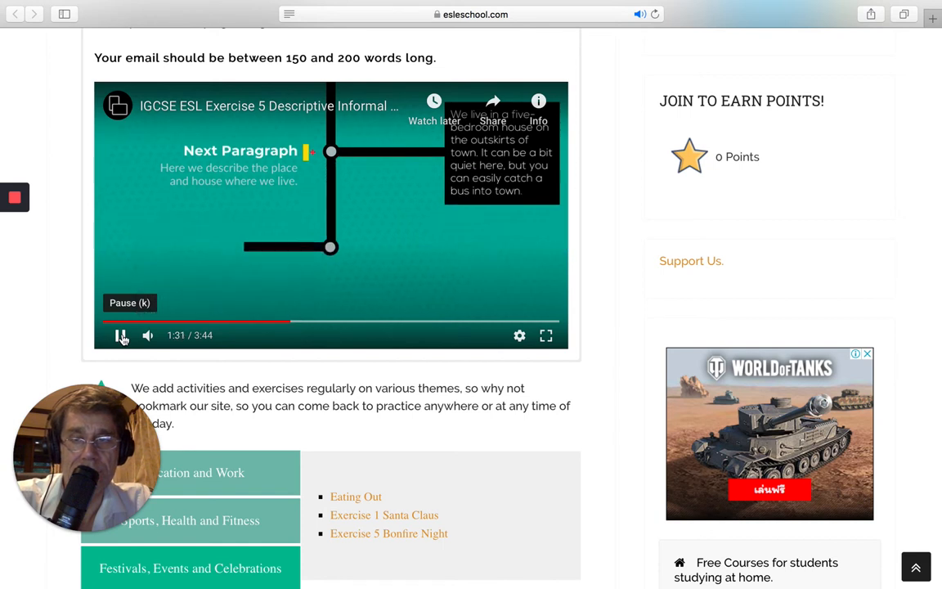
Step: Pause after the house description and highlight the words 'and family' in the task bullet
click(120, 334)
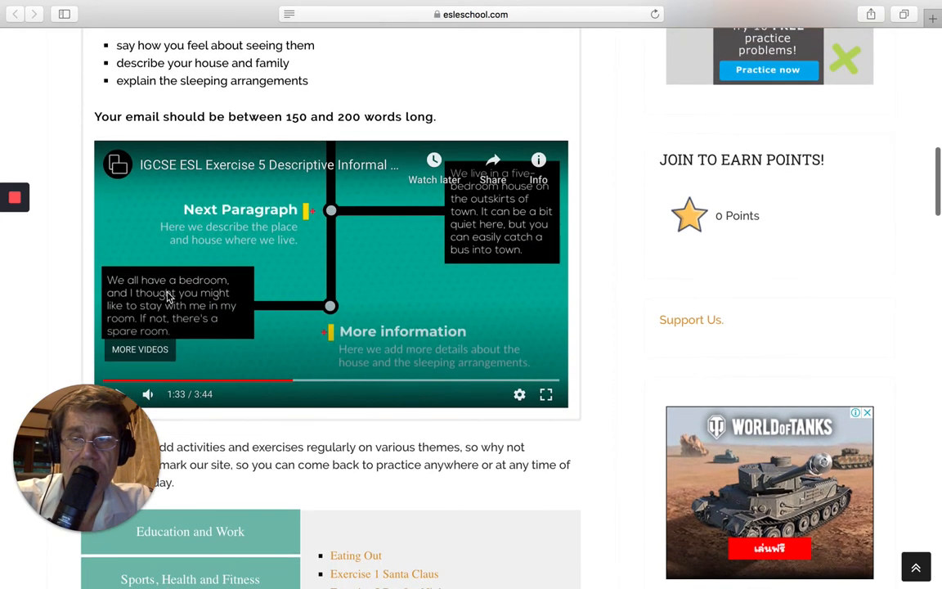
scroll(up, 3)
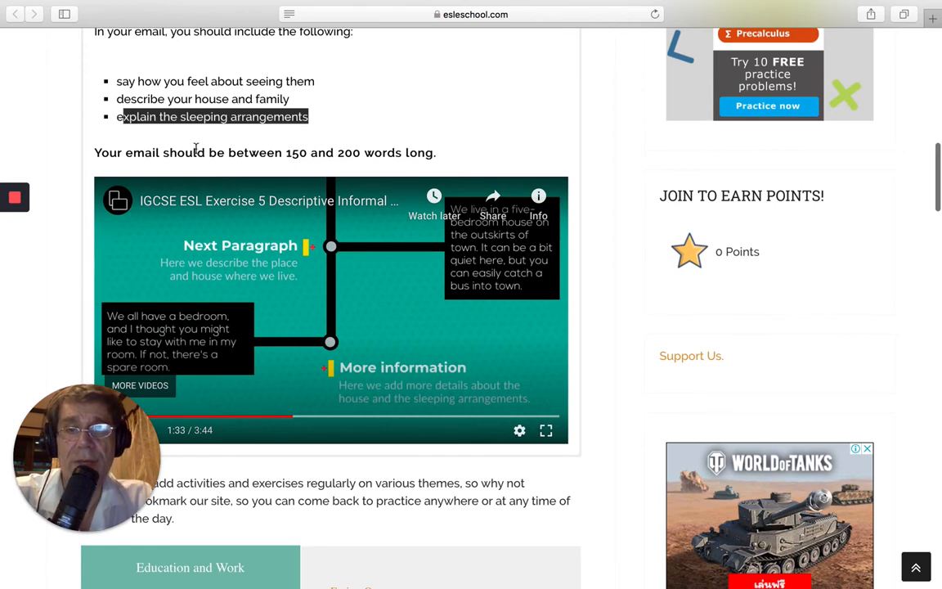
scroll(up, 3)
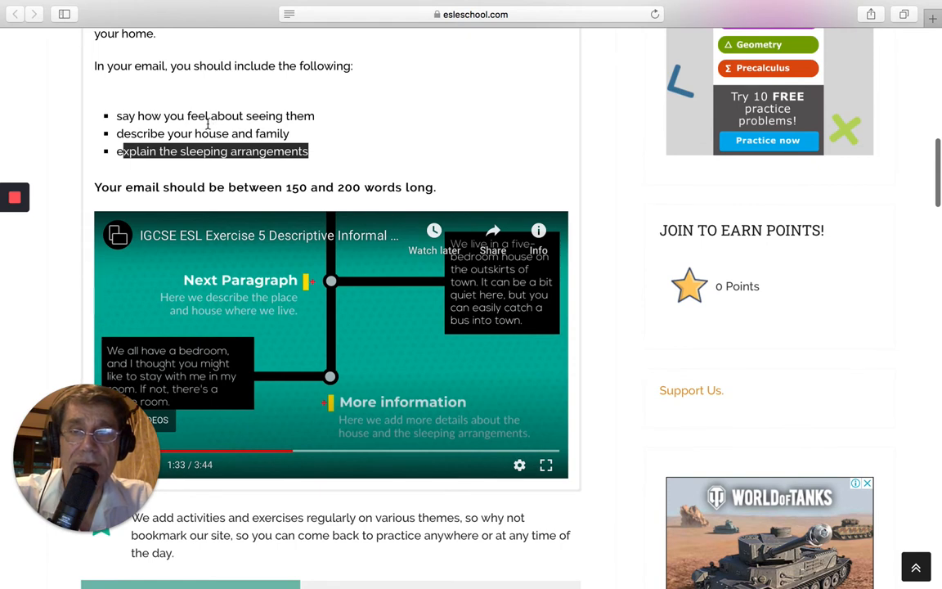
mouse_move(255, 112)
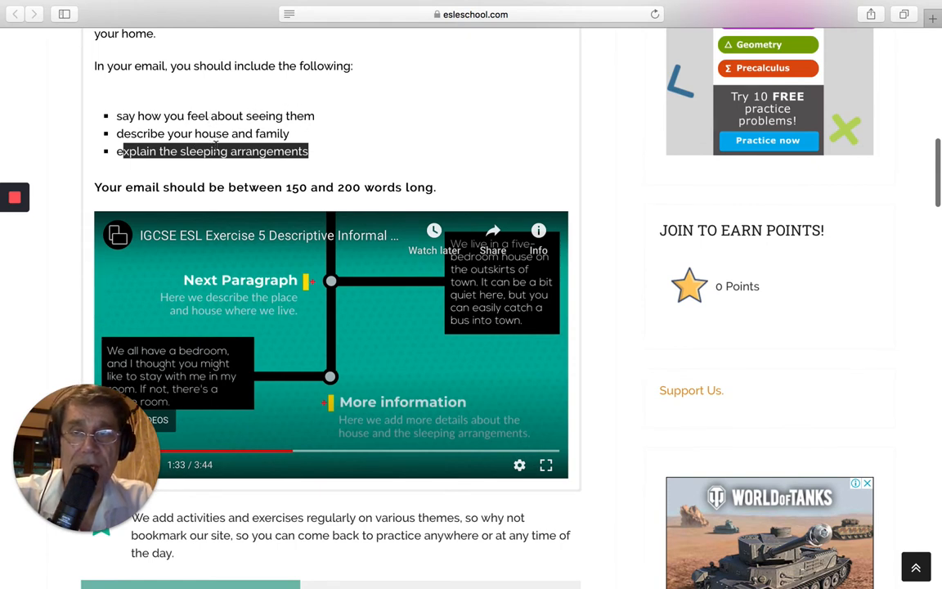
double_click(273, 135)
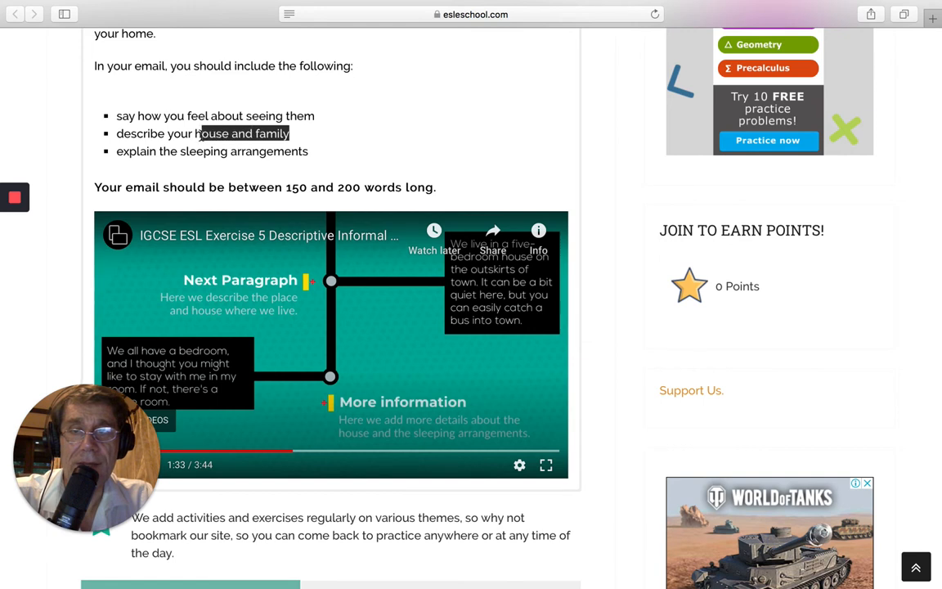
click(242, 134)
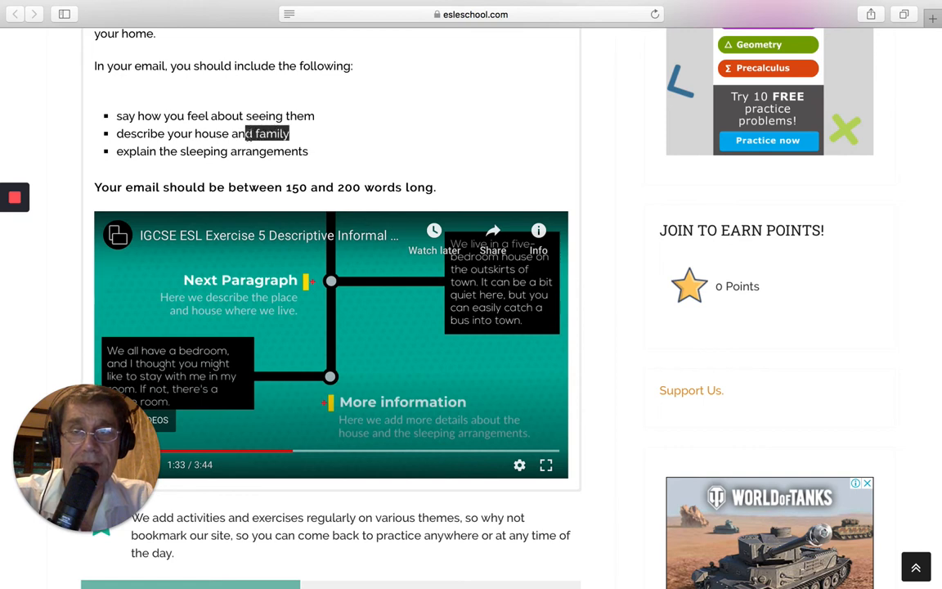
click(295, 134)
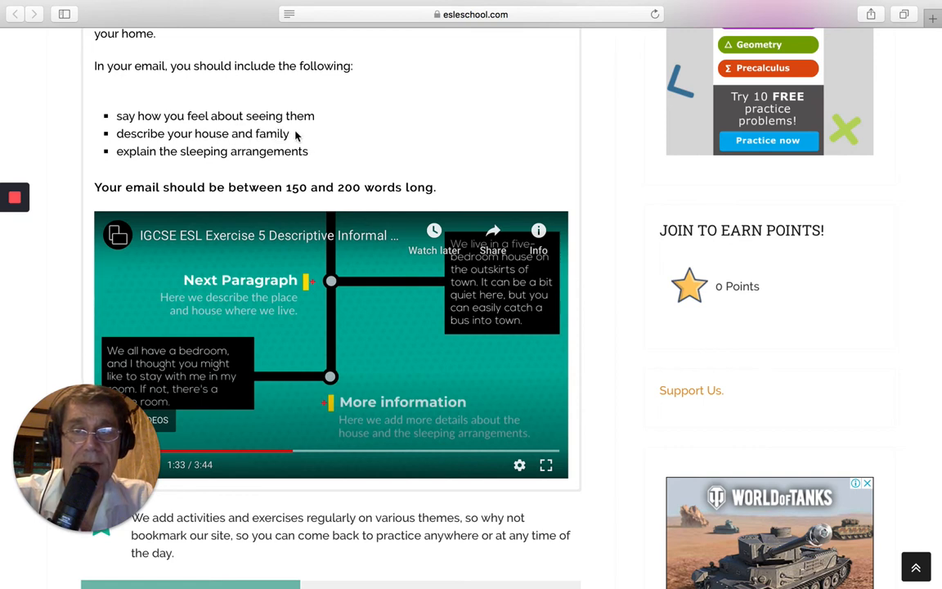
double_click(260, 134)
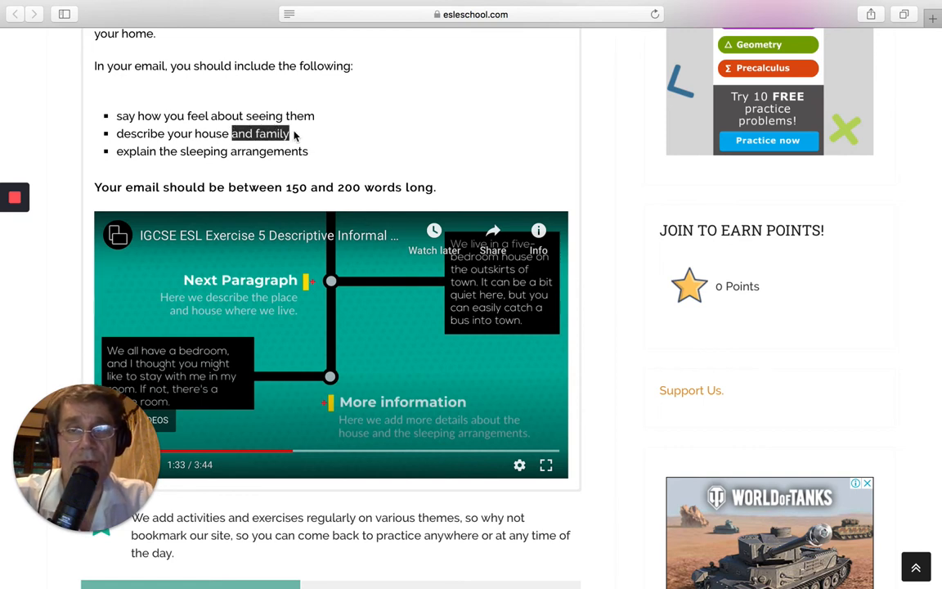
scroll(down, 3)
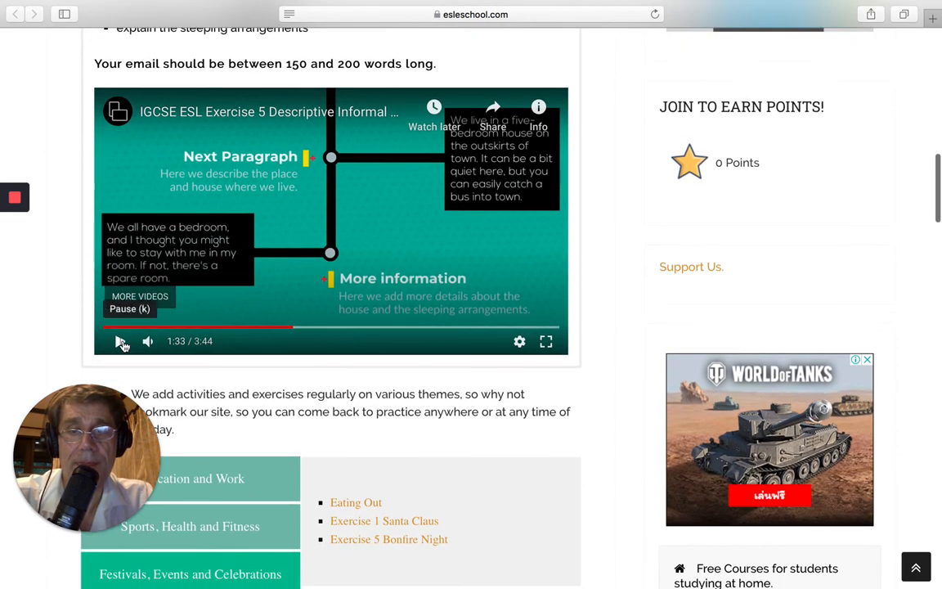
Step: Play the video on to 1:53 and pause on the warning about little brother Josh playing tricks
click(121, 342)
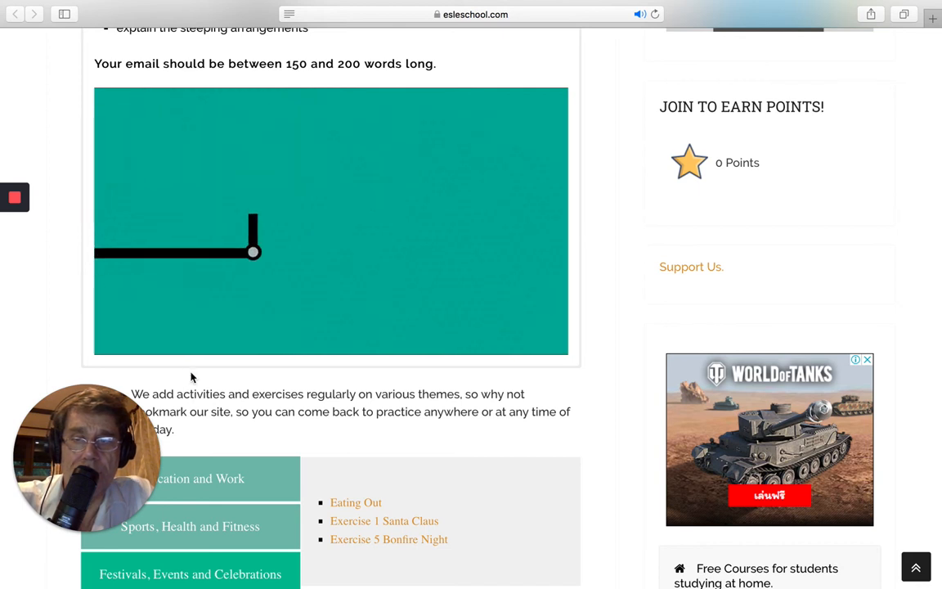
click(331, 221)
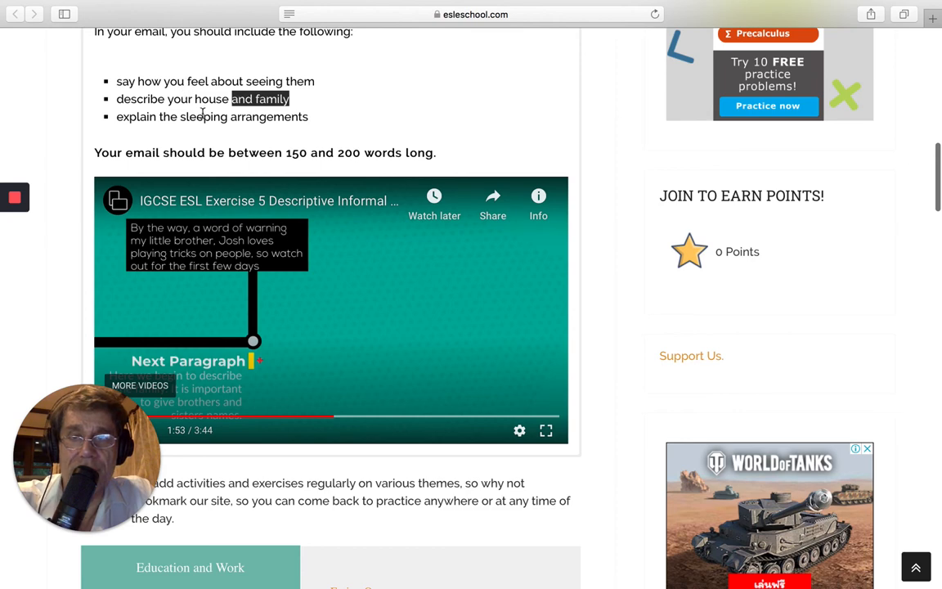
scroll(down, 3)
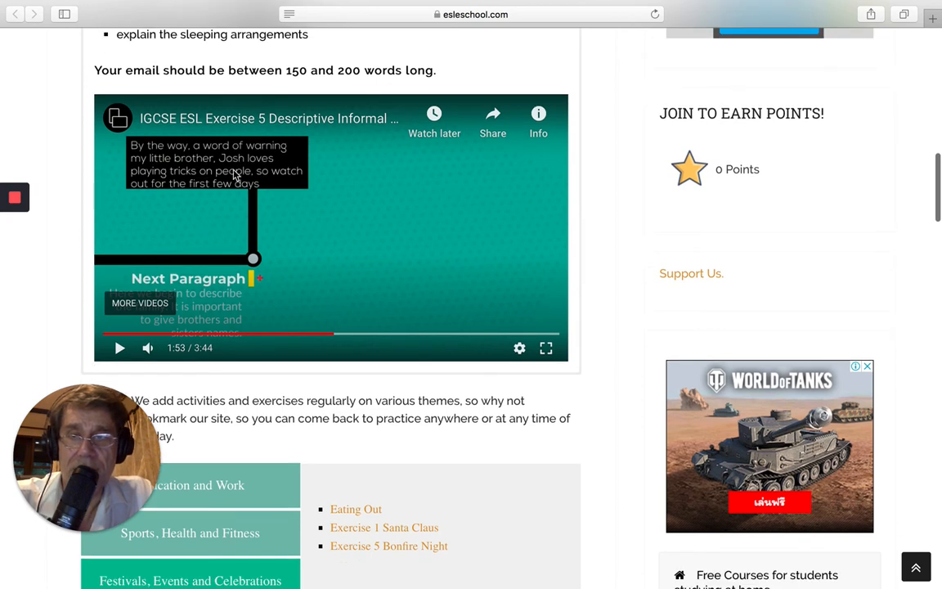
mouse_move(245, 178)
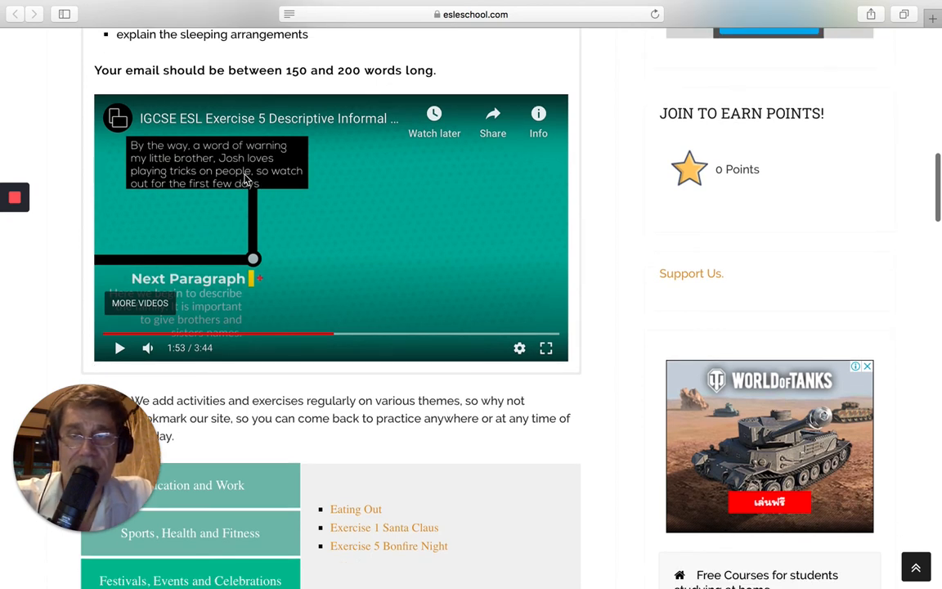
mouse_move(206, 177)
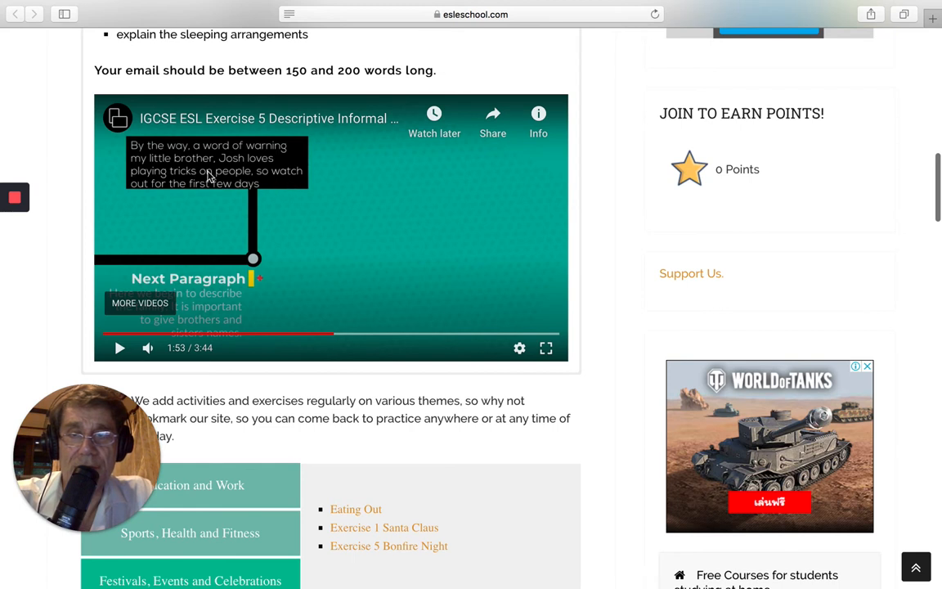
mouse_move(157, 327)
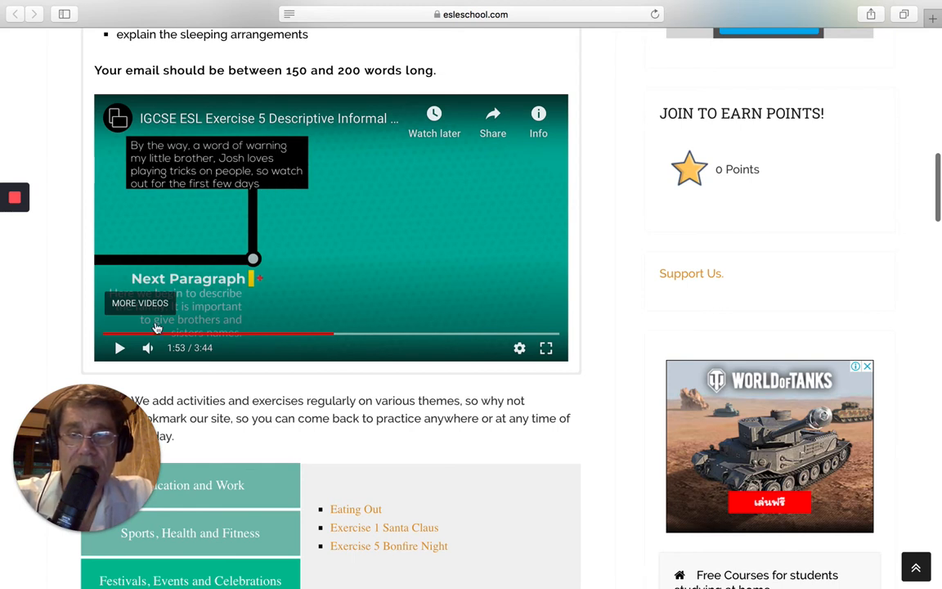
Step: Skip to the Describing family example about an older brother, sister and mum at 1:59, then play on
click(120, 346)
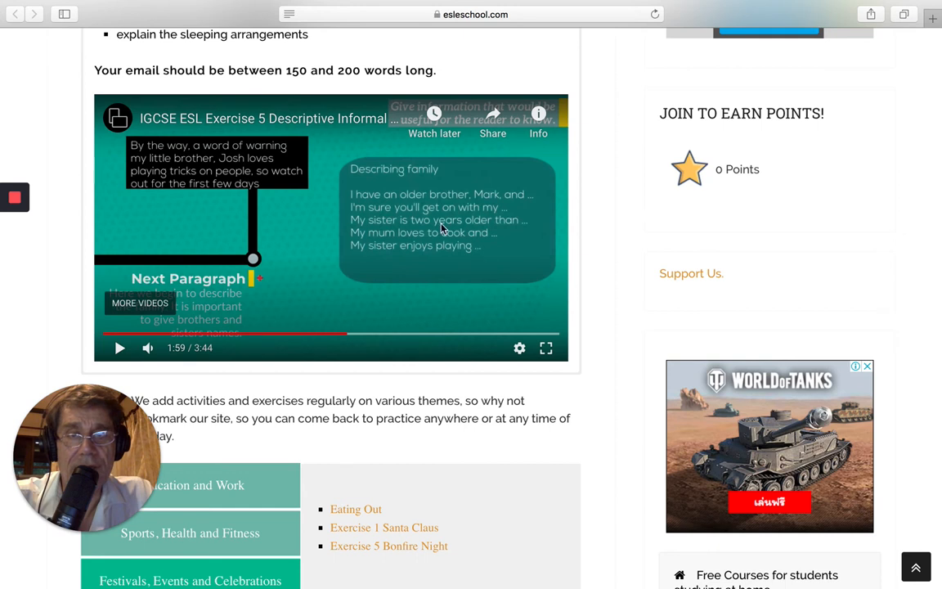
mouse_move(438, 206)
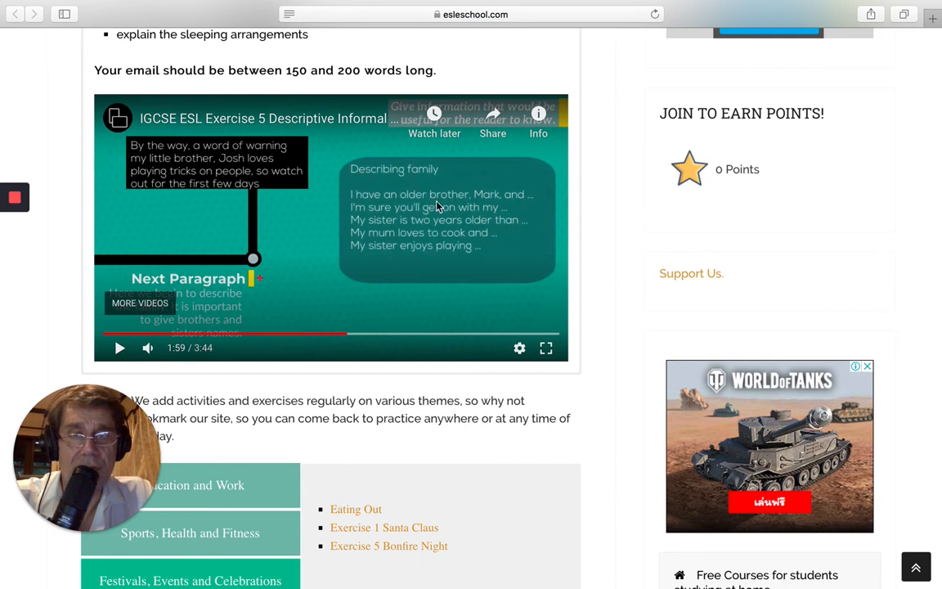
mouse_move(409, 229)
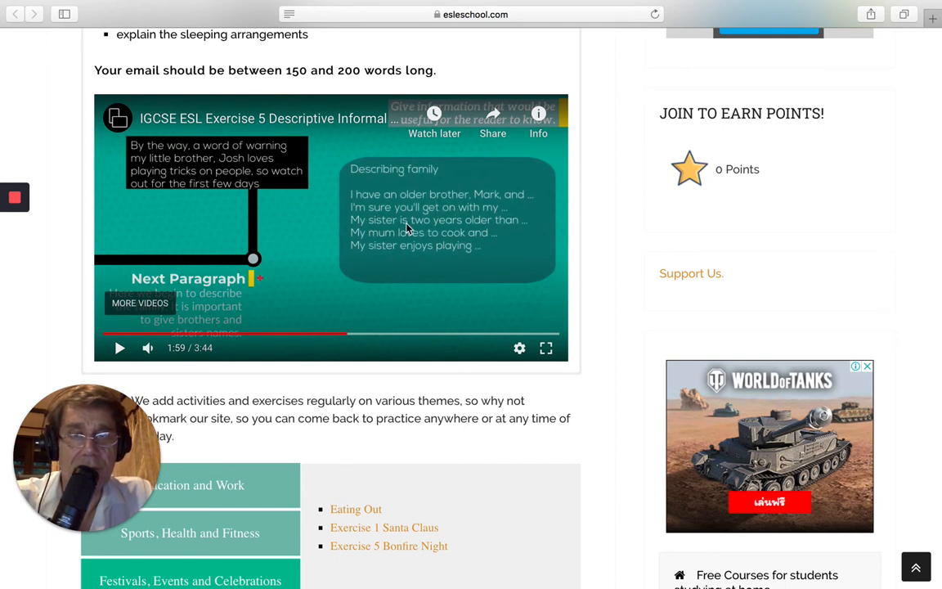
mouse_move(384, 226)
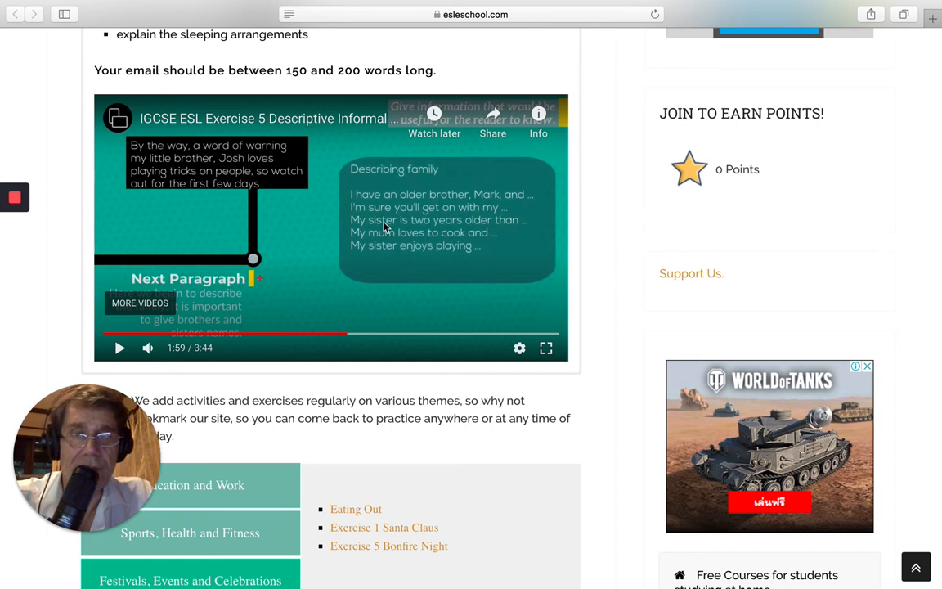
mouse_move(325, 220)
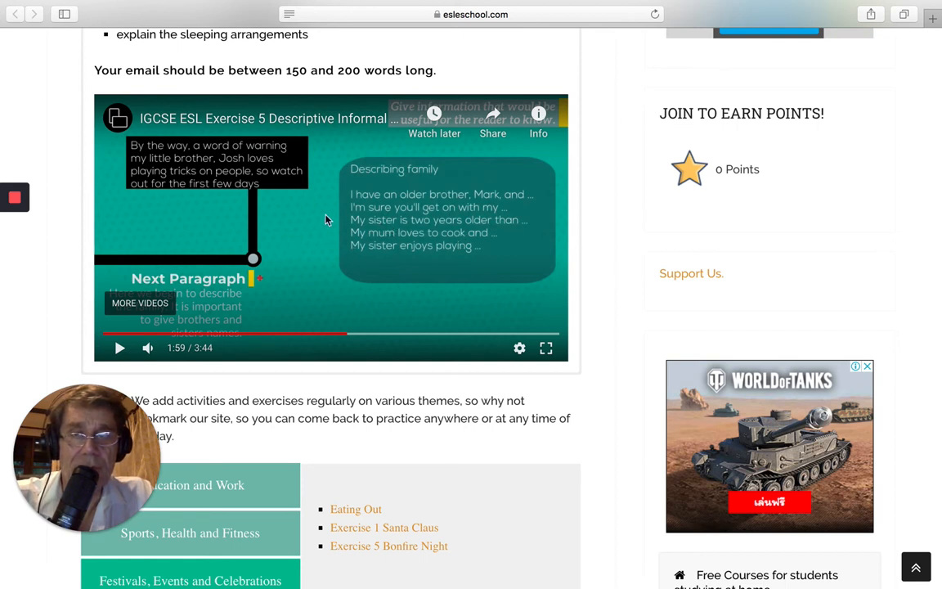
mouse_move(363, 234)
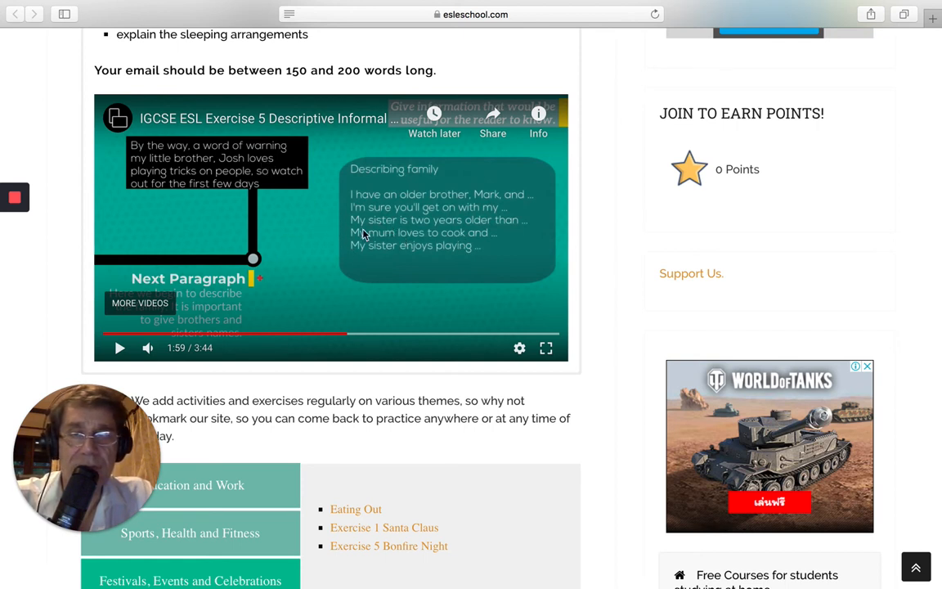
mouse_move(399, 239)
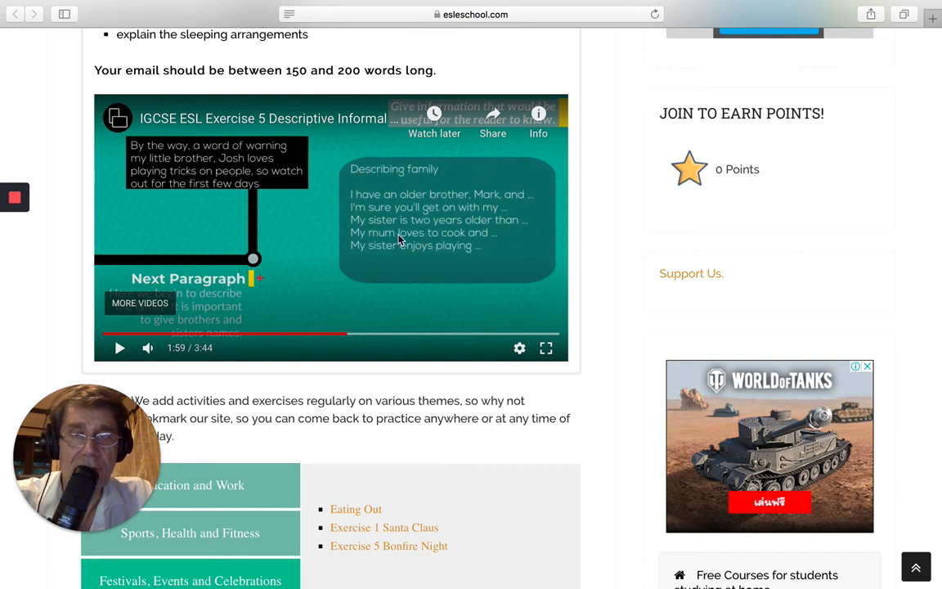
mouse_move(216, 301)
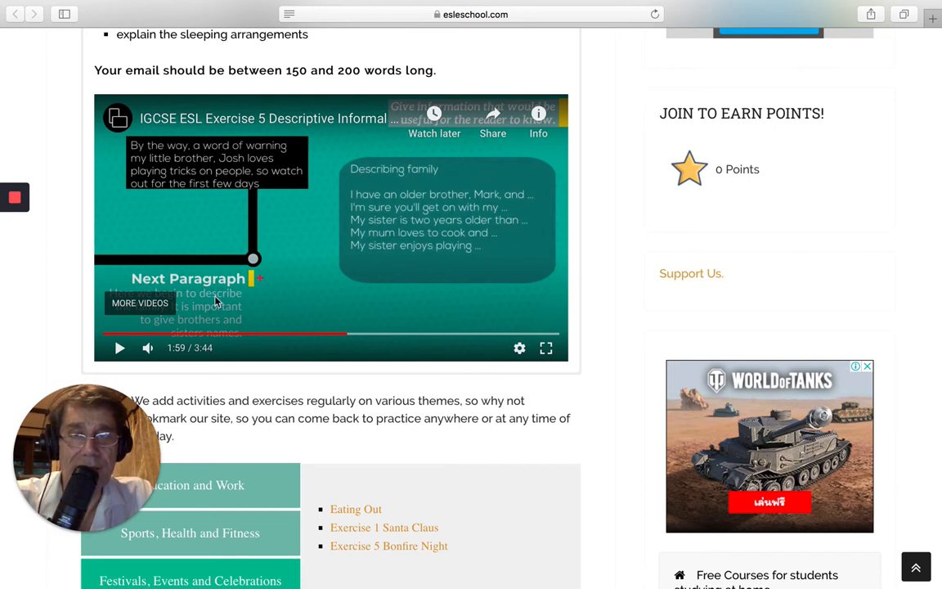
mouse_move(329, 150)
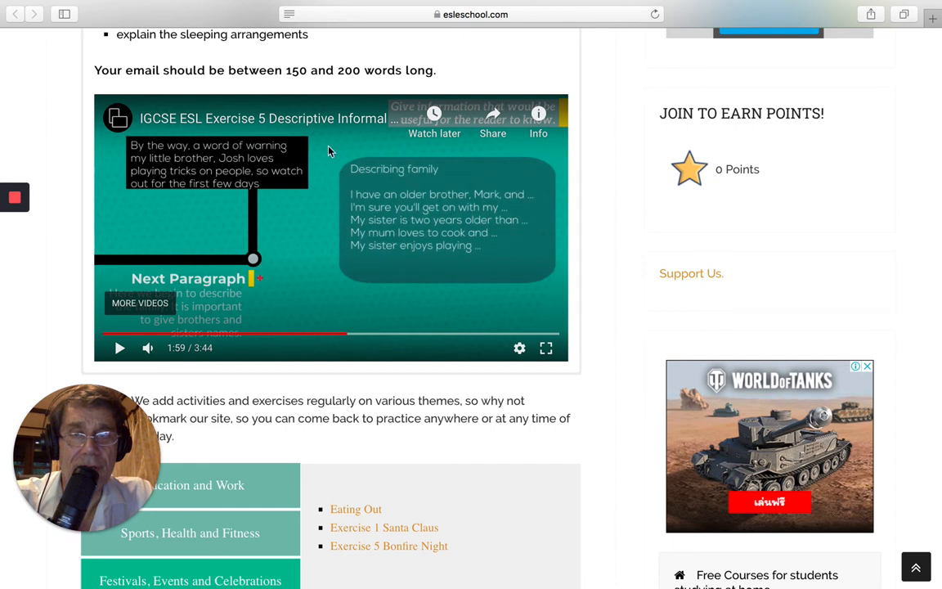
mouse_move(119, 346)
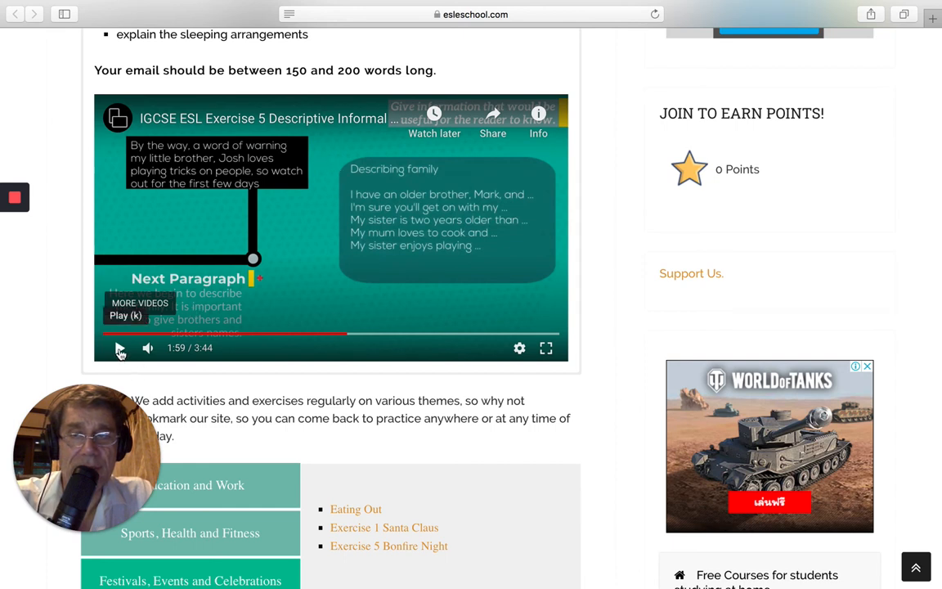
click(120, 347)
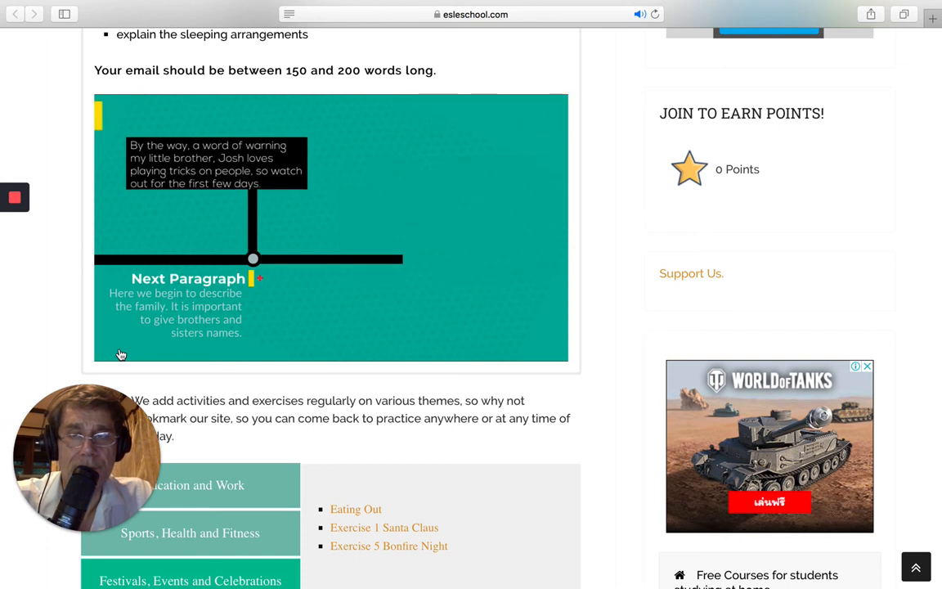
click(432, 258)
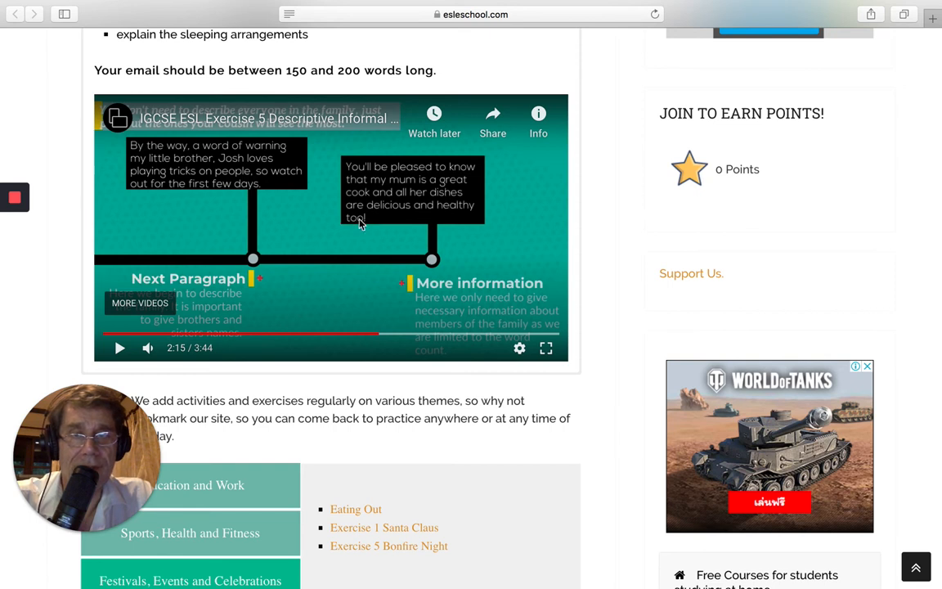
mouse_move(417, 241)
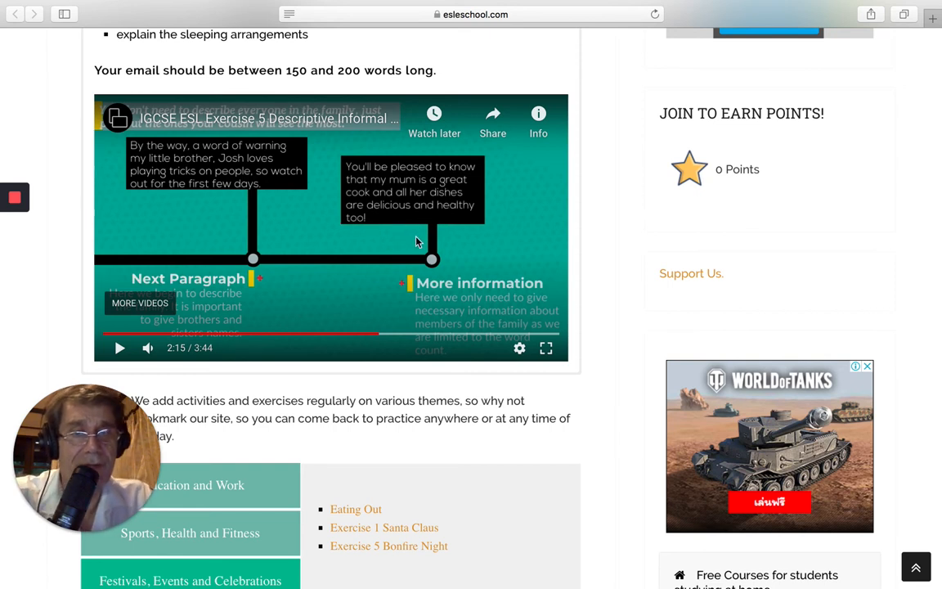
mouse_move(415, 232)
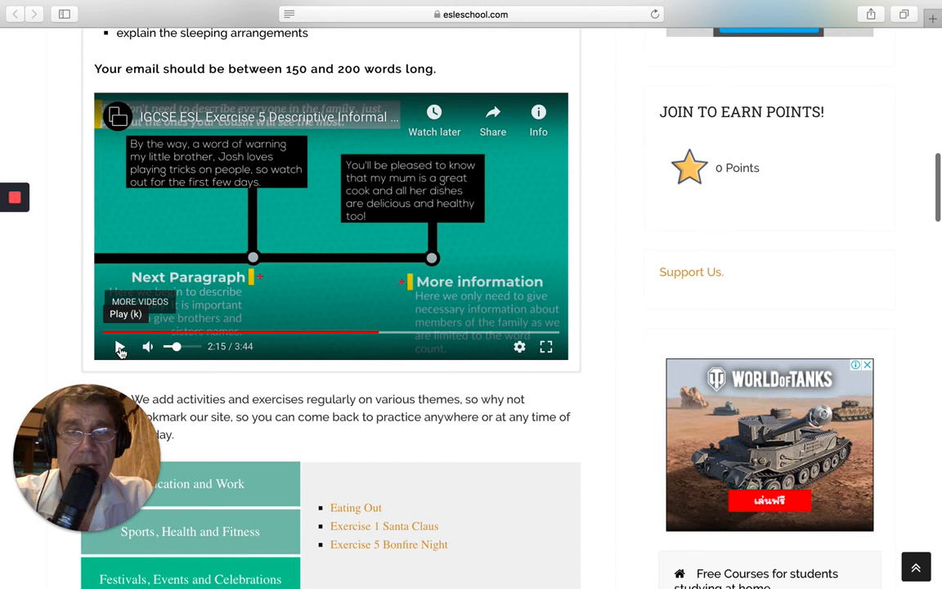
click(121, 346)
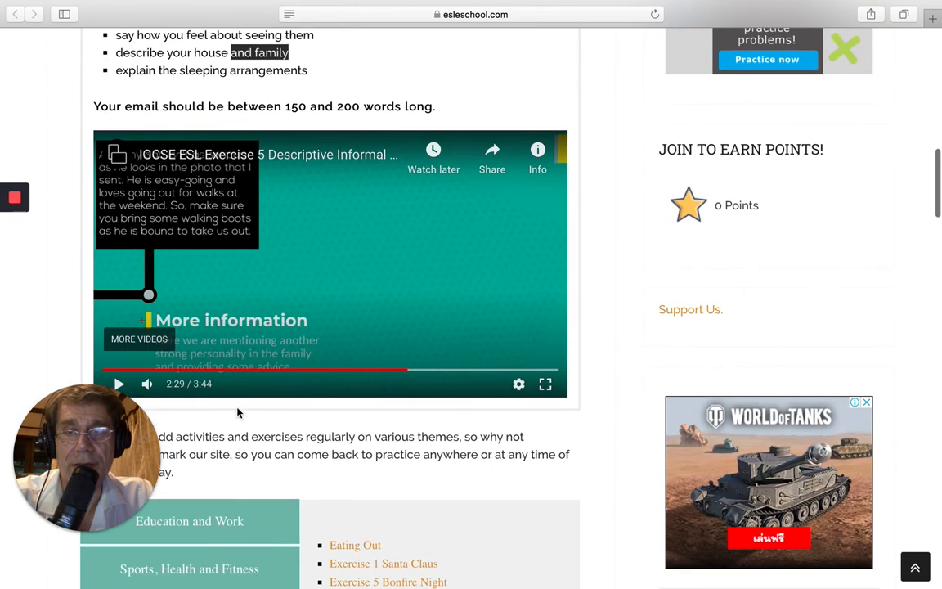
scroll(down, 3)
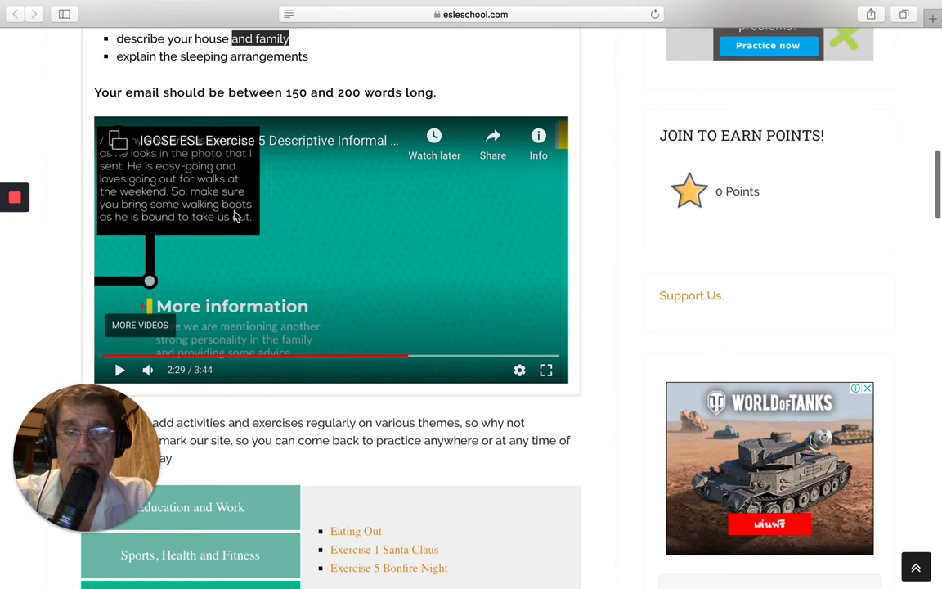
scroll(down, 3)
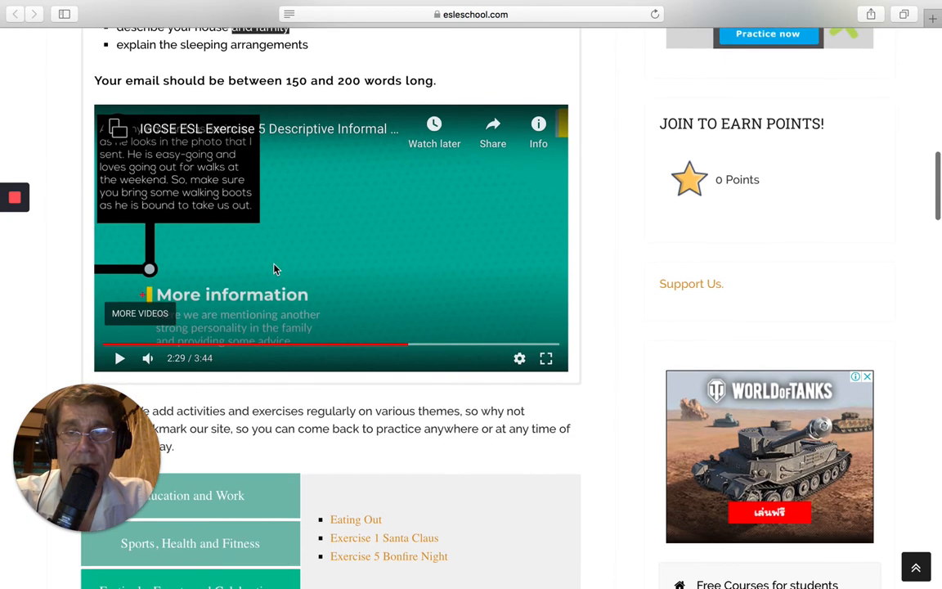
scroll(up, 3)
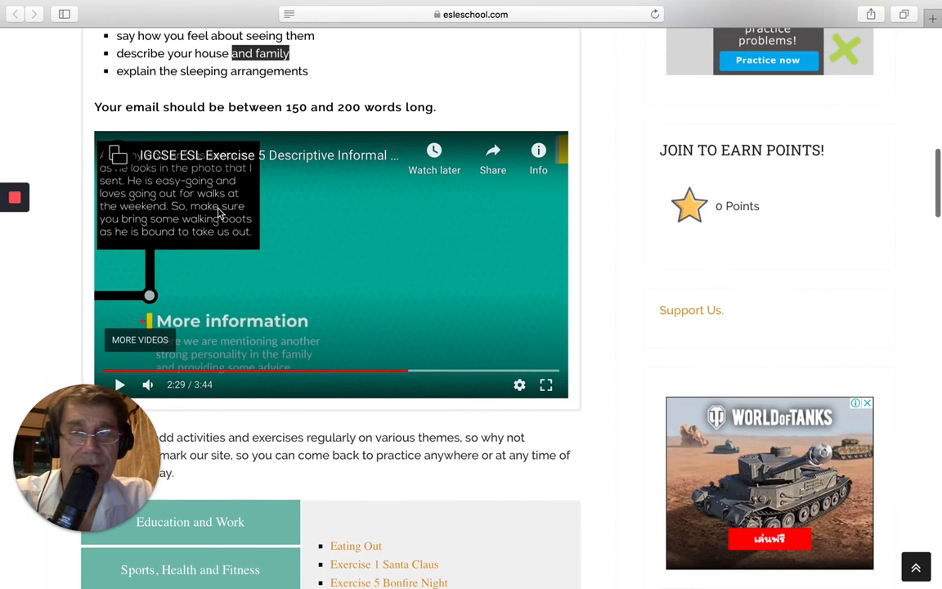
mouse_move(206, 241)
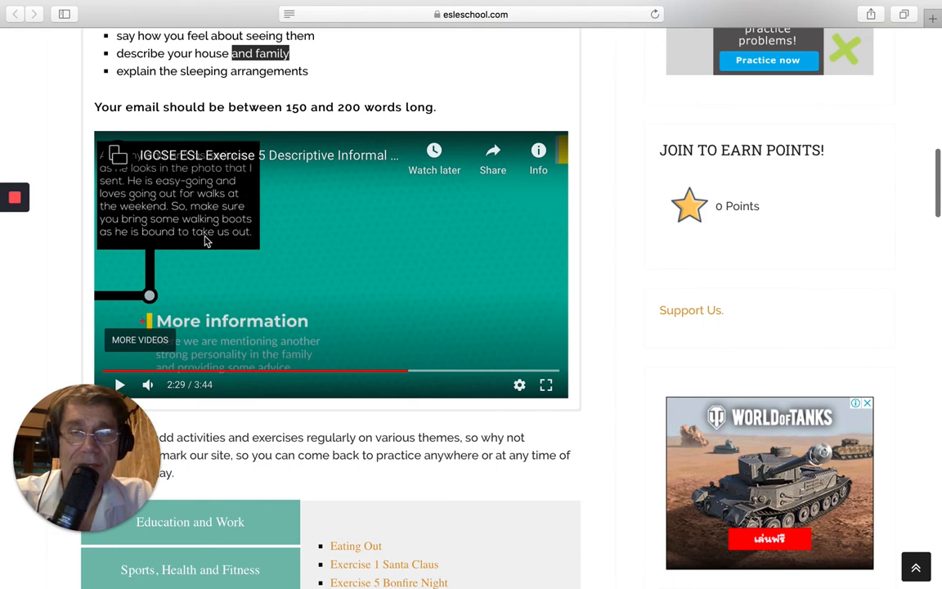
mouse_move(227, 255)
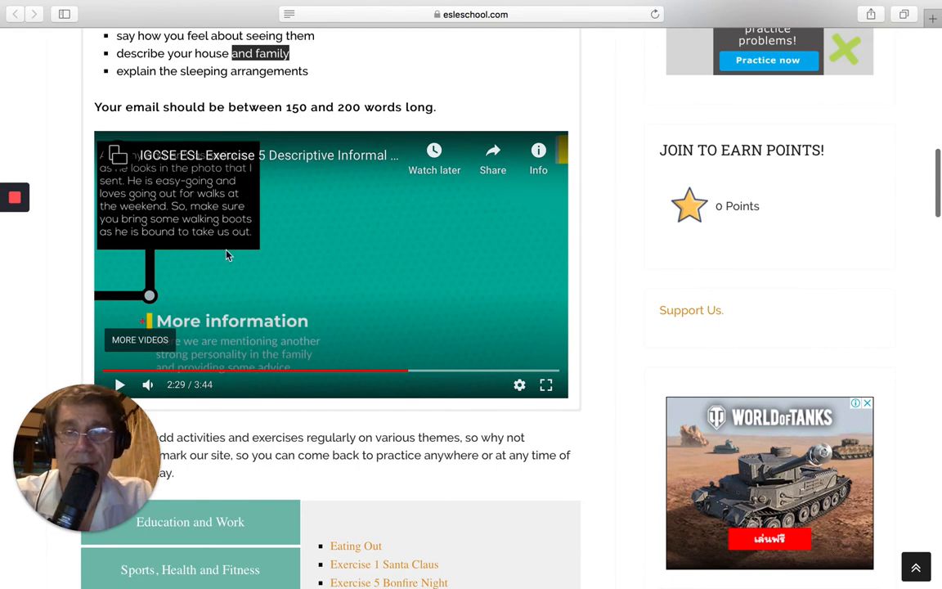
scroll(down, 3)
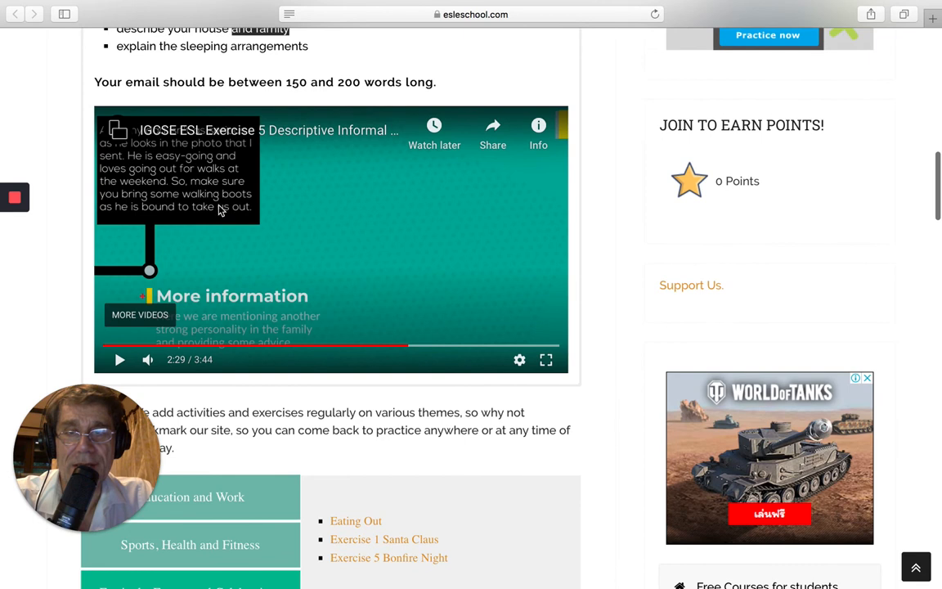
mouse_move(230, 209)
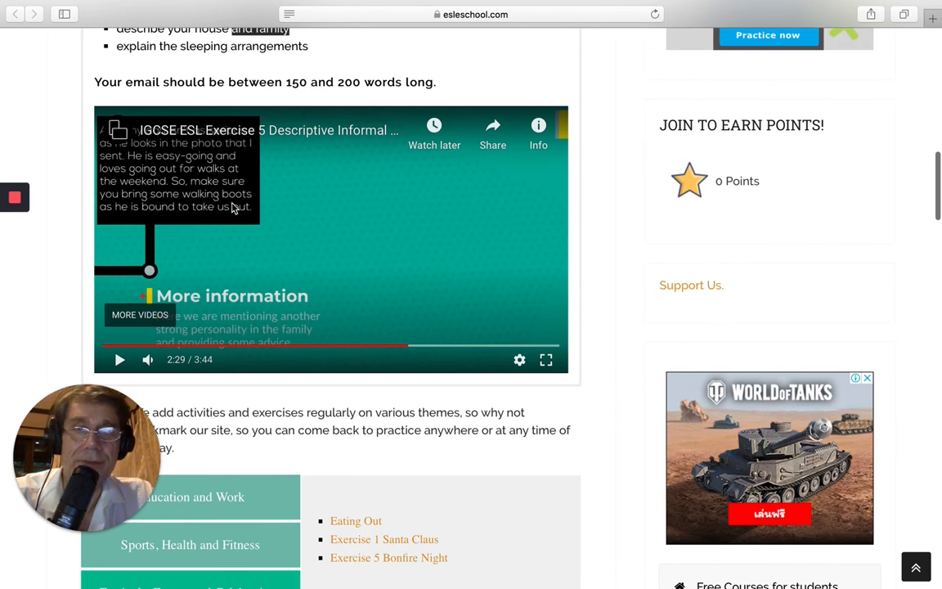
mouse_move(118, 360)
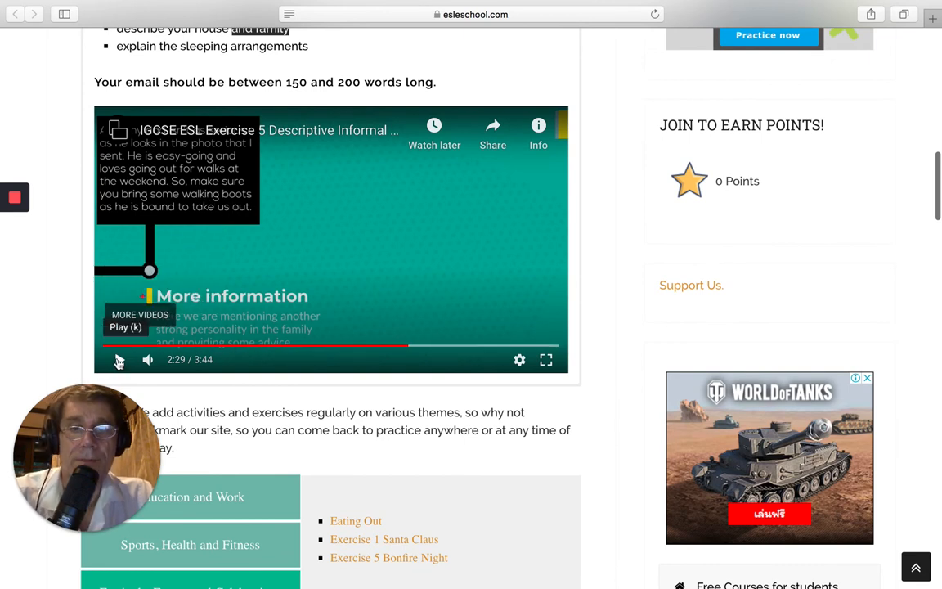
Step: Pause the video on the Personalising Phrases list, then play past the Ending advice
click(118, 360)
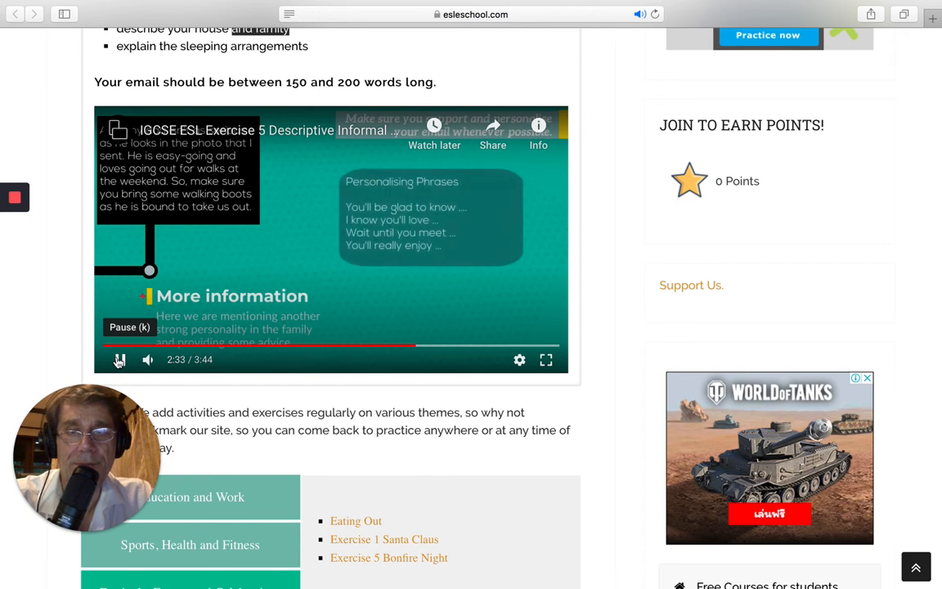
click(118, 359)
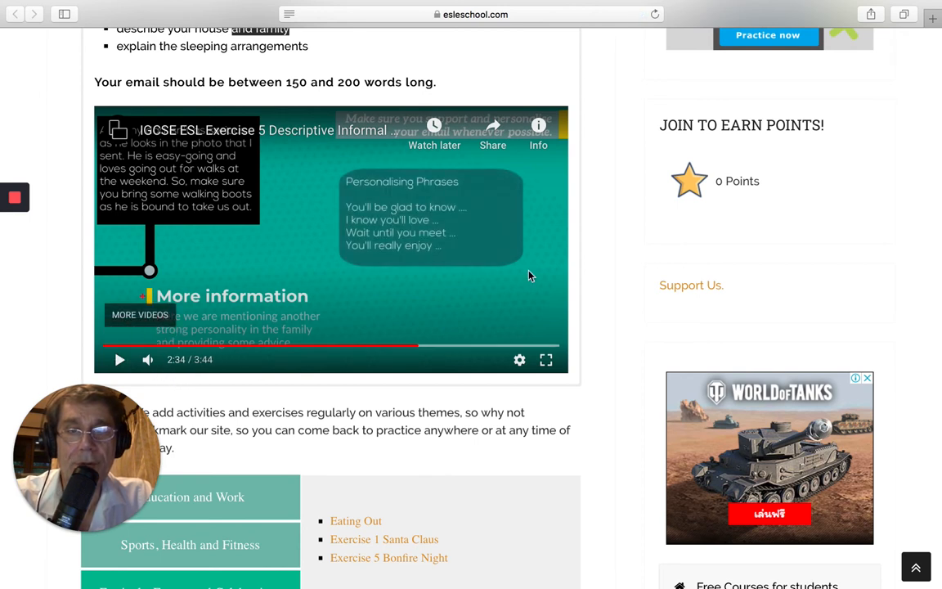
mouse_move(351, 204)
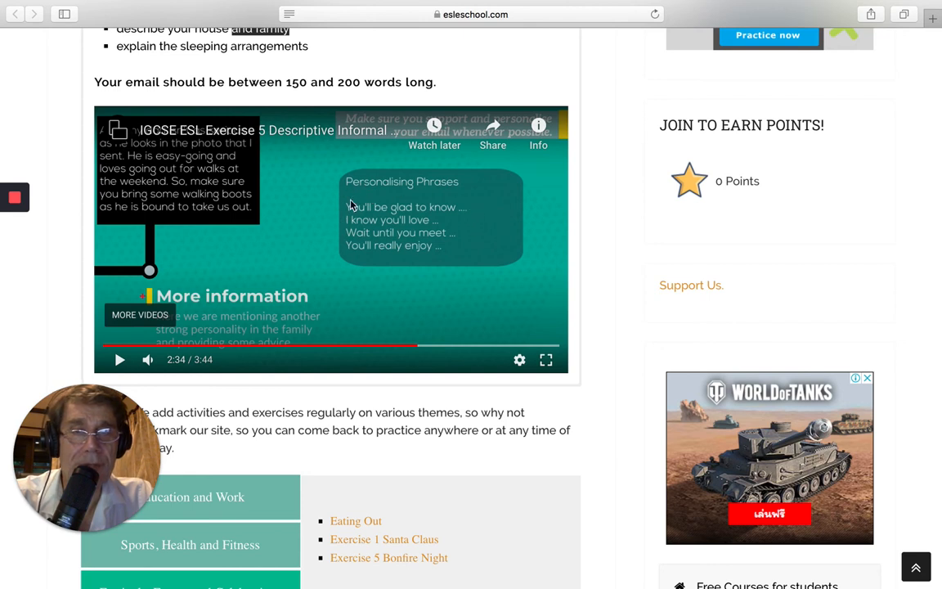
mouse_move(478, 220)
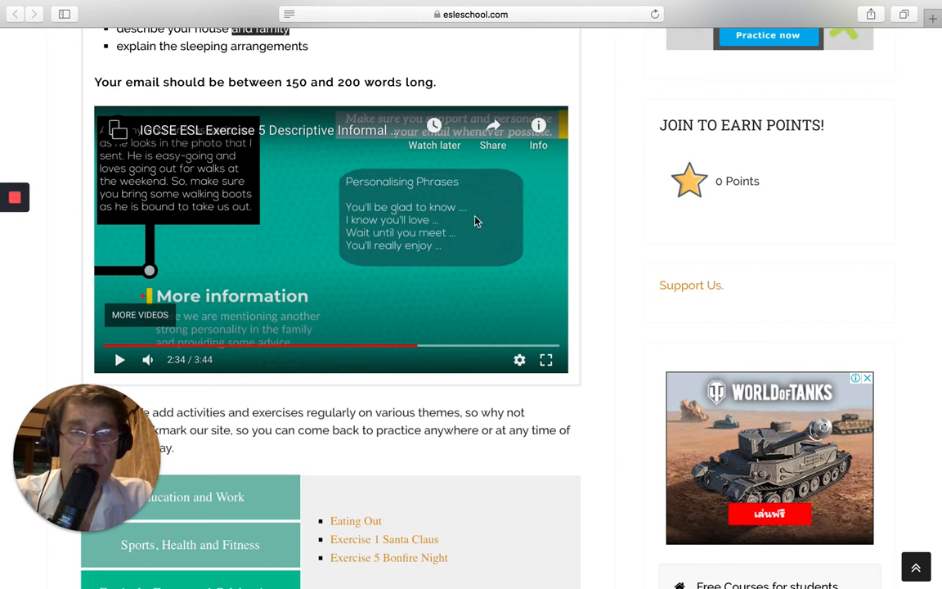
mouse_move(435, 226)
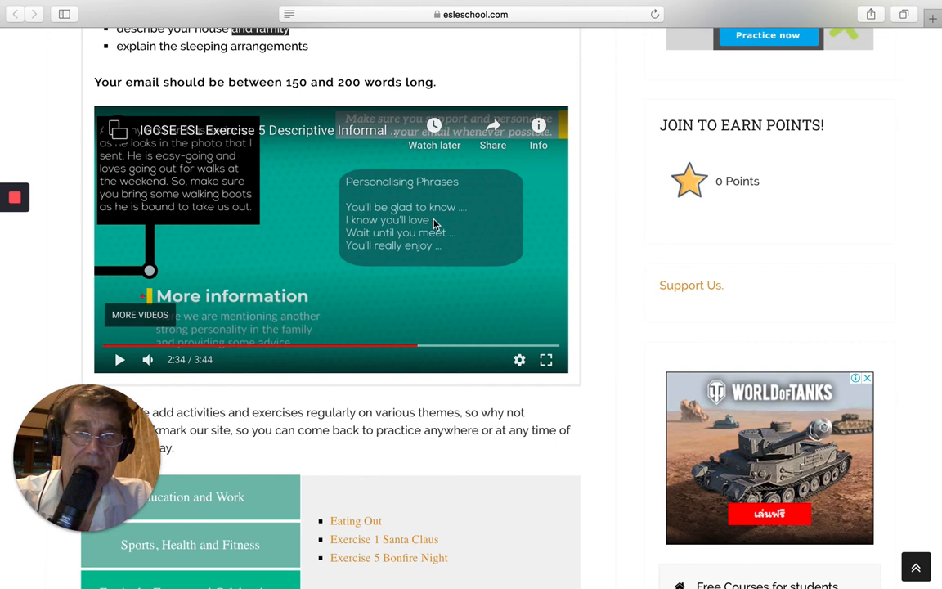
mouse_move(424, 223)
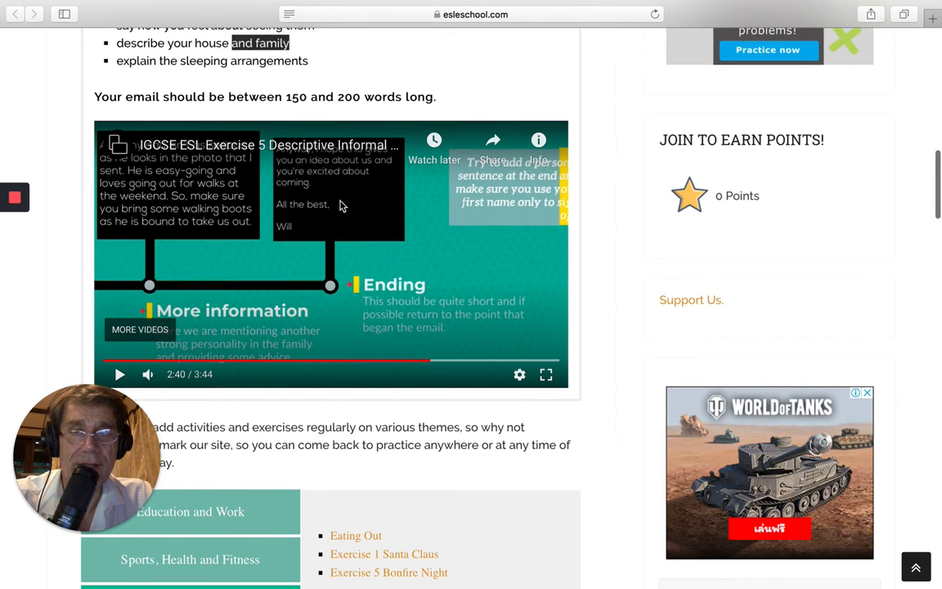
mouse_move(386, 245)
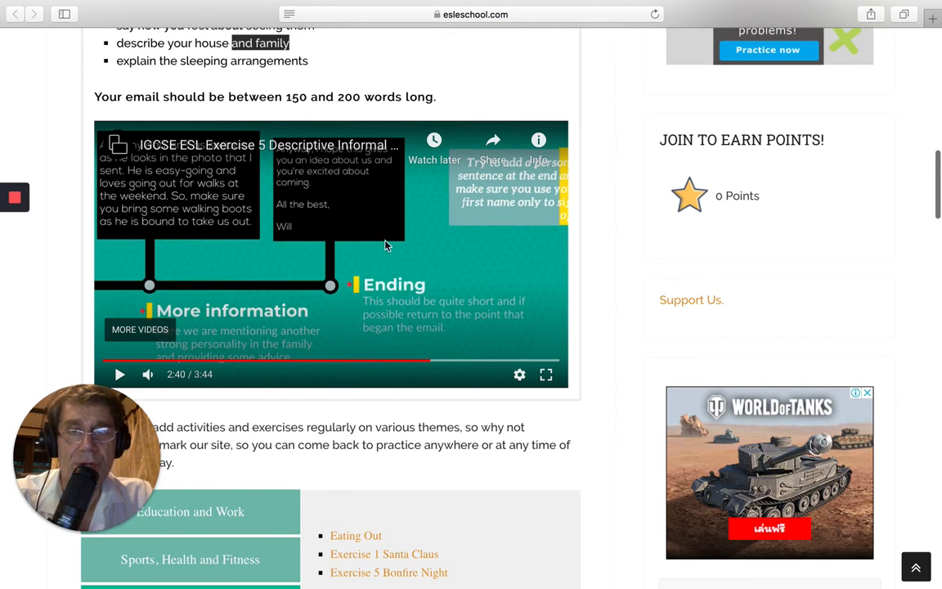
mouse_move(282, 174)
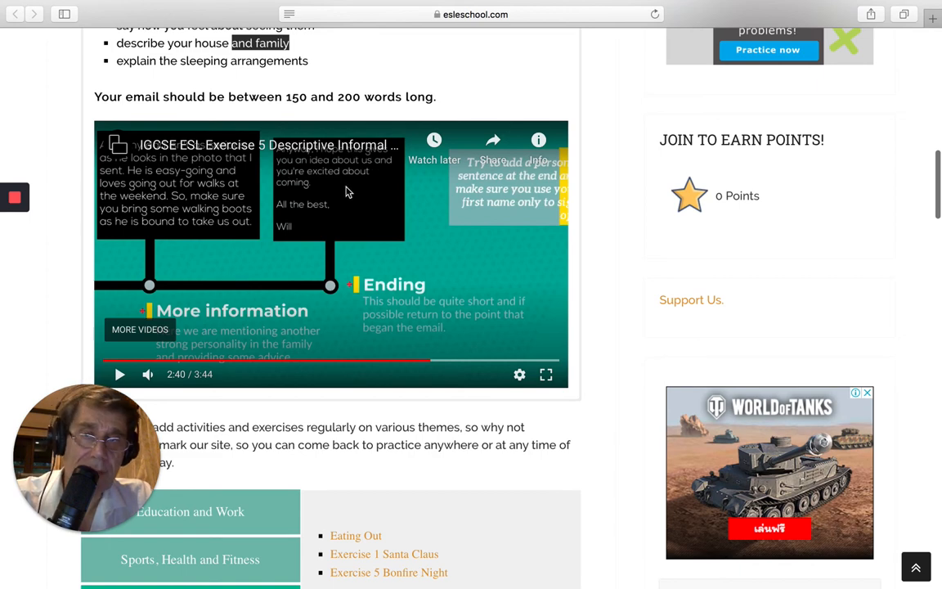
mouse_move(318, 195)
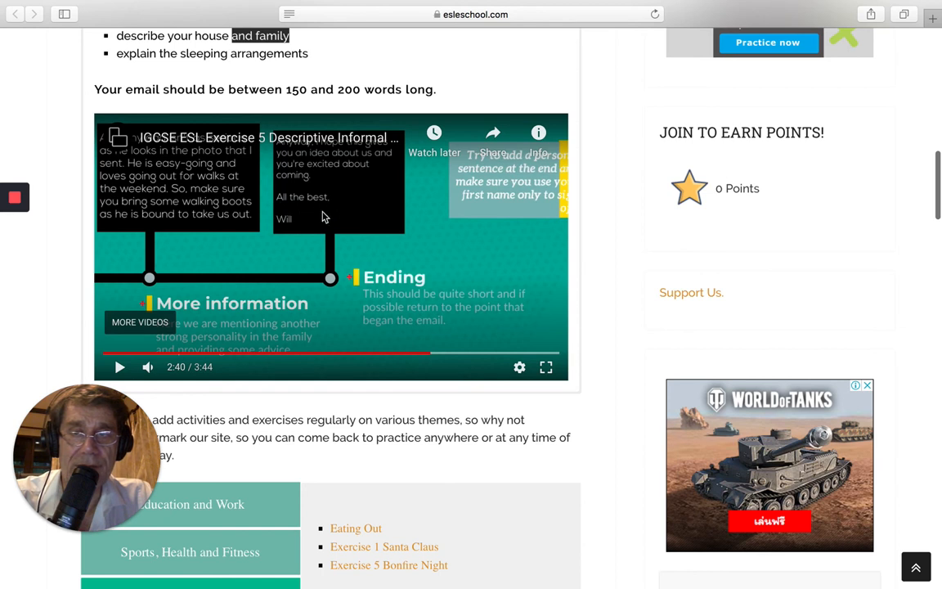
mouse_move(285, 209)
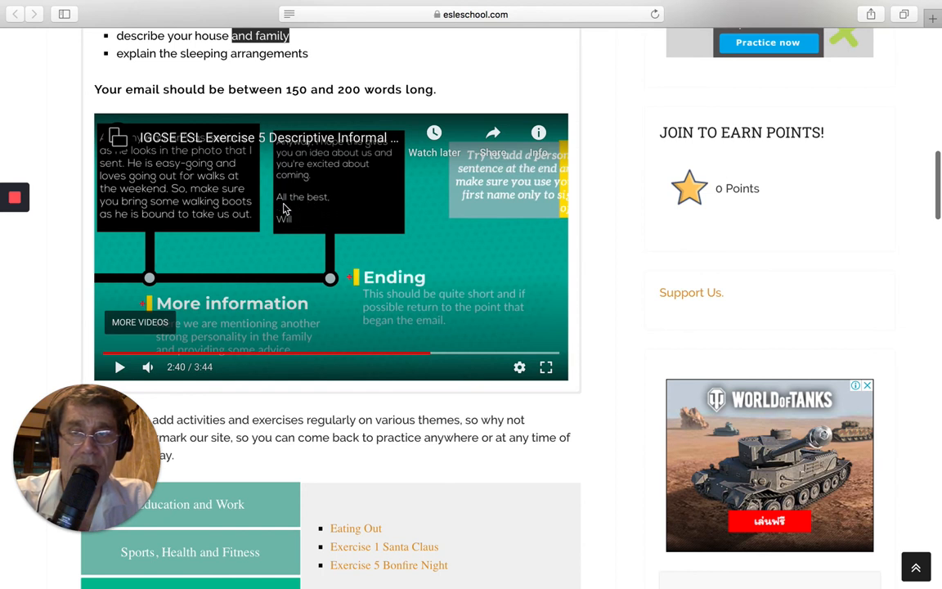
mouse_move(301, 227)
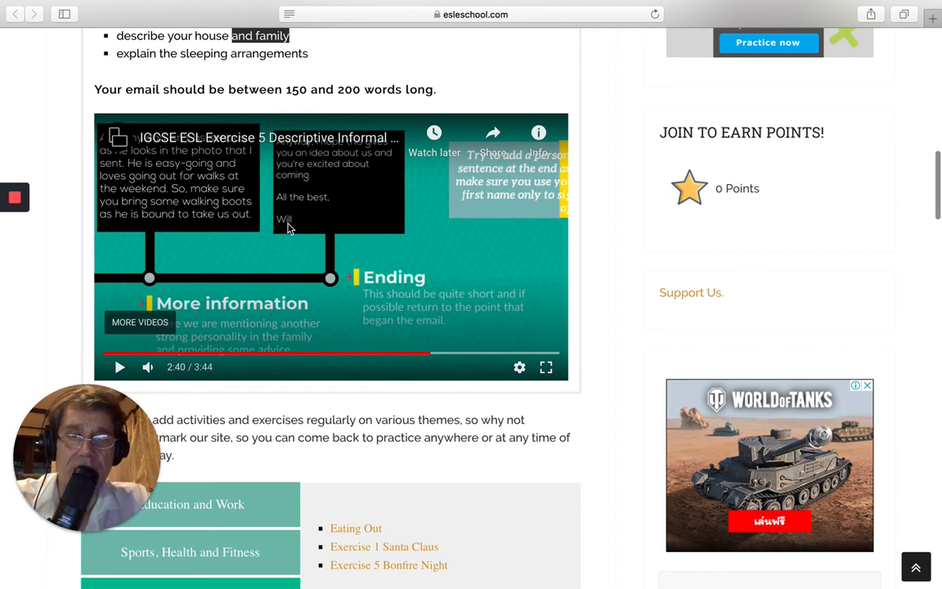
mouse_move(317, 198)
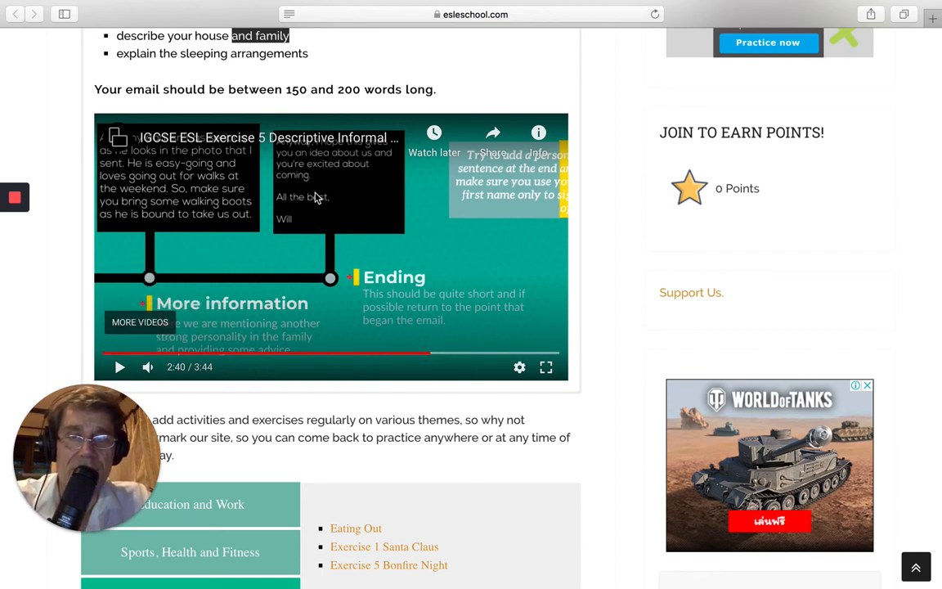
mouse_move(322, 226)
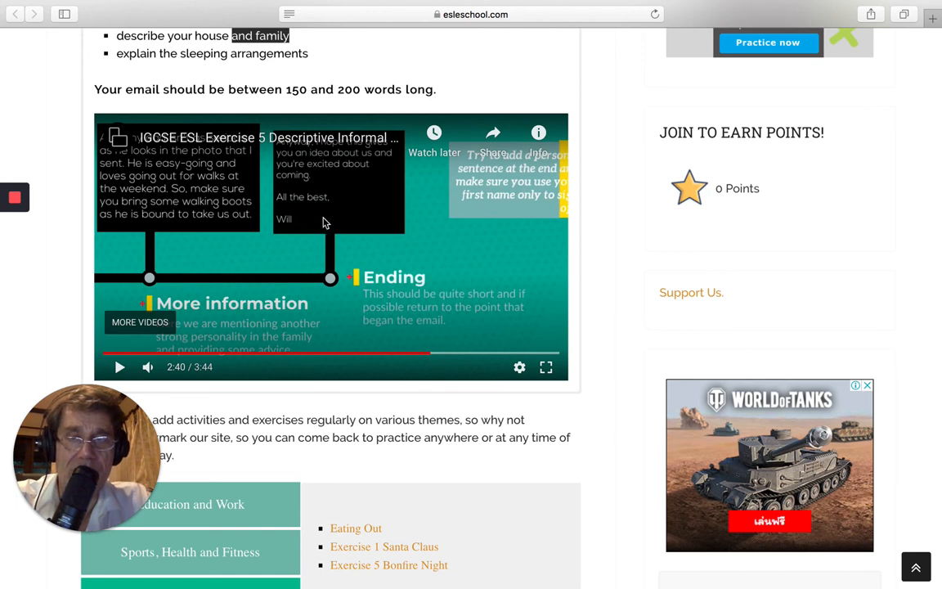
mouse_move(119, 366)
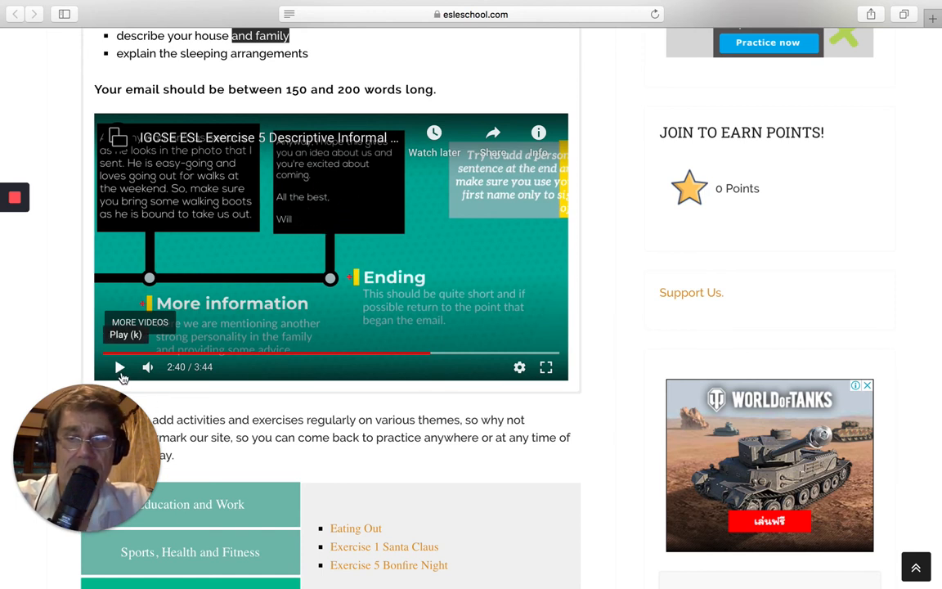
click(120, 366)
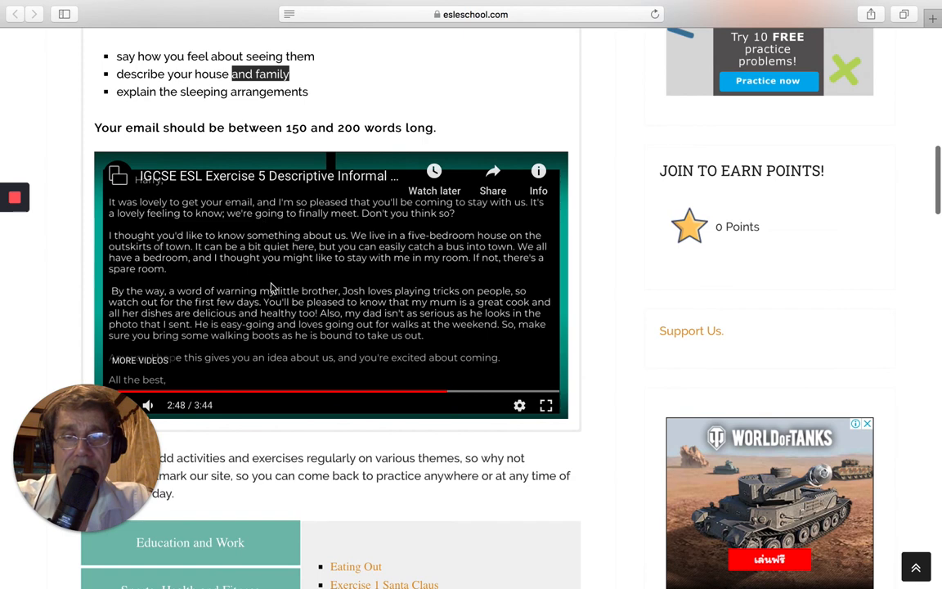
Step: Read the complete sample email slide and resume playback at around 2:50
scroll(down, 3)
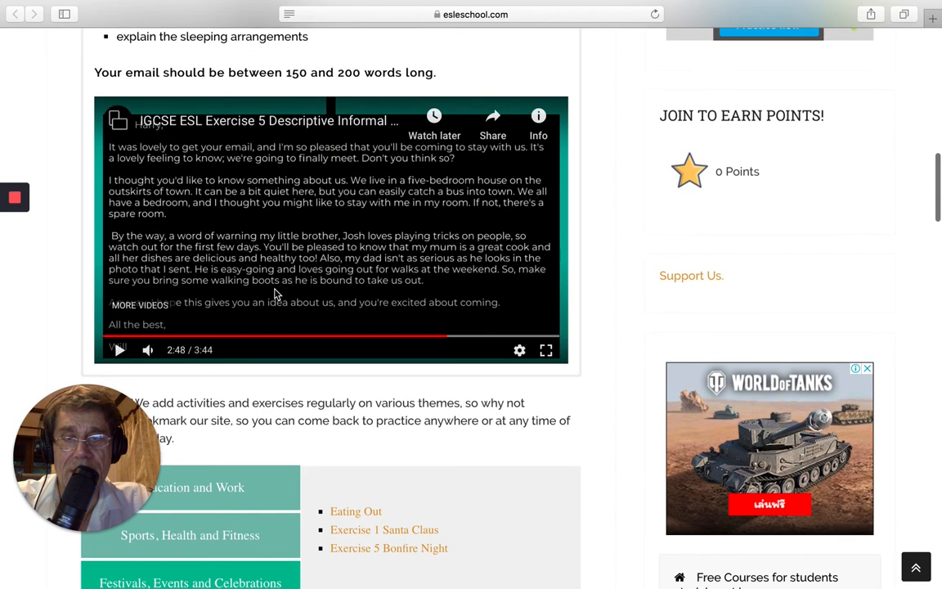
scroll(up, 3)
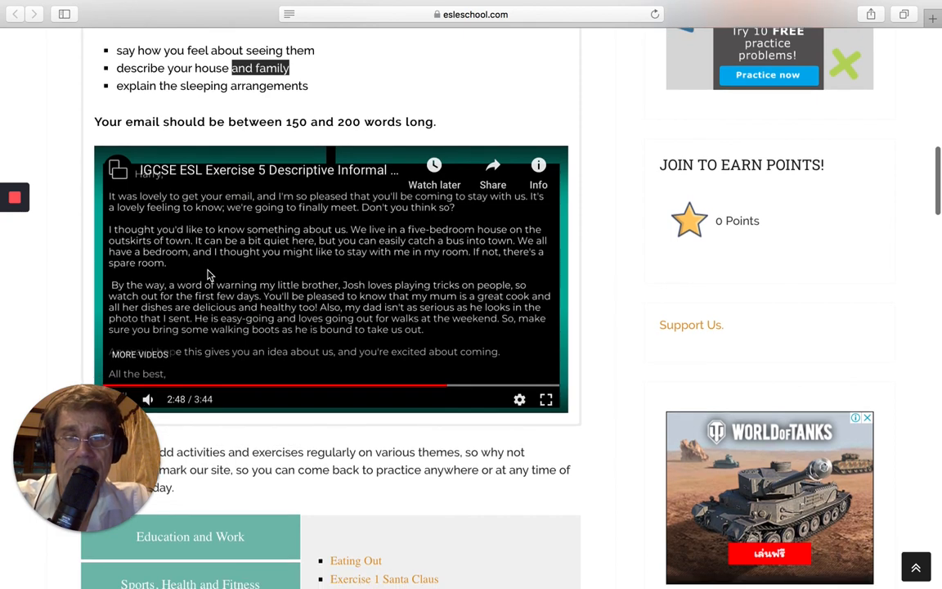
scroll(down, 3)
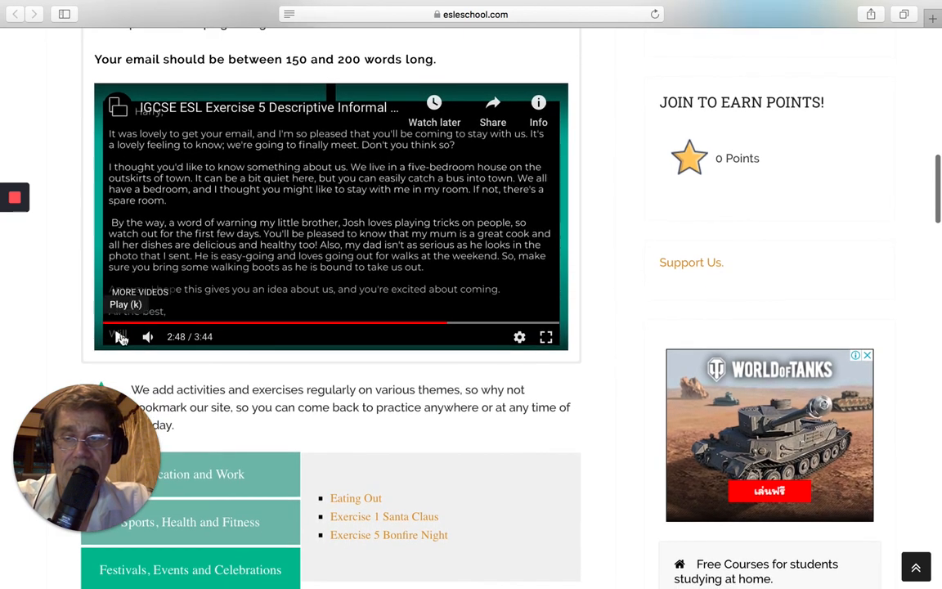
click(118, 337)
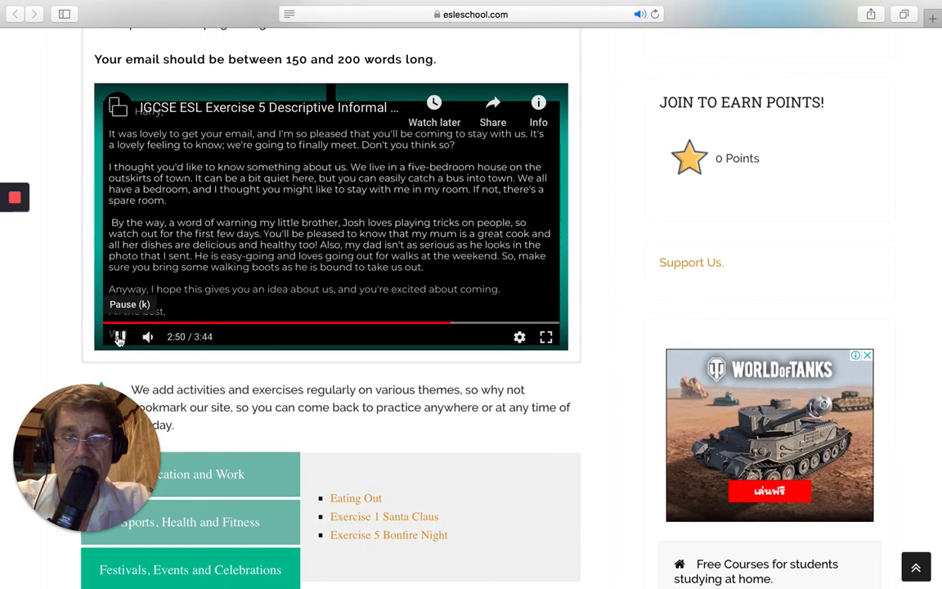
mouse_move(147, 337)
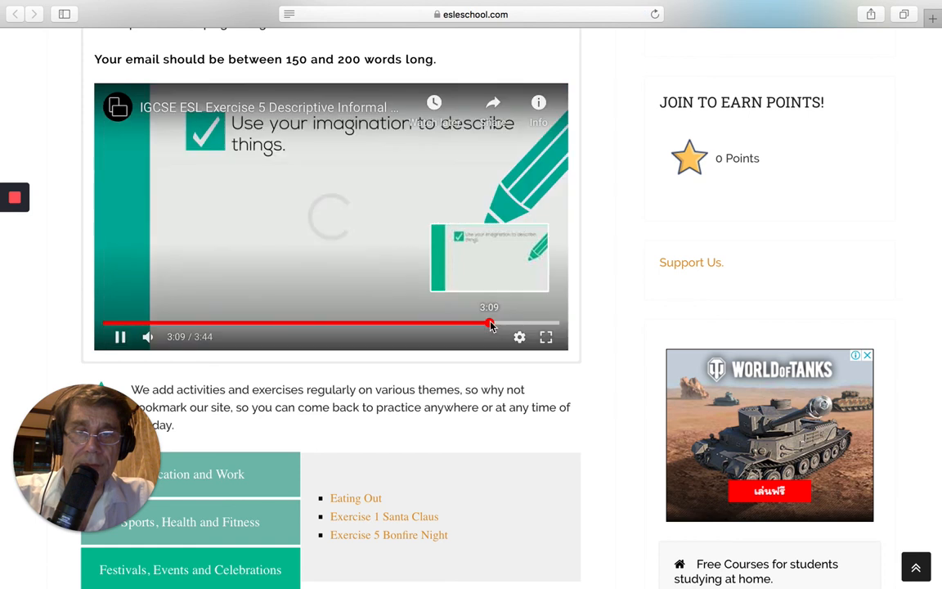
Step: Step the video through the use-your-imagination, listing-is-boring and creating-interest tips
click(119, 337)
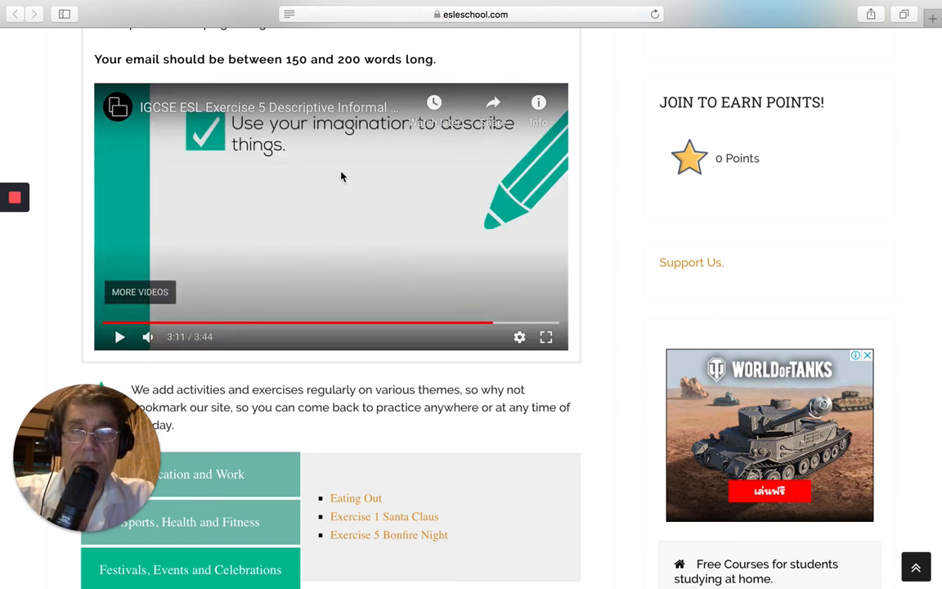
mouse_move(255, 220)
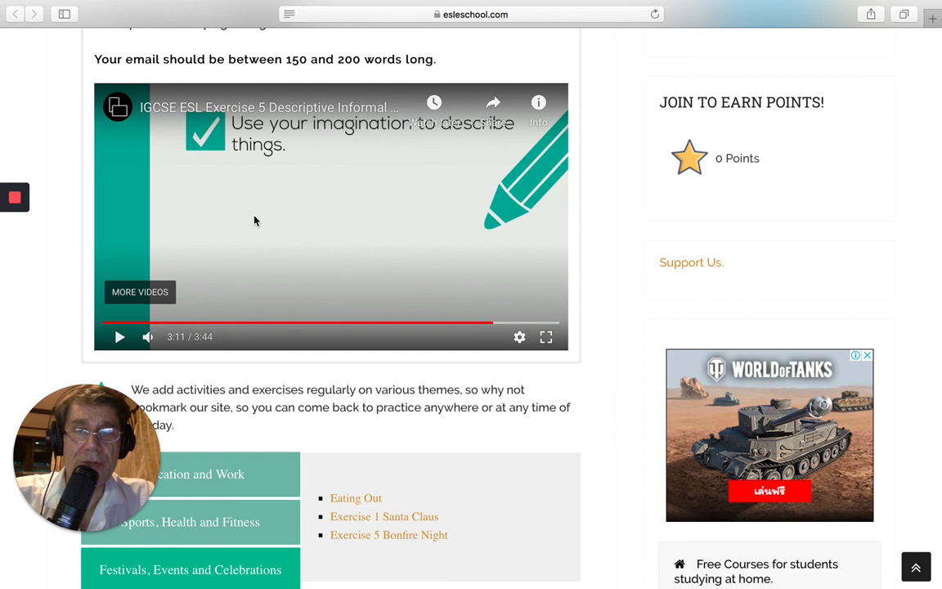
mouse_move(119, 339)
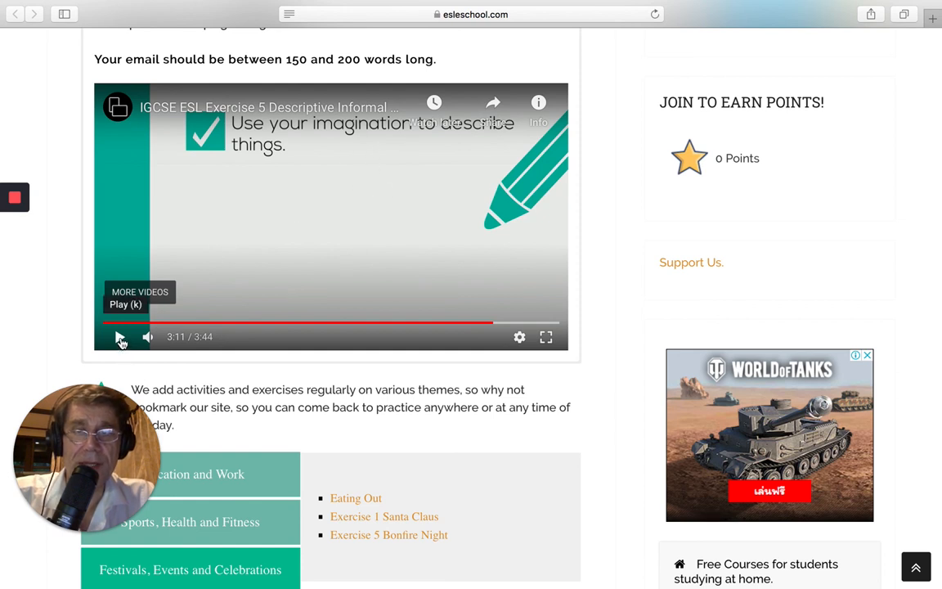
click(121, 337)
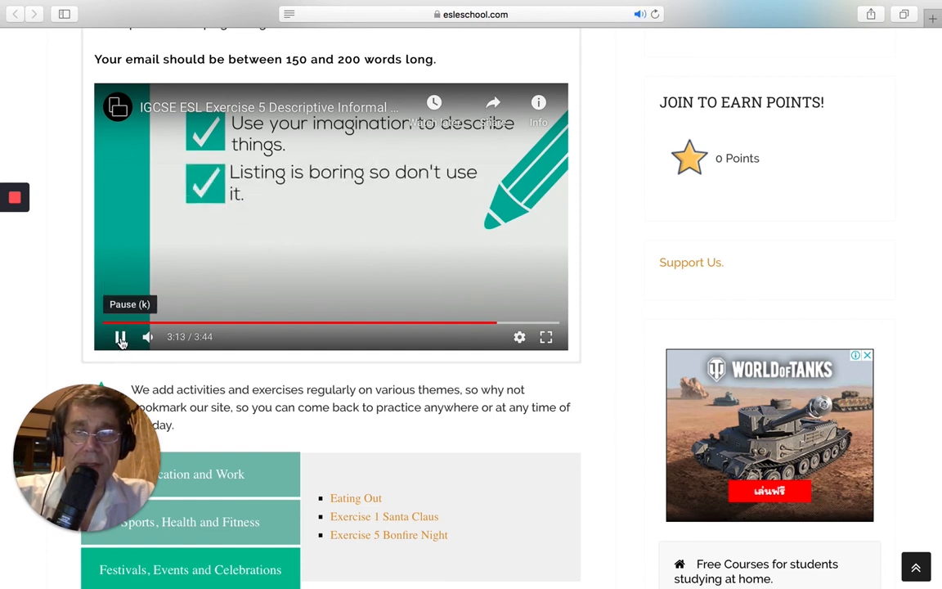
click(121, 337)
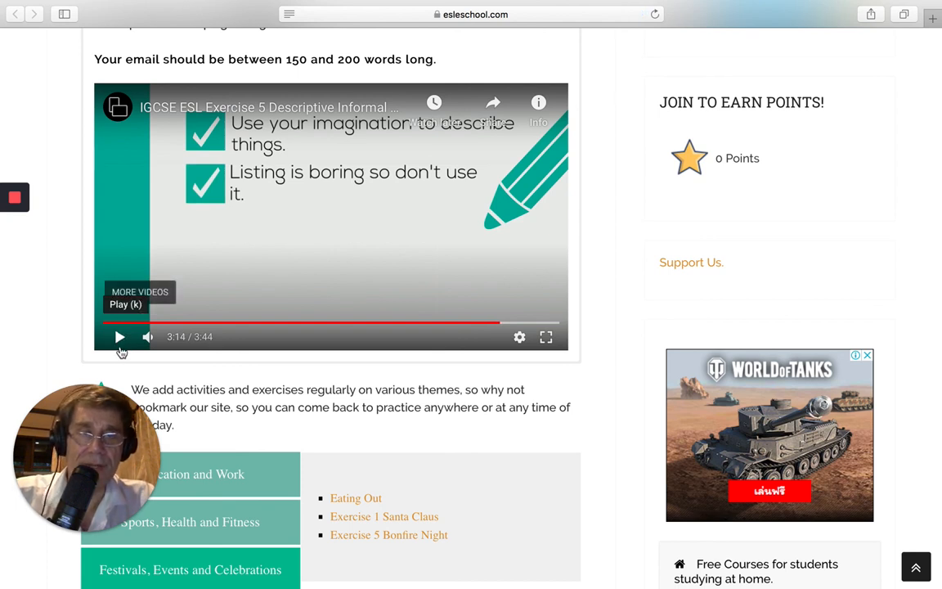
mouse_move(304, 278)
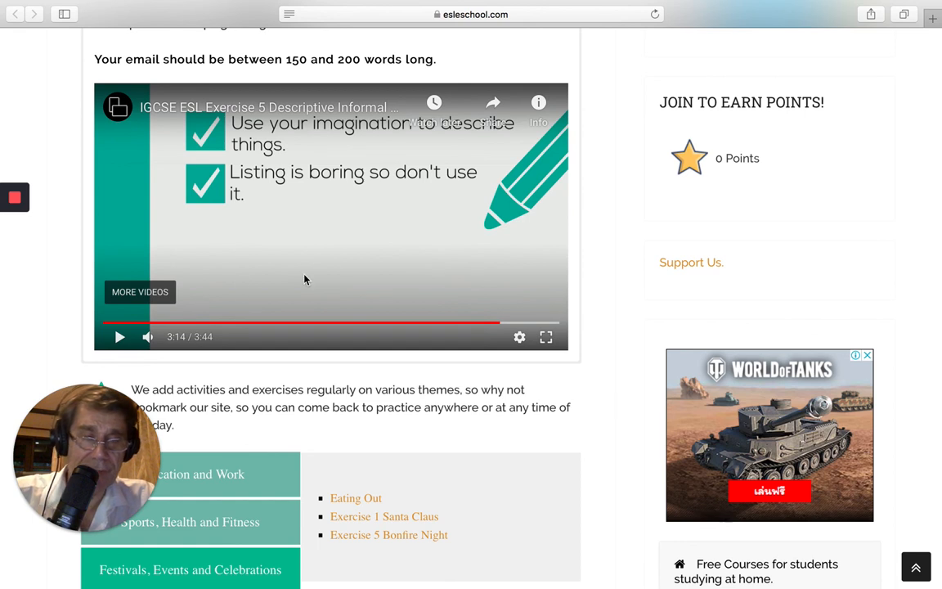
mouse_move(298, 277)
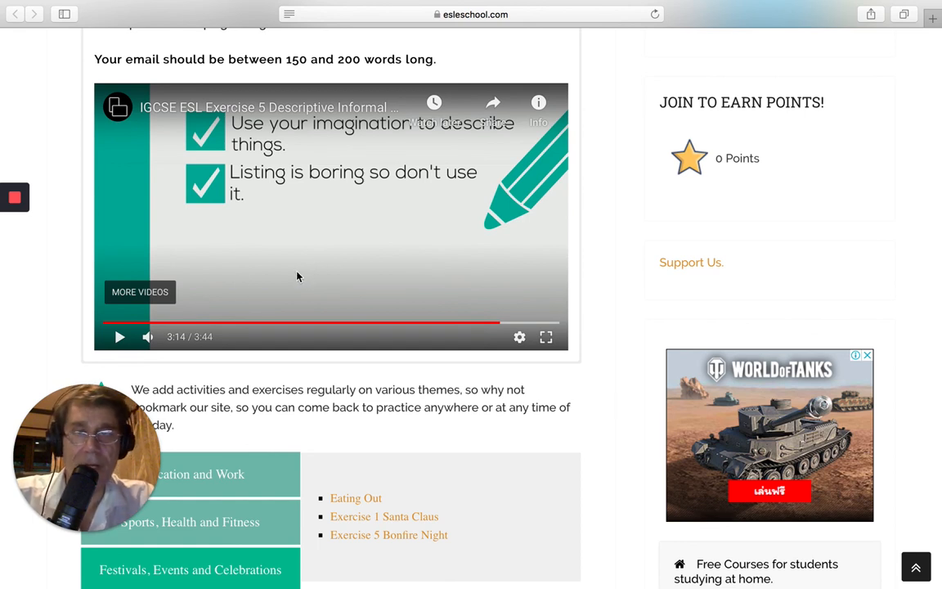
mouse_move(120, 337)
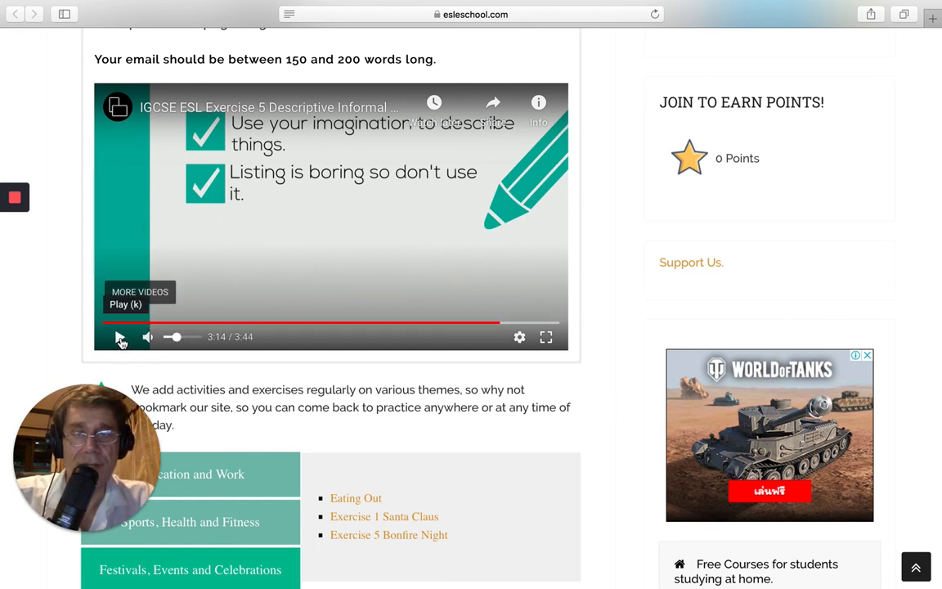
click(119, 337)
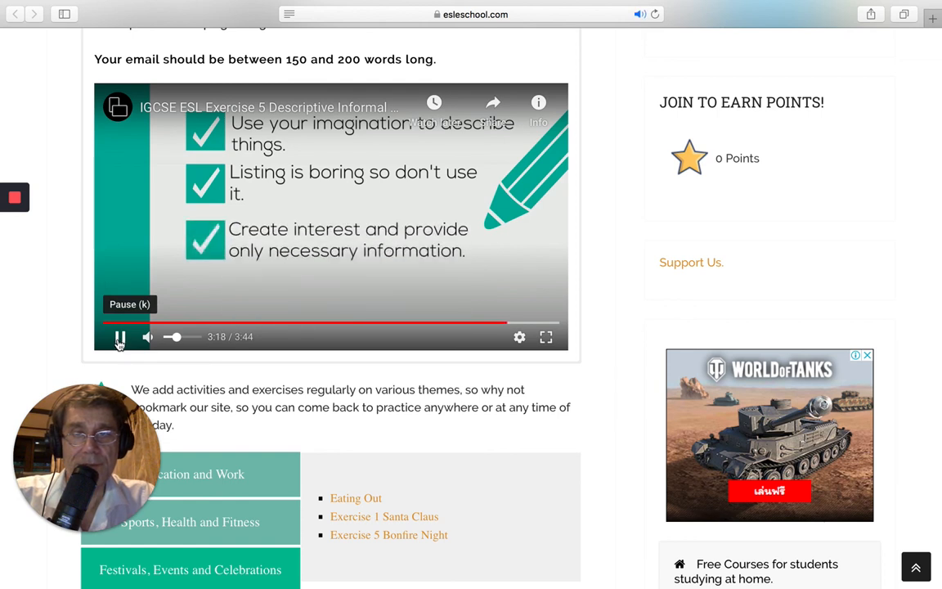
click(120, 337)
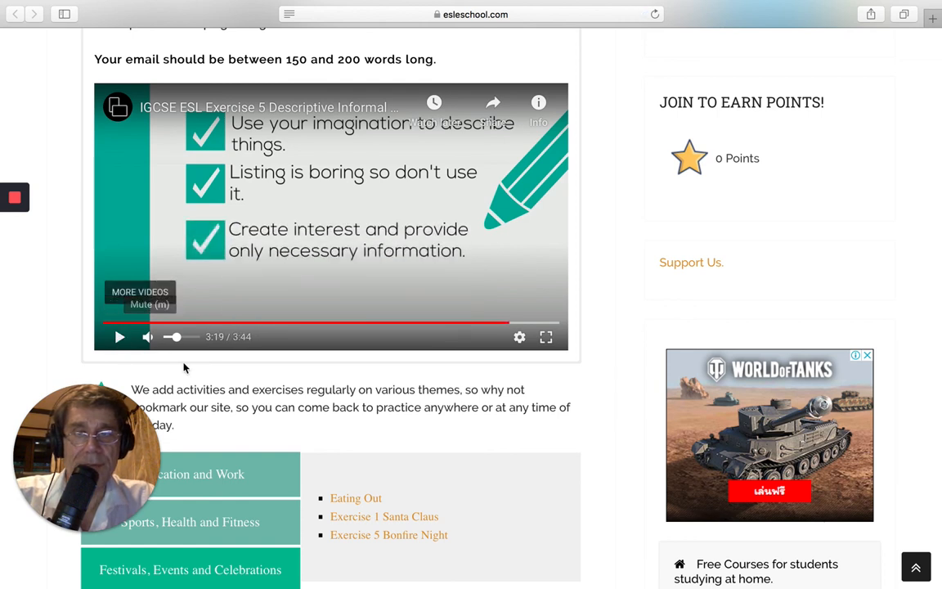
mouse_move(477, 365)
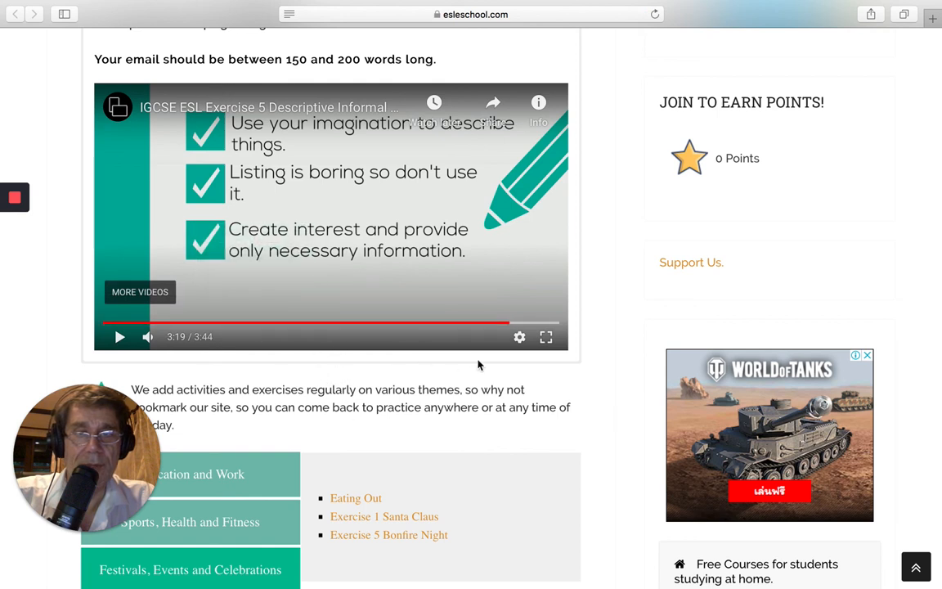
mouse_move(294, 236)
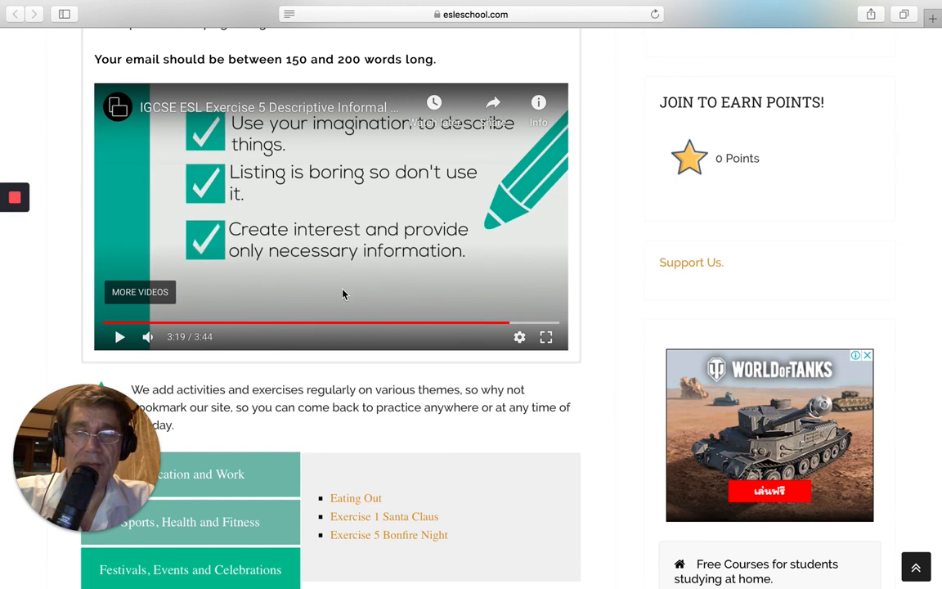
mouse_move(390, 285)
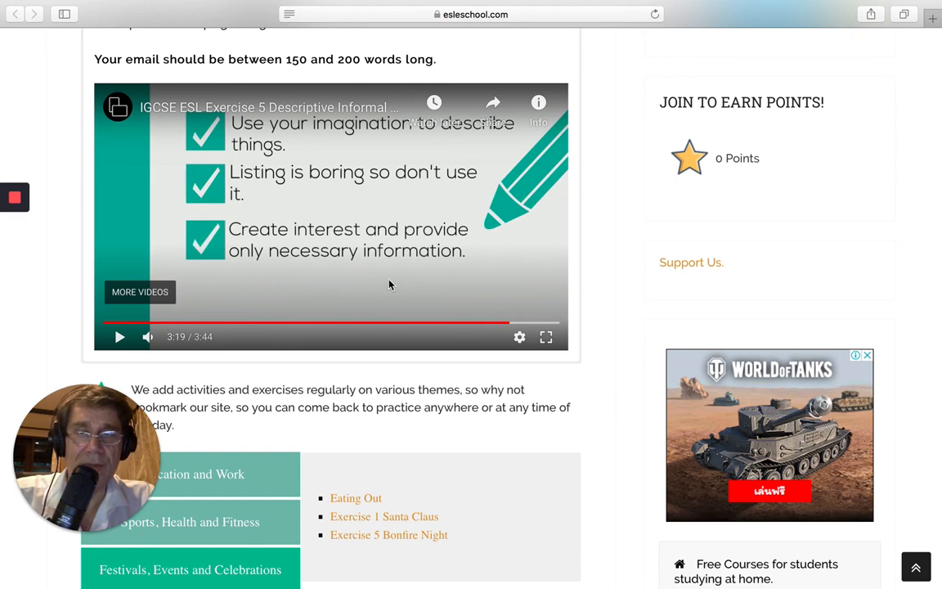
Step: Play on and pause on the fourth tip about personalising the email near 3:25
scroll(up, 3)
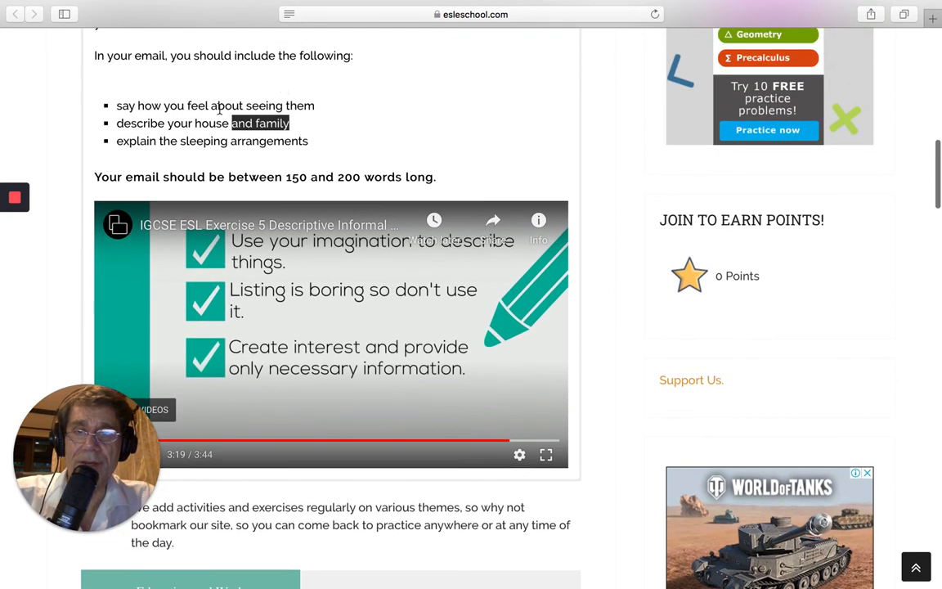
scroll(down, 3)
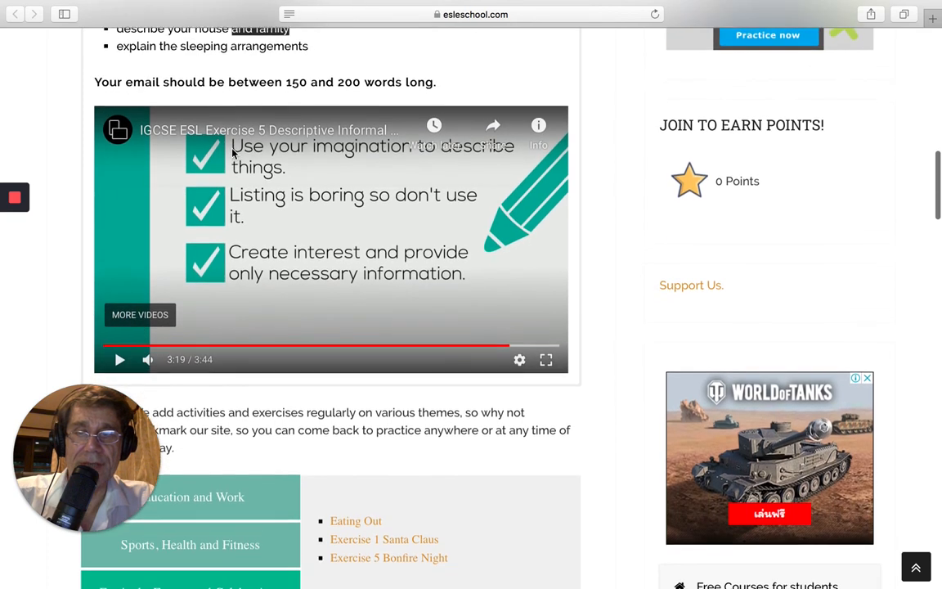
click(118, 360)
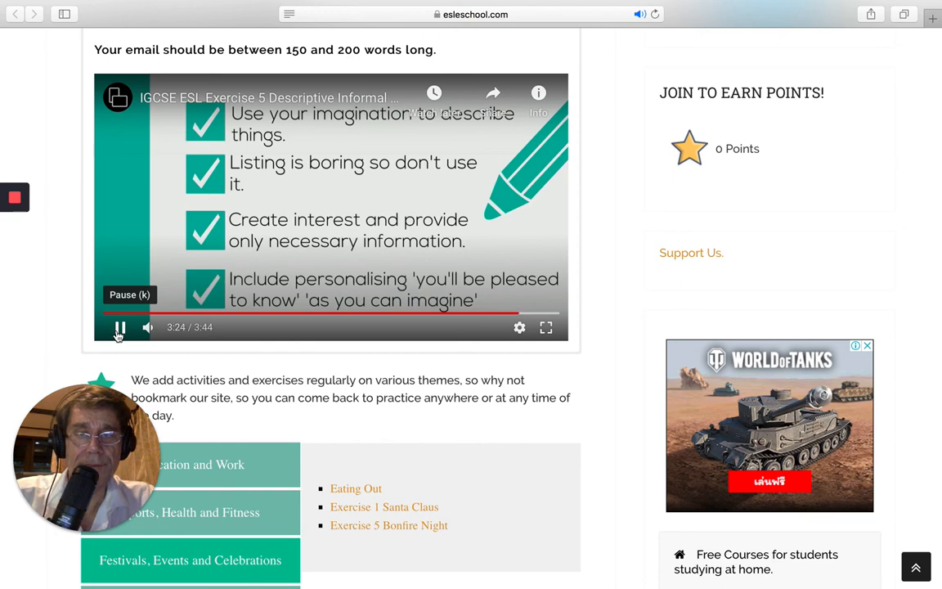
click(118, 327)
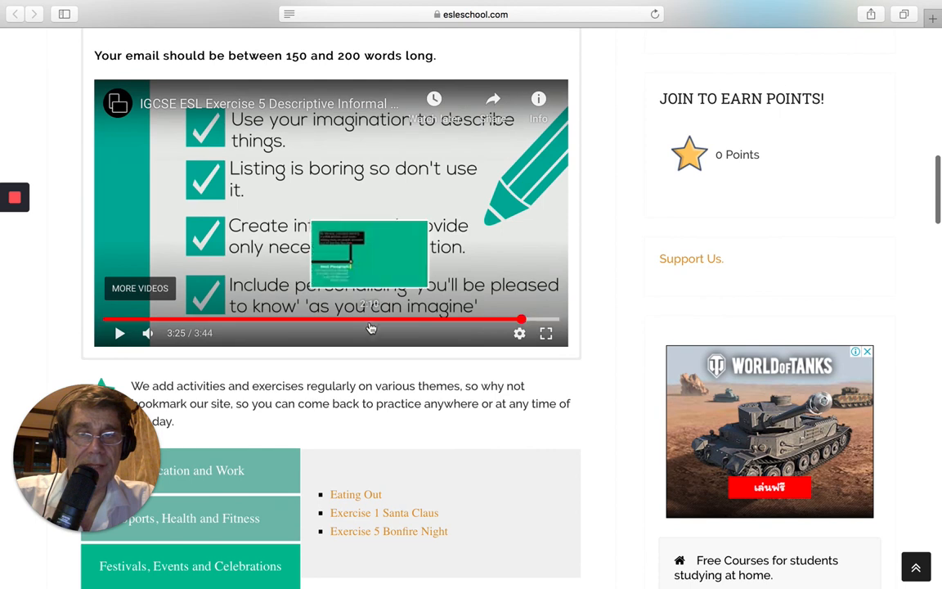
mouse_move(386, 380)
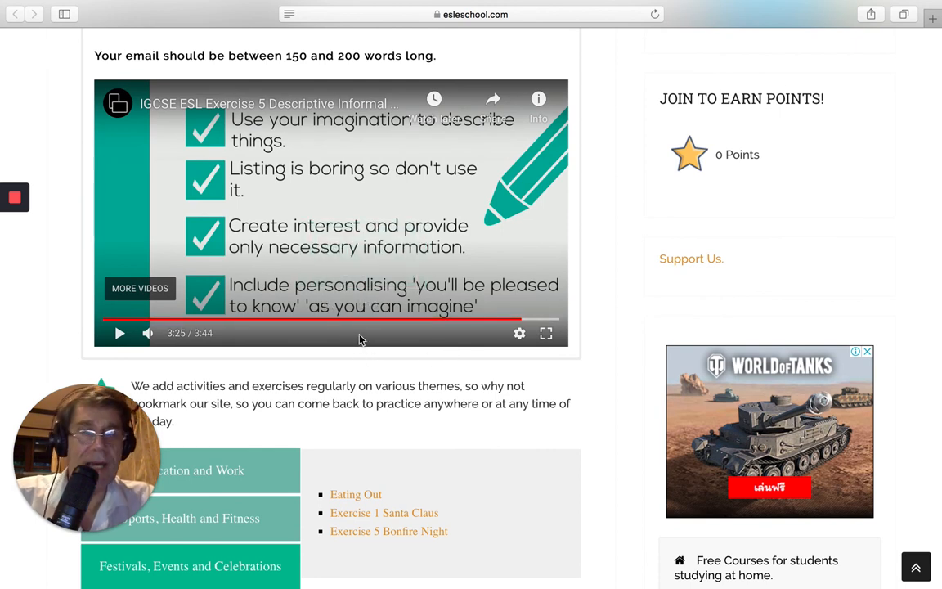
mouse_move(396, 314)
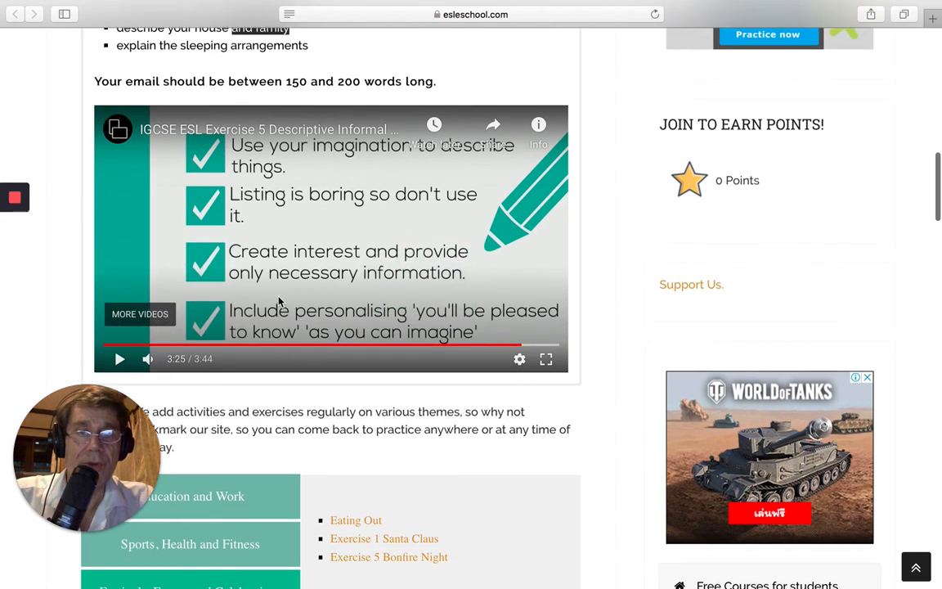
Step: Scroll back to the lesson heading and cousin-email task prompt, then bring up the on-screen drawing tools
scroll(up, 3)
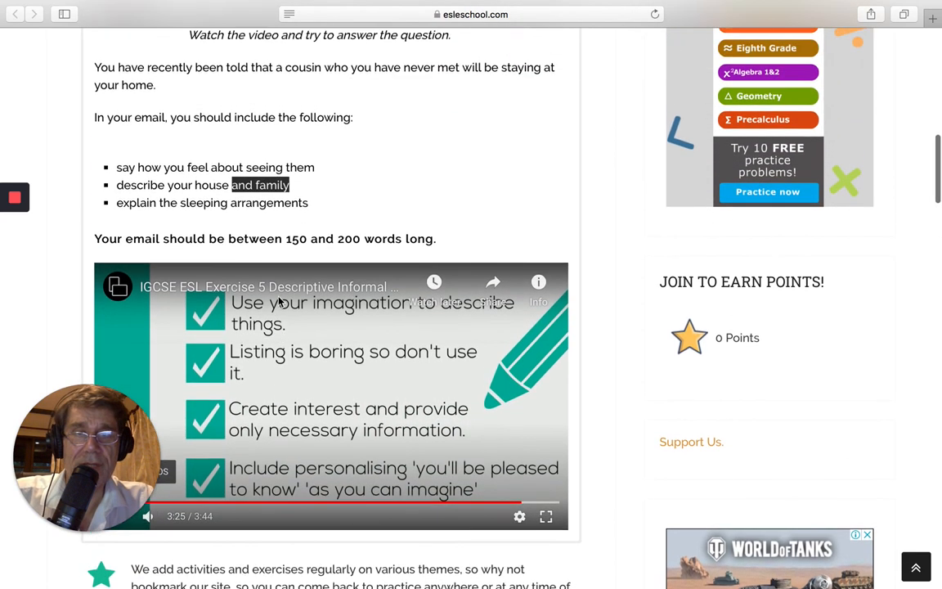
scroll(down, 3)
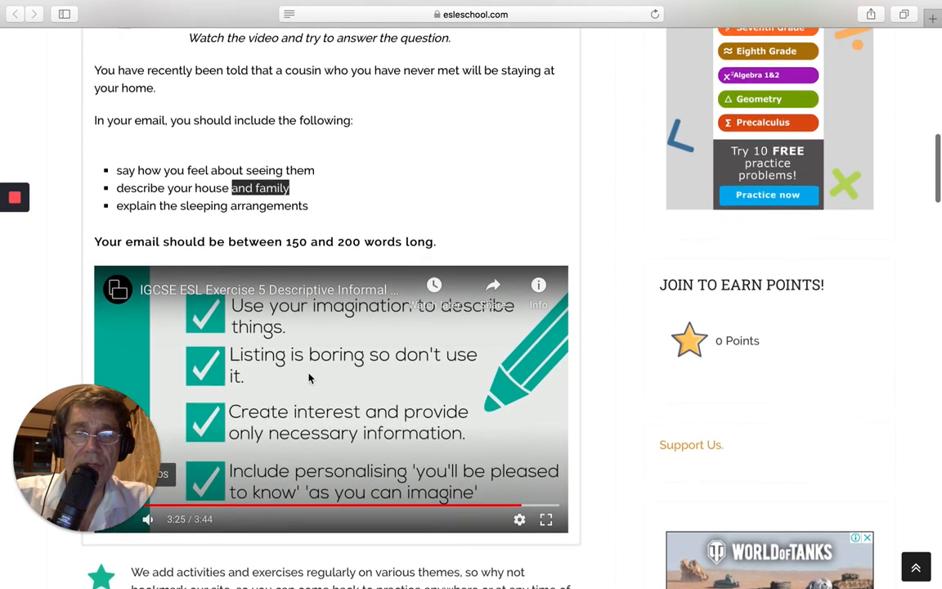
scroll(down, 3)
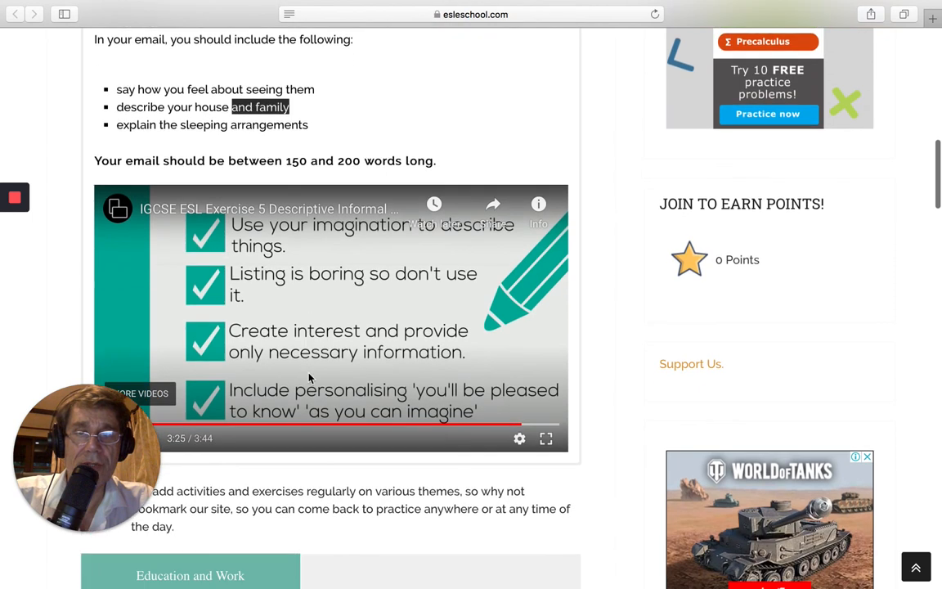
scroll(up, 3)
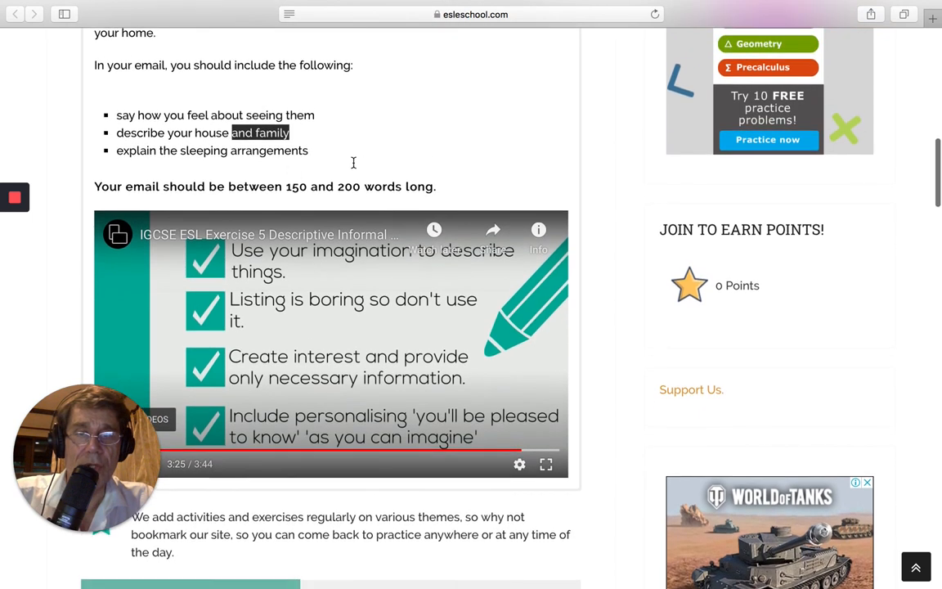
scroll(down, 3)
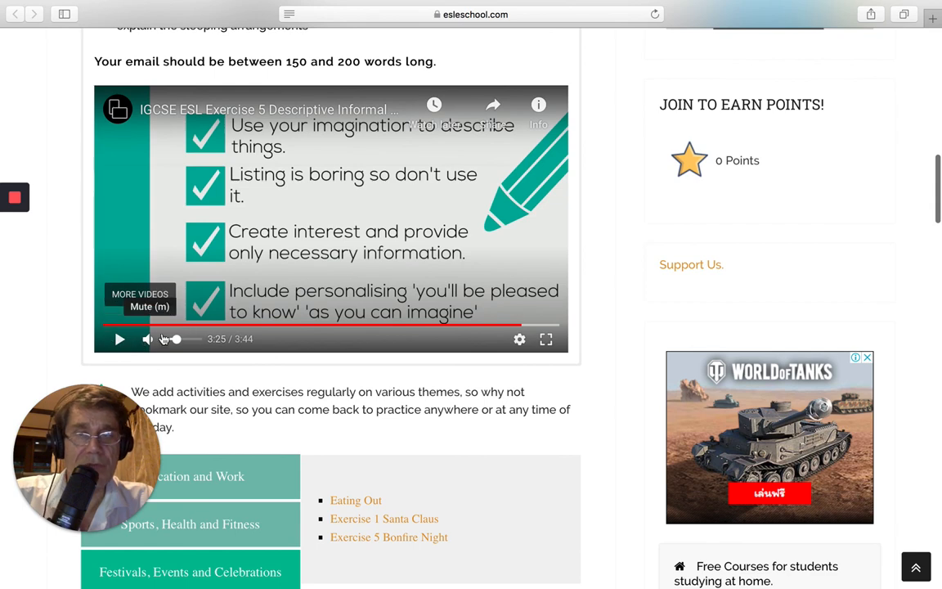
mouse_move(293, 160)
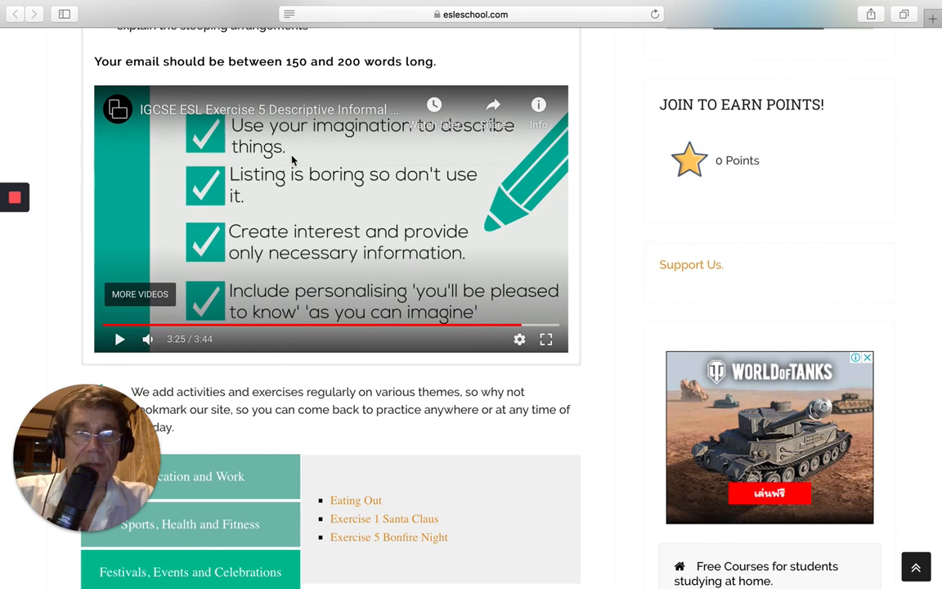
scroll(up, 3)
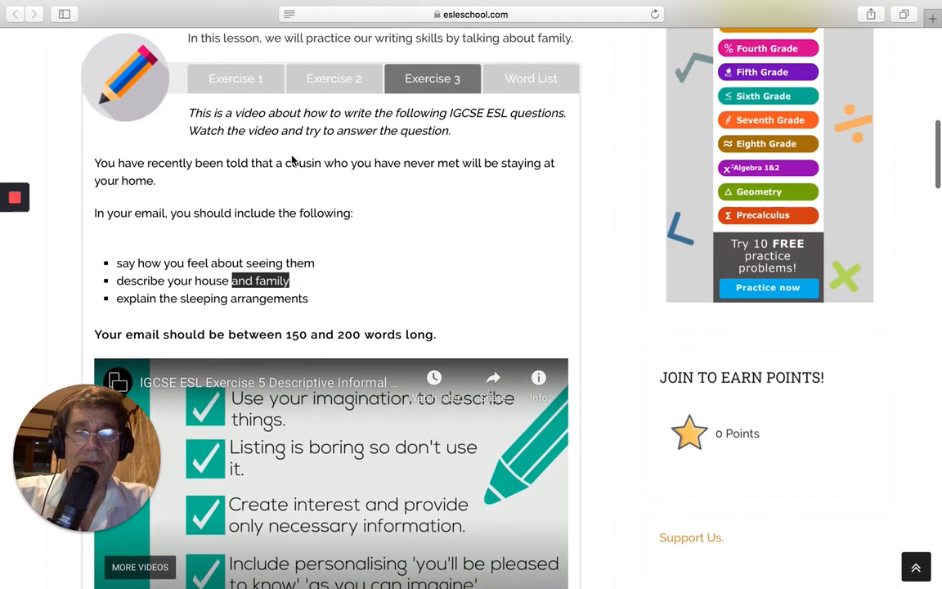
scroll(up, 3)
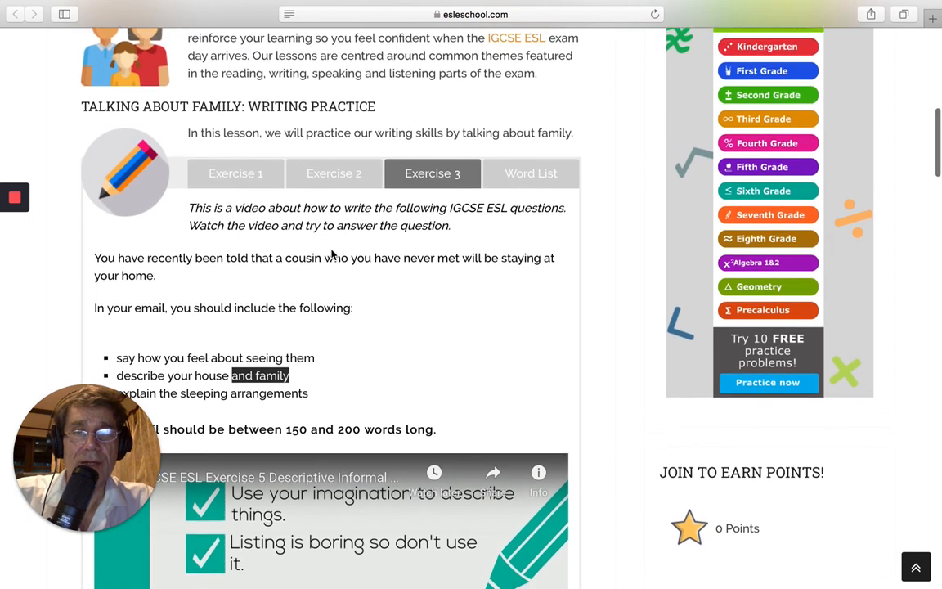
scroll(up, 3)
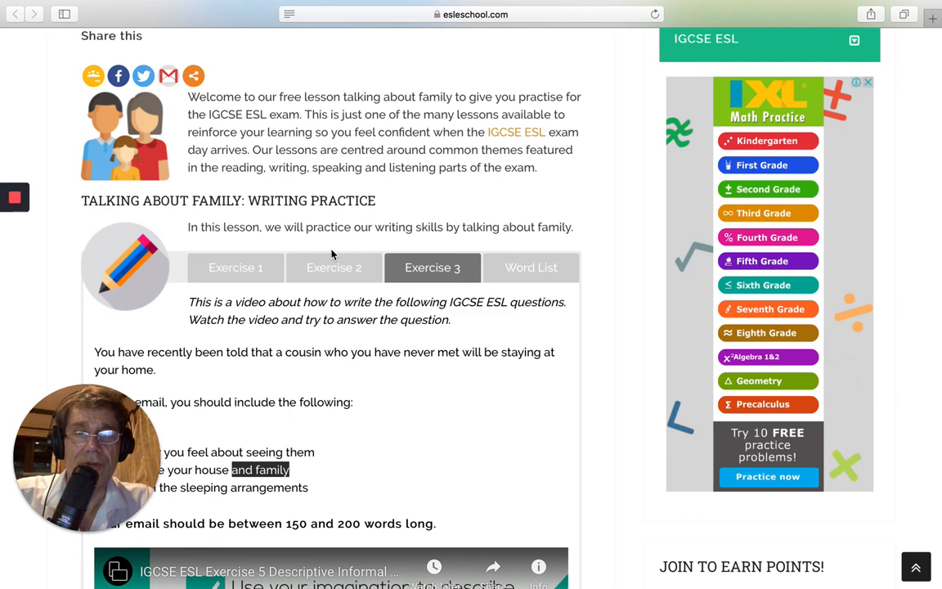
click(15, 196)
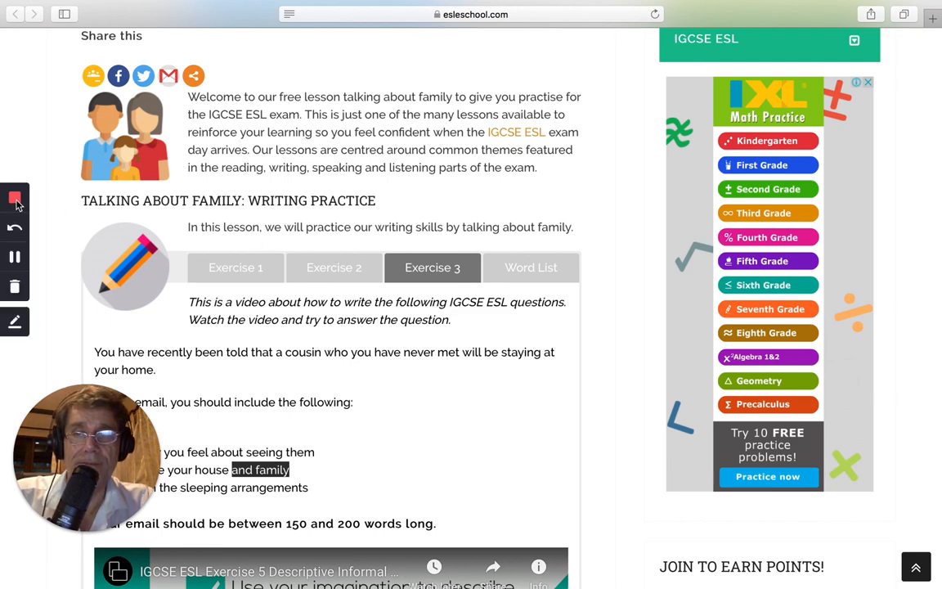